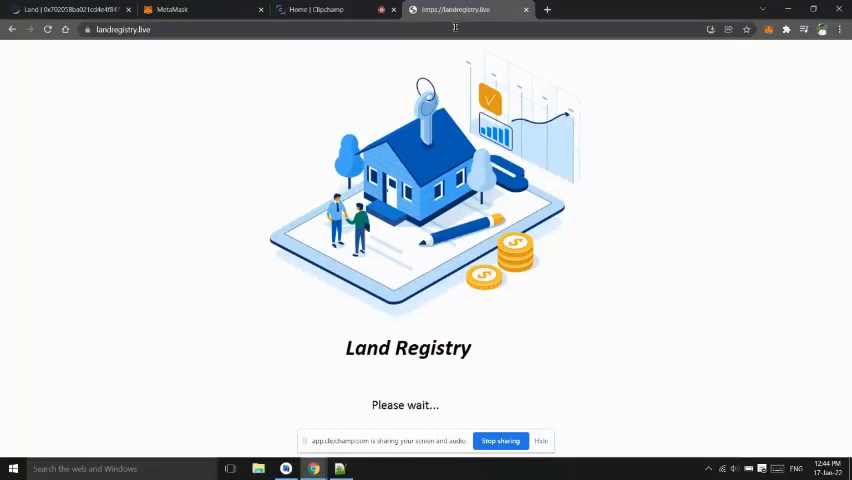
pyautogui.moveTo(414, 164)
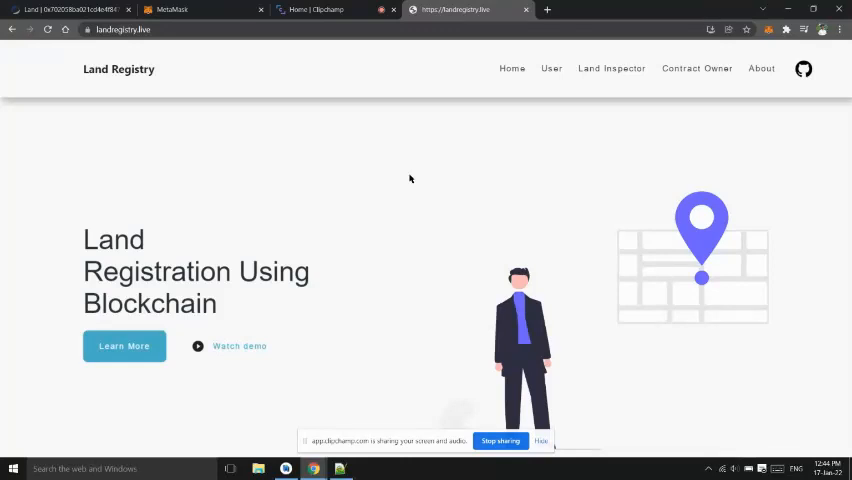
pyautogui.moveTo(576, 130)
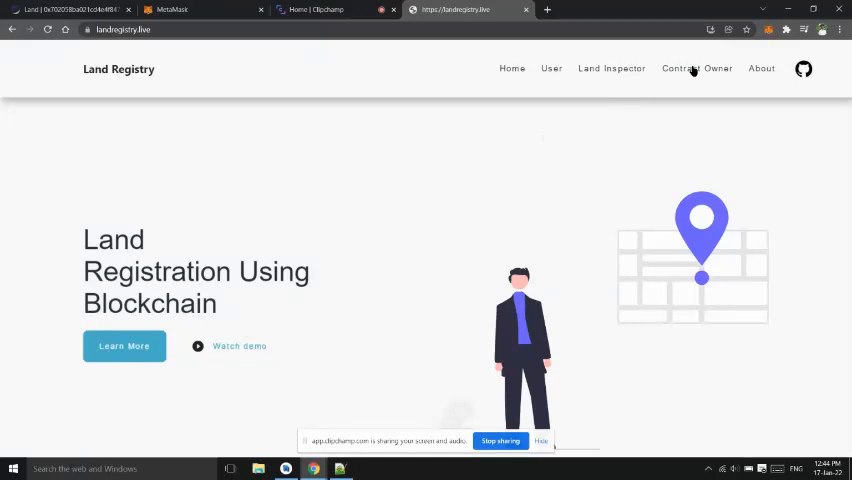
# Step: Scroll the home page down to the Contract Owner, Land Inspector and User role cards
pyautogui.scroll(-3)
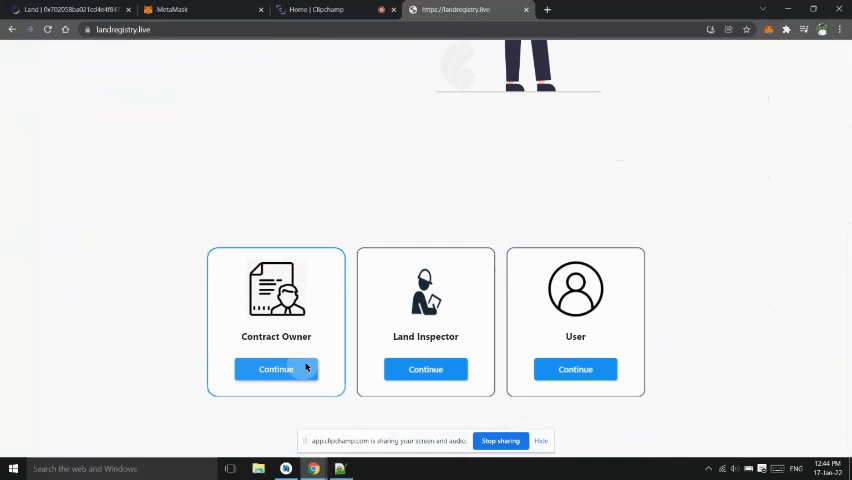
# Step: Continue as Contract Owner and choose the MetaMask wallet login
pyautogui.click(276, 368)
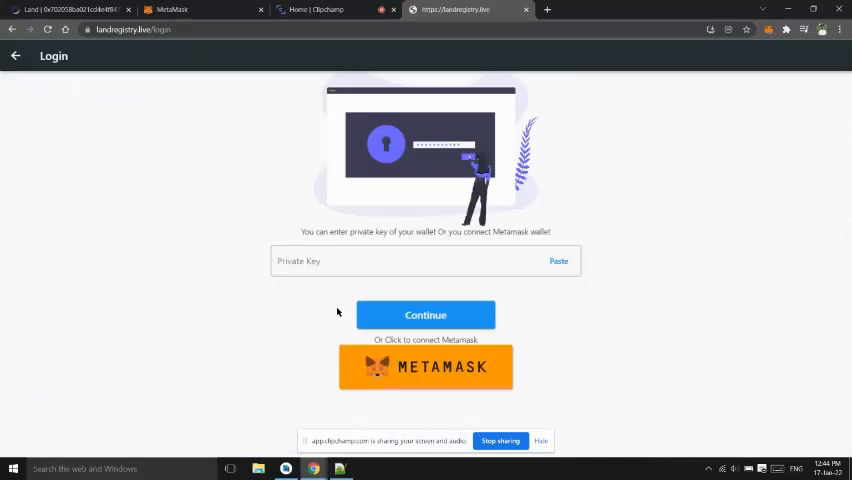
pyautogui.moveTo(526, 372)
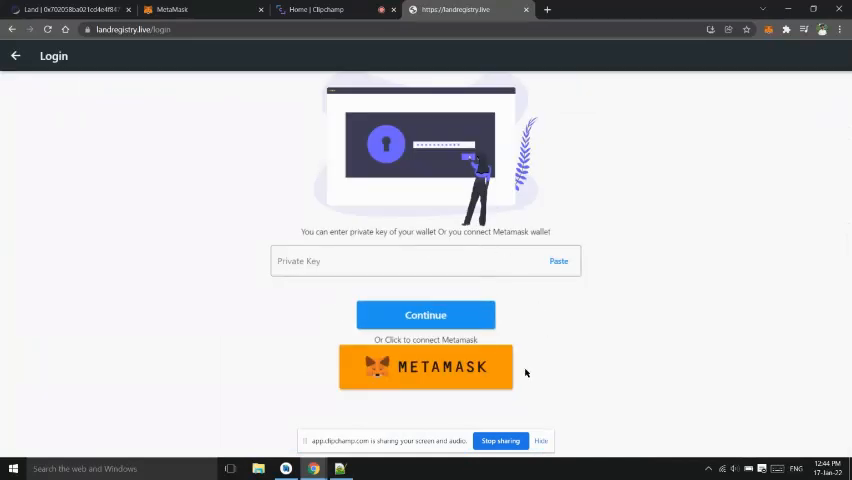
pyautogui.click(424, 368)
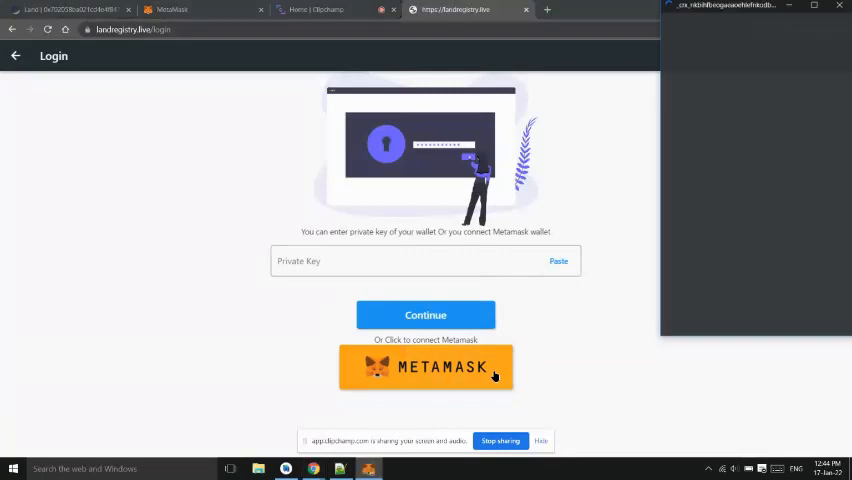
pyautogui.click(424, 368)
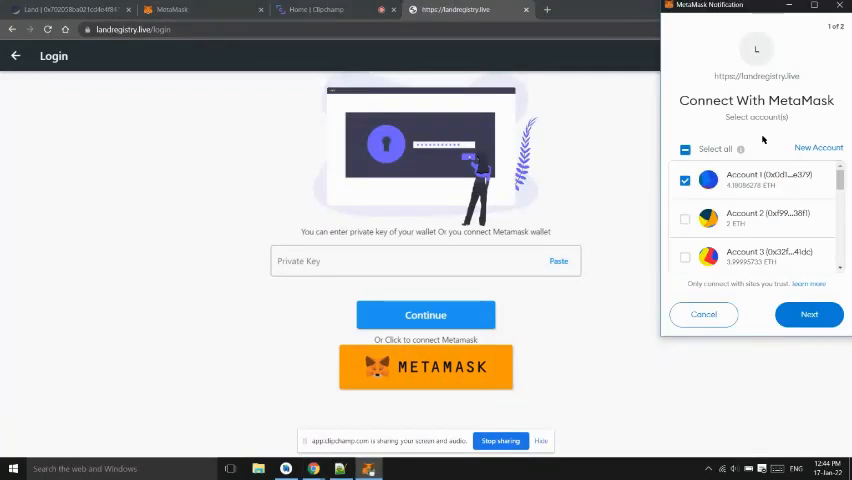
# Step: Select the extra accounts in MetaMask and approve connecting four accounts to the site
pyautogui.click(684, 218)
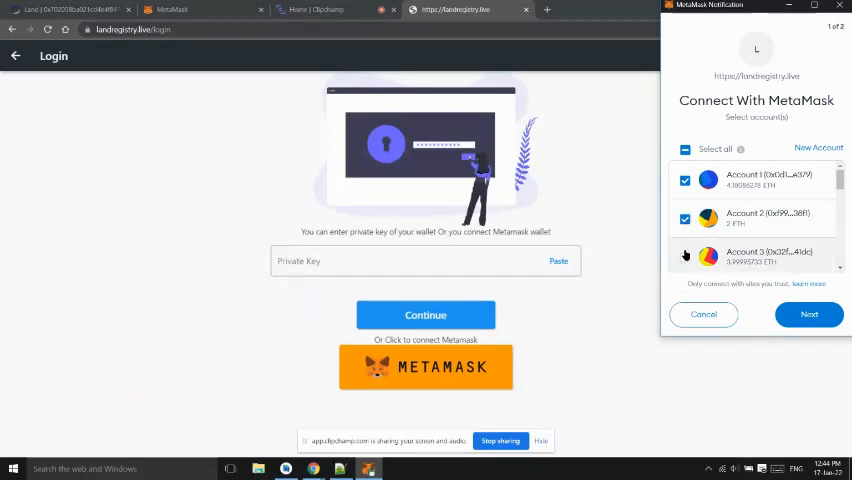
pyautogui.scroll(-3)
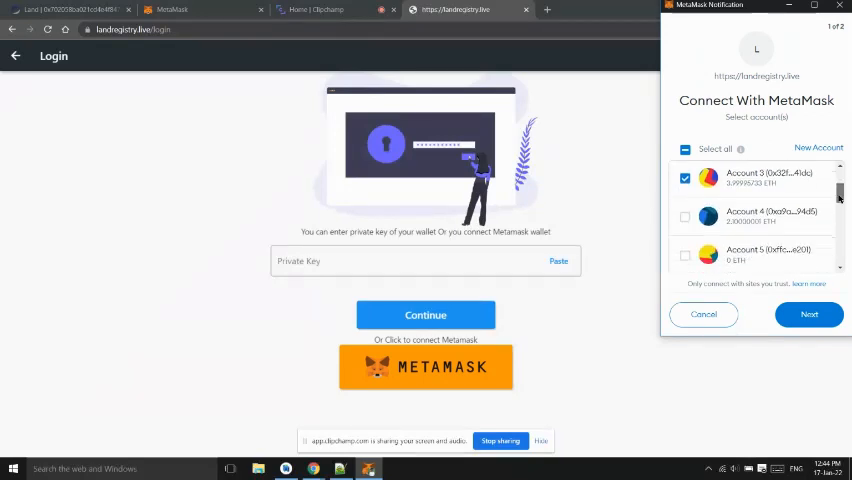
pyautogui.click(684, 204)
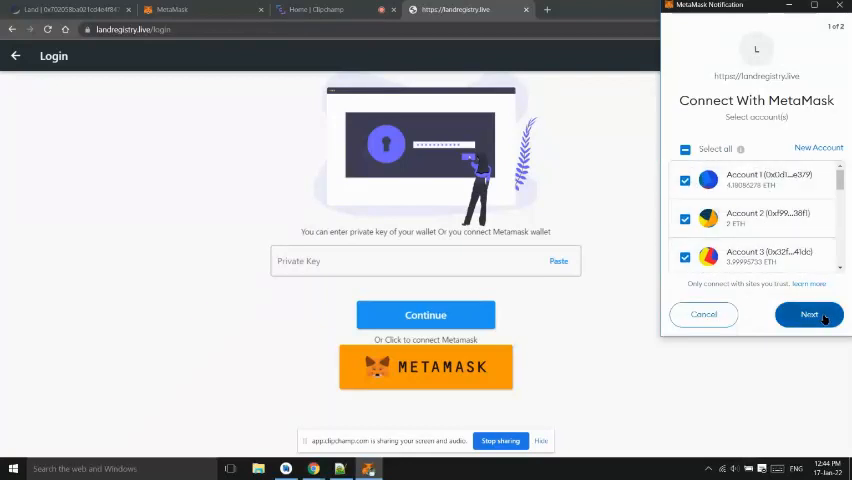
pyautogui.click(808, 314)
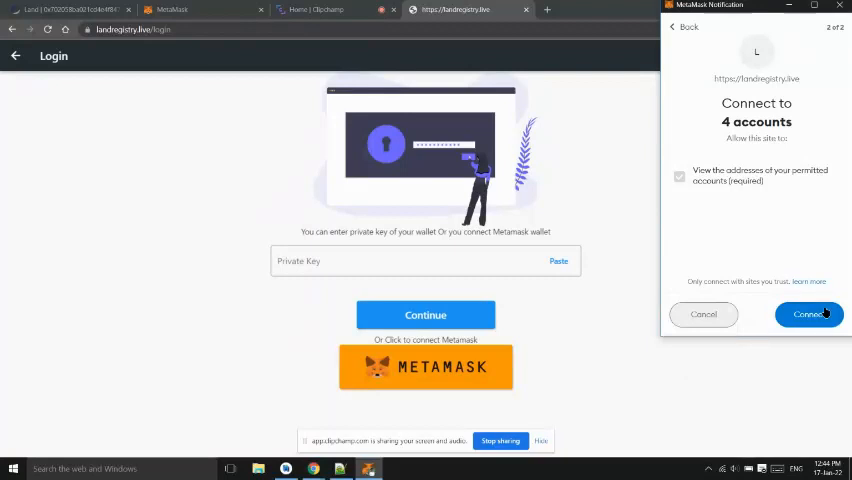
pyautogui.click(808, 314)
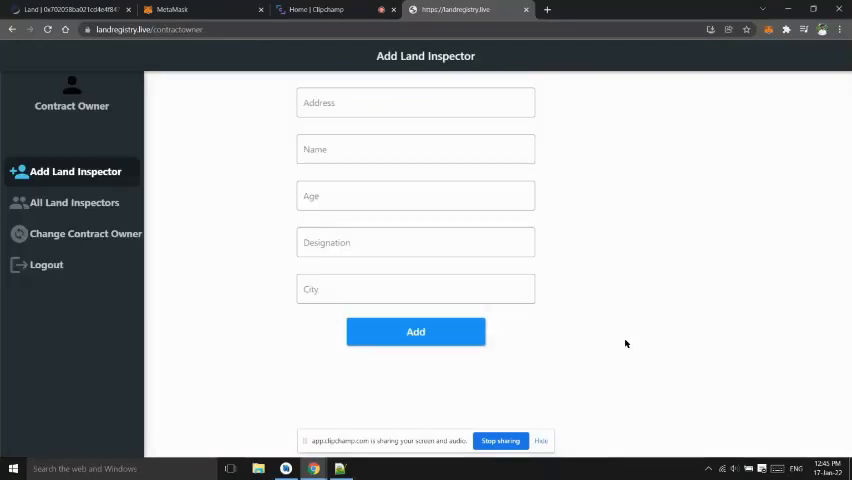
pyautogui.moveTo(290, 360)
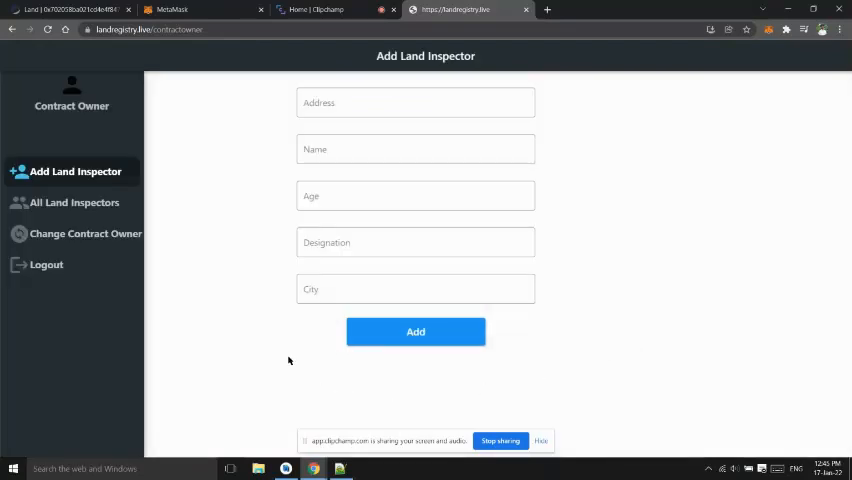
pyautogui.moveTo(254, 216)
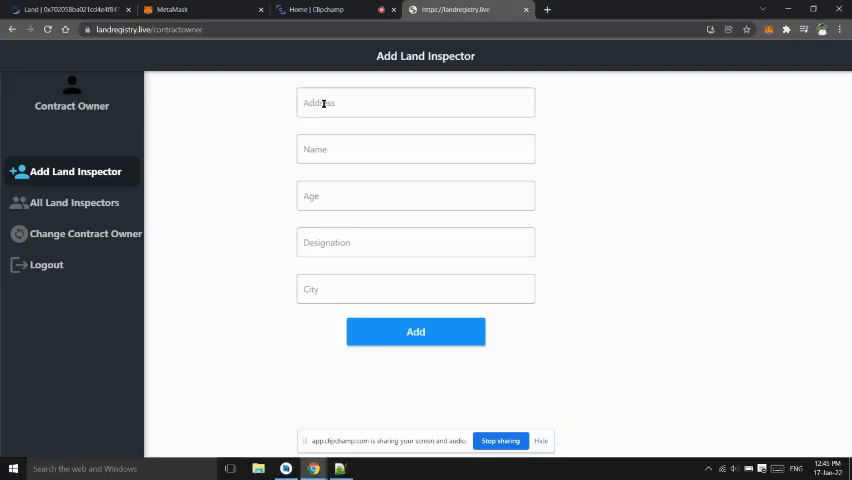
pyautogui.click(416, 102)
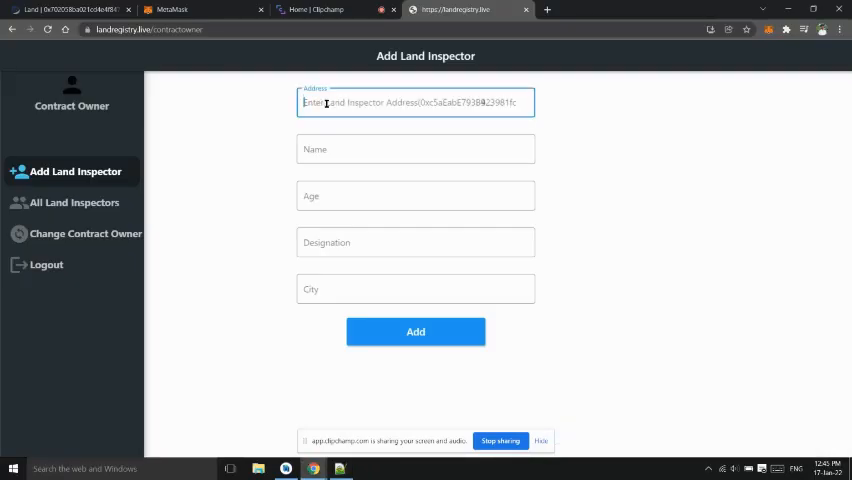
pyautogui.click(416, 148)
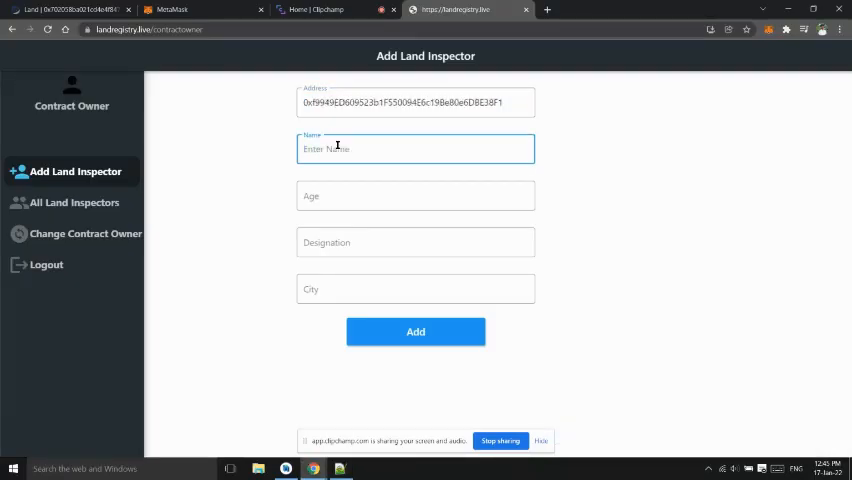
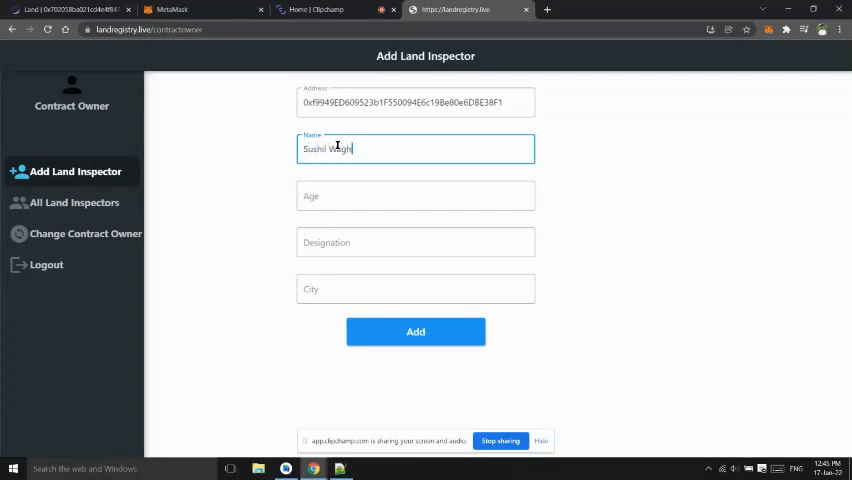
pyautogui.write('mode')
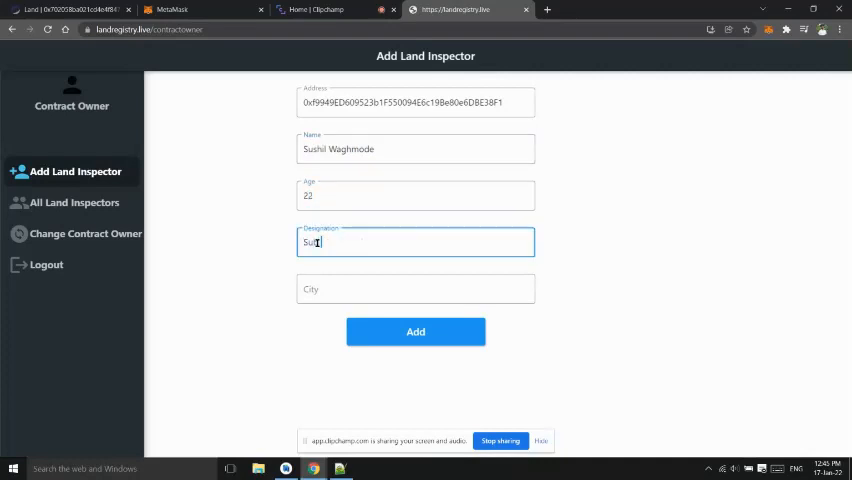
pyautogui.write('Registrar')
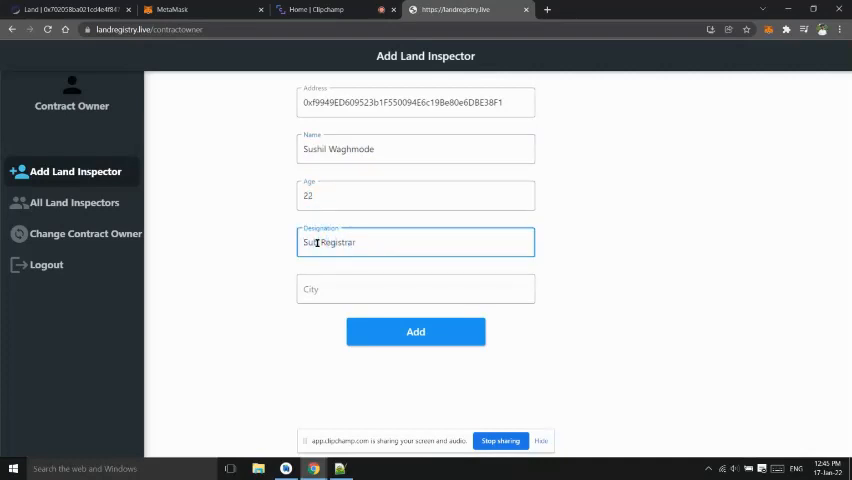
pyautogui.write('Solapur')
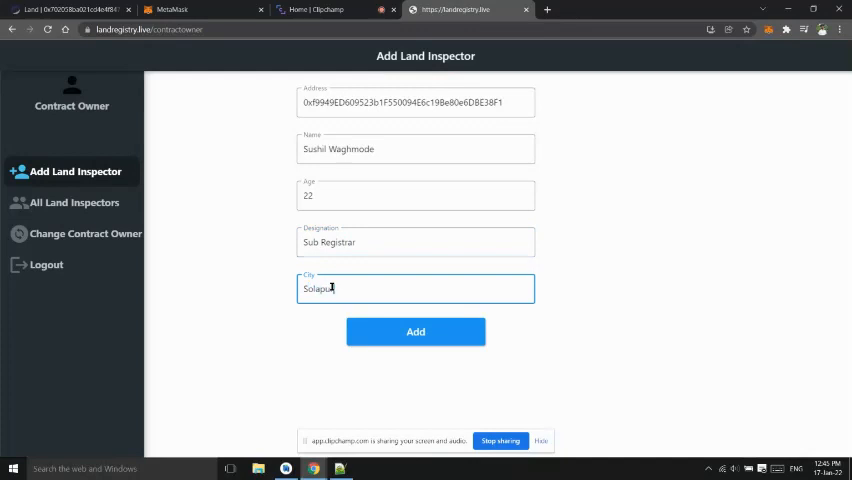
# Step: Submit the new land inspector and confirm until the form clears
pyautogui.click(416, 332)
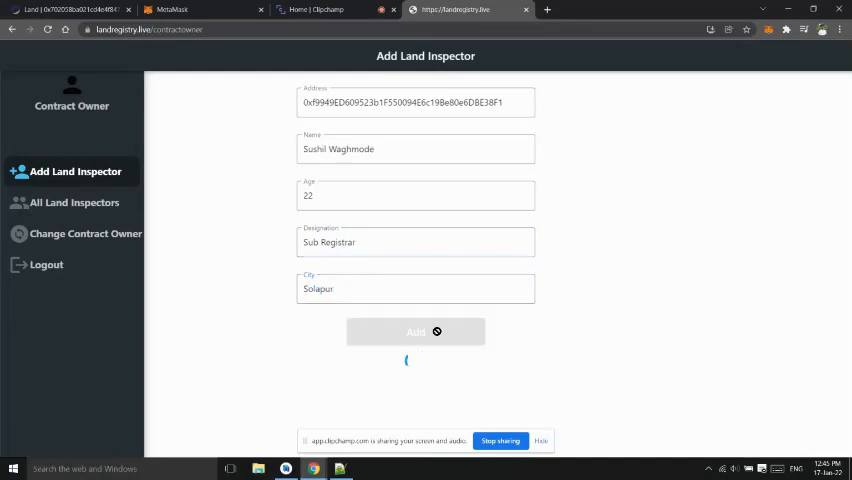
pyautogui.click(416, 332)
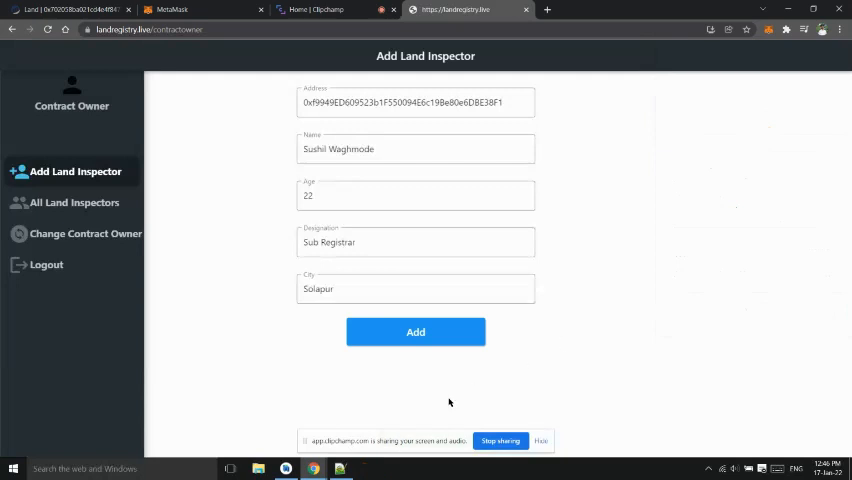
pyautogui.click(416, 332)
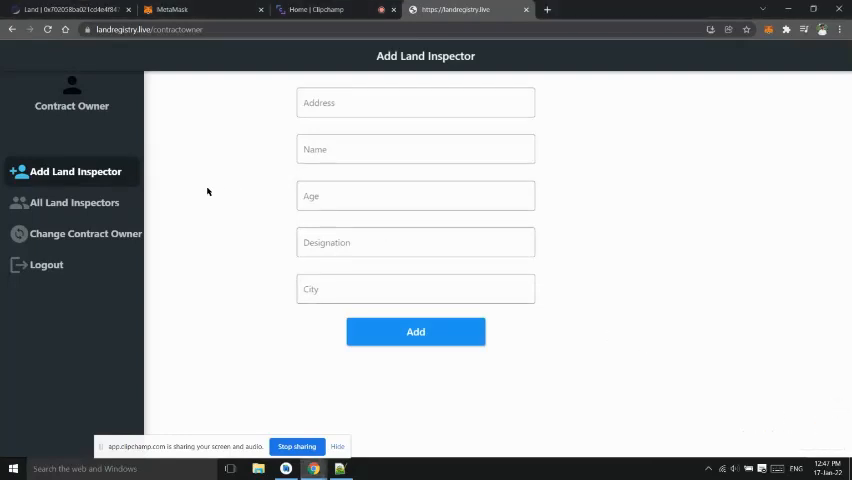
pyautogui.click(76, 202)
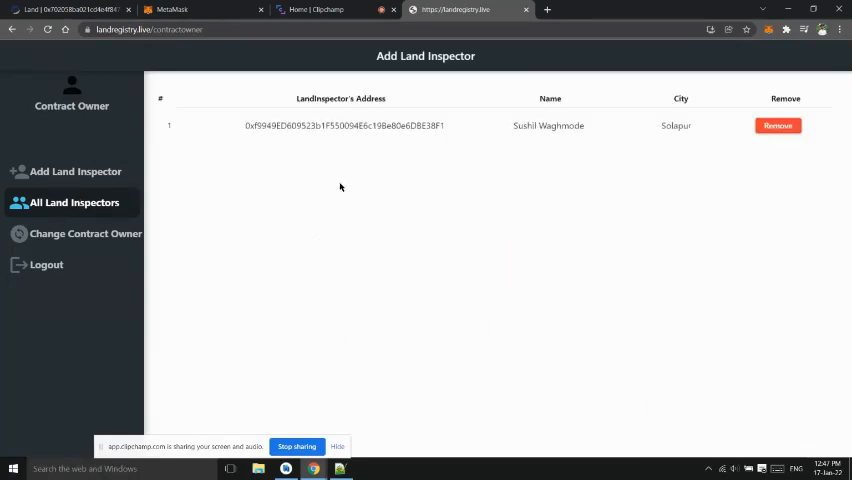
pyautogui.moveTo(352, 178)
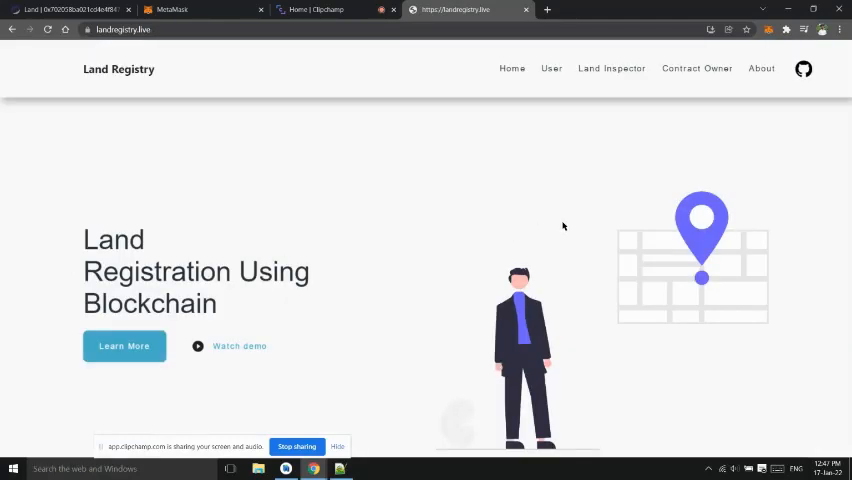
pyautogui.moveTo(598, 98)
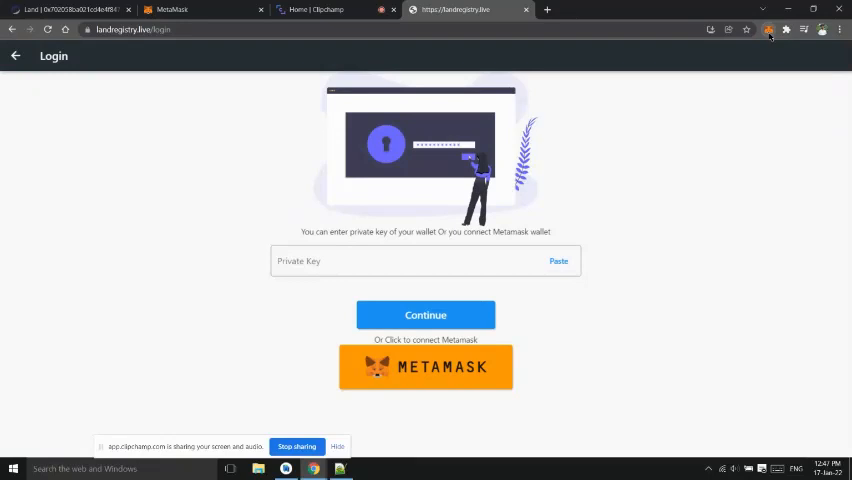
# Step: Log in as land inspector via MetaMask to reach the dashboard with 0 users and properties
pyautogui.click(768, 28)
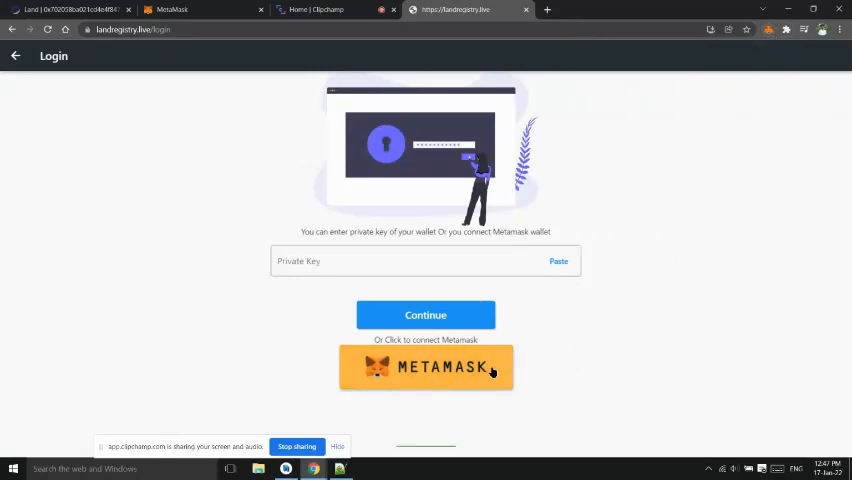
pyautogui.click(424, 368)
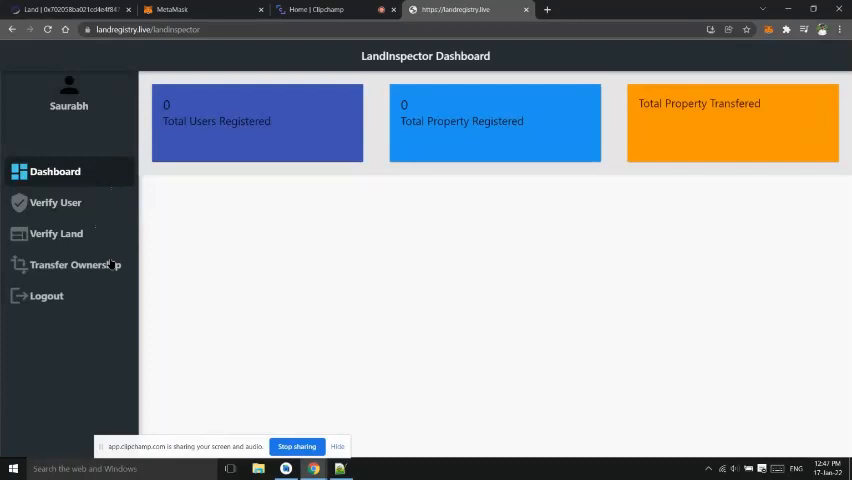
pyautogui.moveTo(96, 296)
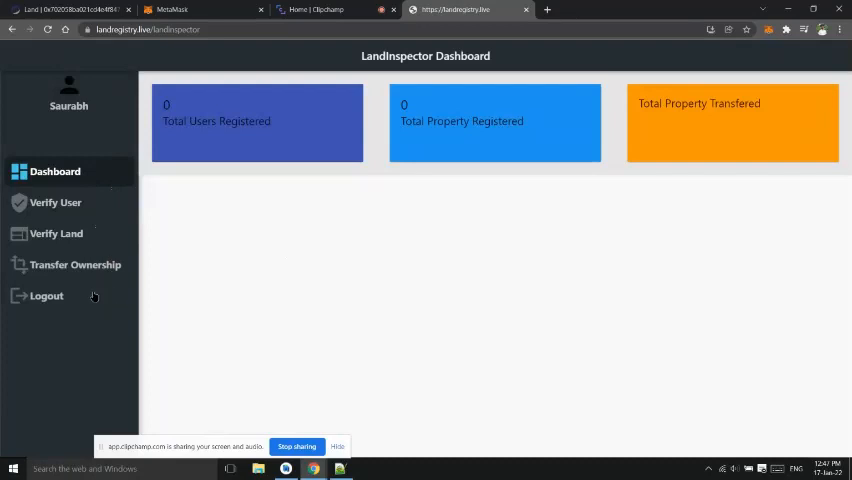
# Step: Log out, go to User login, switch MetaMask to Account 2 and connect the wallet
pyautogui.click(46, 296)
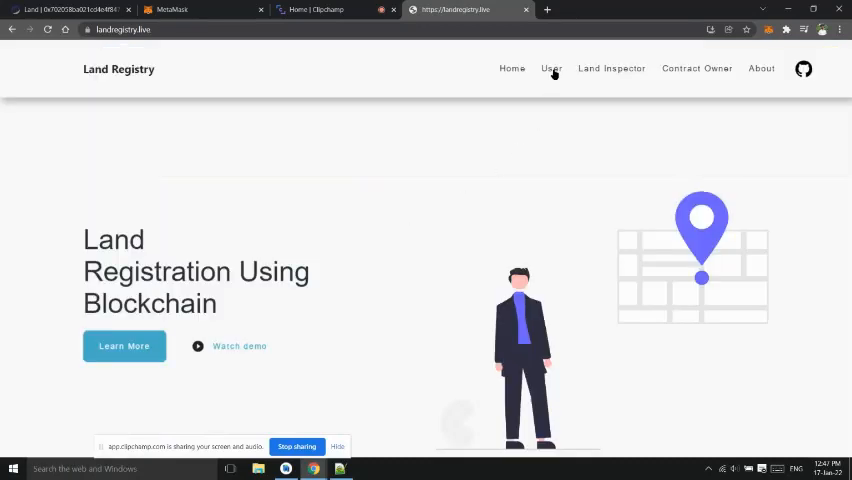
pyautogui.click(552, 68)
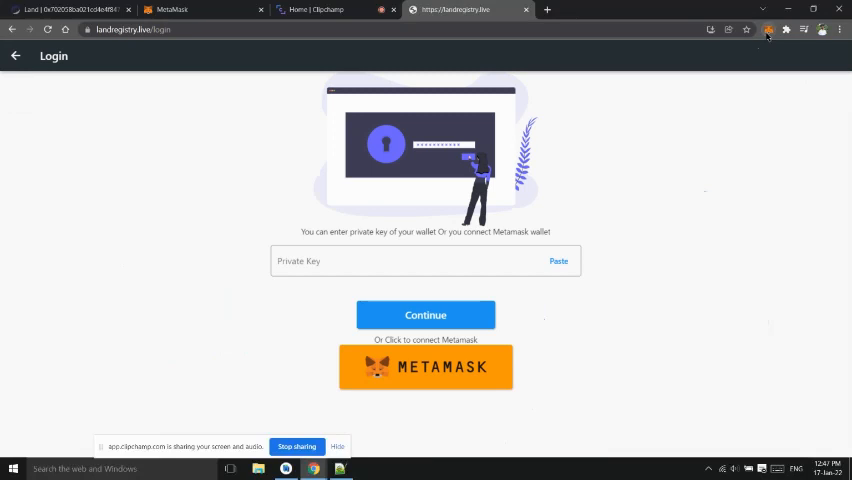
pyautogui.click(766, 28)
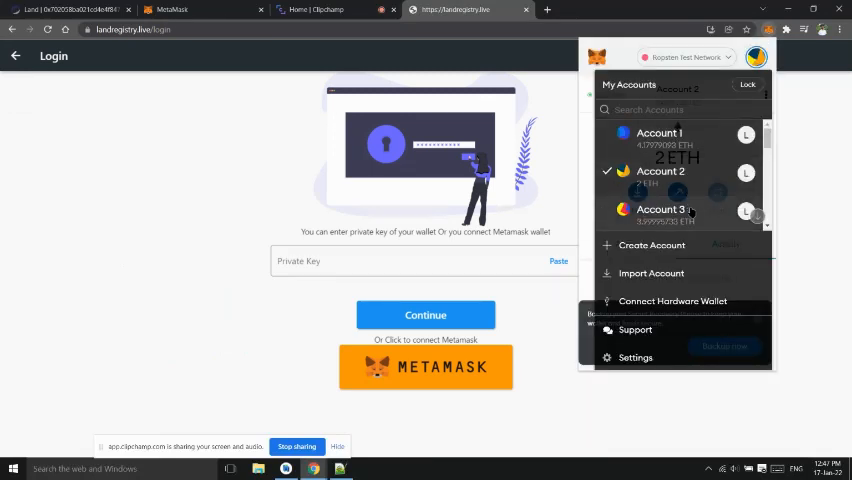
pyautogui.click(660, 208)
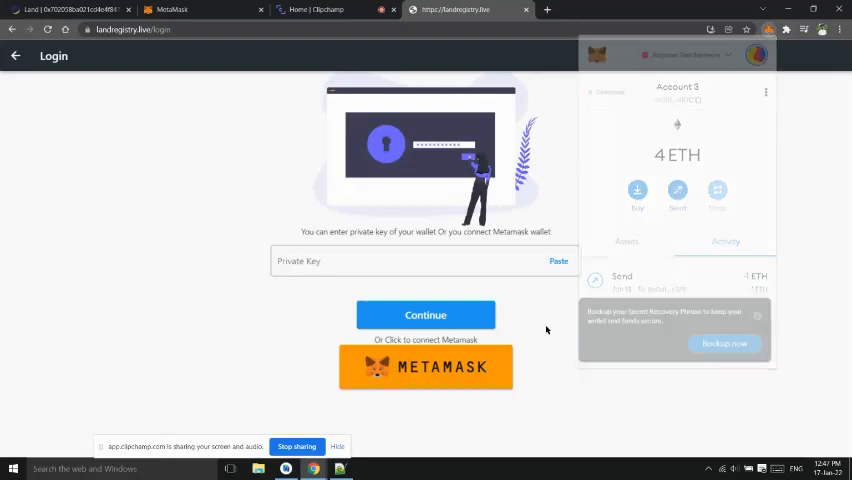
pyautogui.click(424, 368)
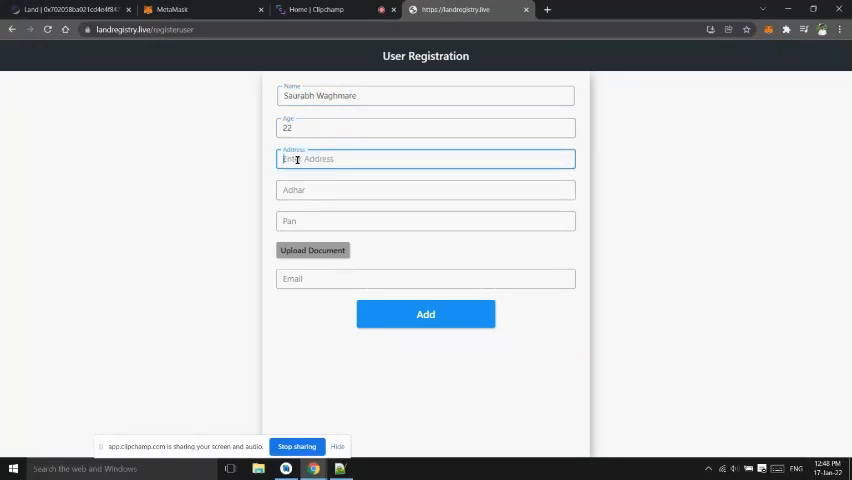
# Step: Enter the Pune, Maharashtra, India address, attach aadhaar-card1.jpg and the gmail address
pyautogui.write('Pune, Maharashtra, India')
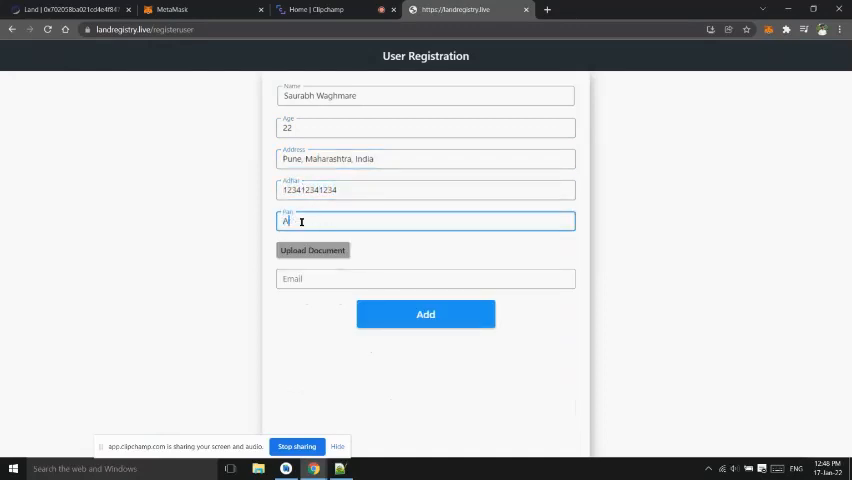
pyautogui.click(312, 250)
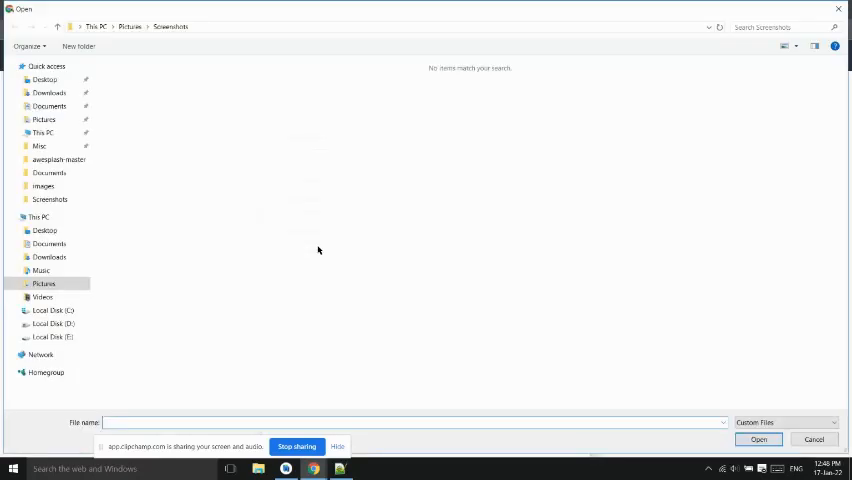
pyautogui.click(48, 244)
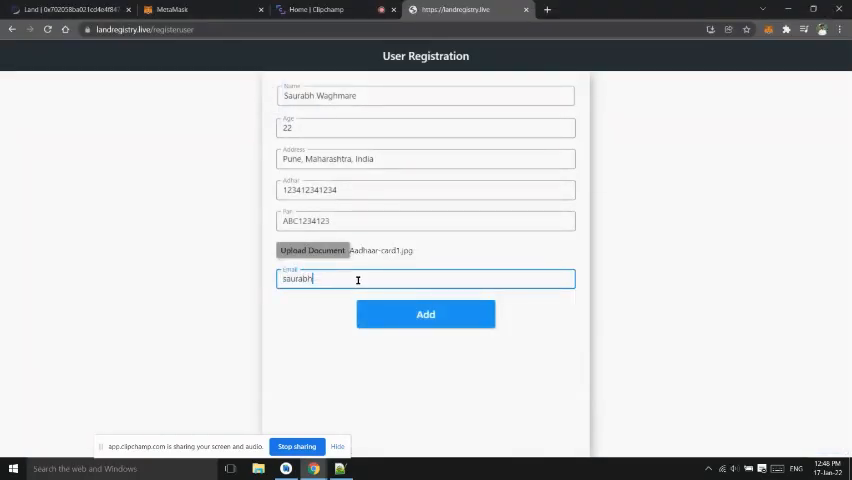
pyautogui.write('@gm')
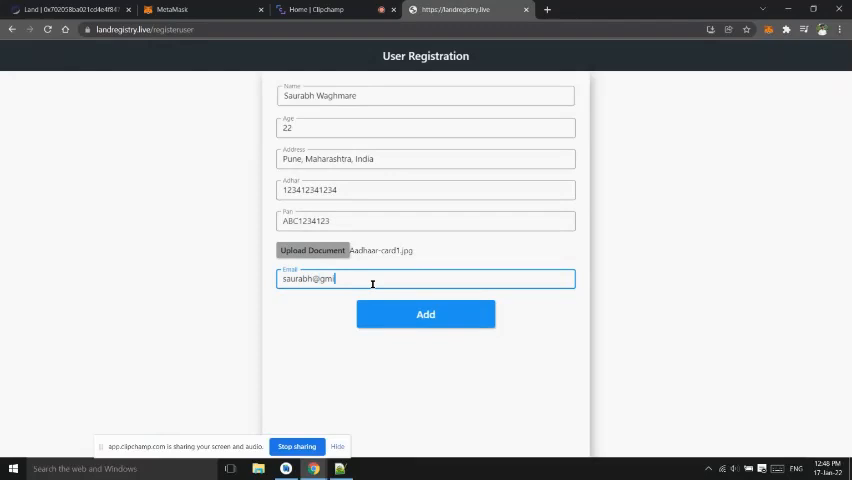
# Step: Submit the user registration, confirm it in MetaMask and continue to the Not Yet Verified dashboard
pyautogui.click(424, 314)
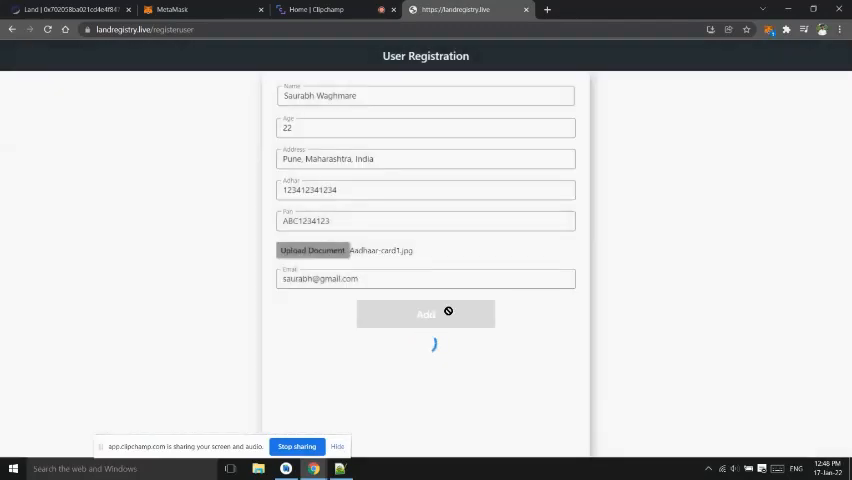
pyautogui.click(424, 314)
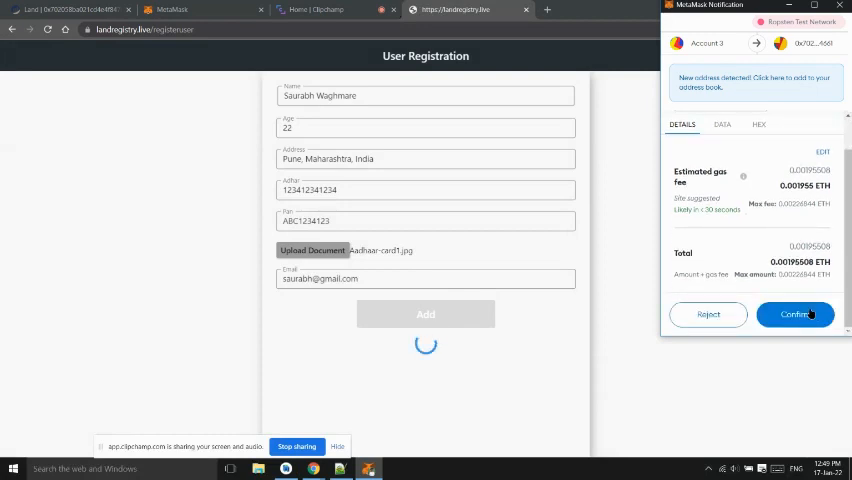
pyautogui.click(796, 314)
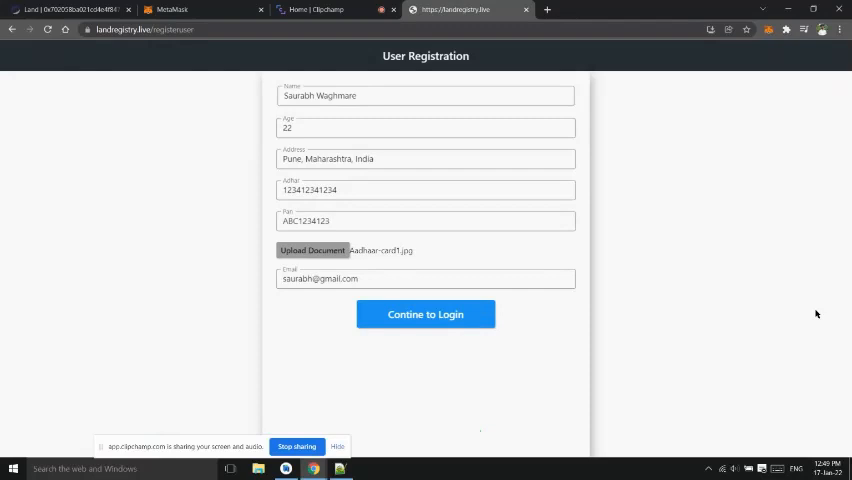
pyautogui.click(424, 314)
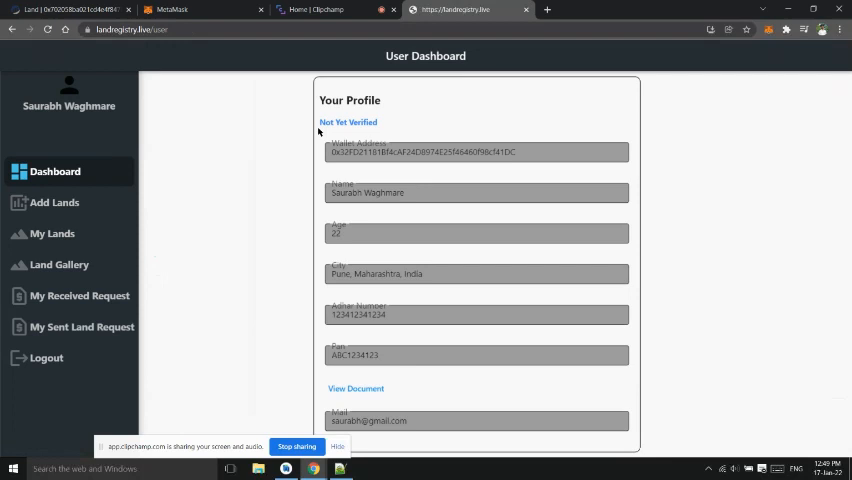
pyautogui.moveTo(276, 284)
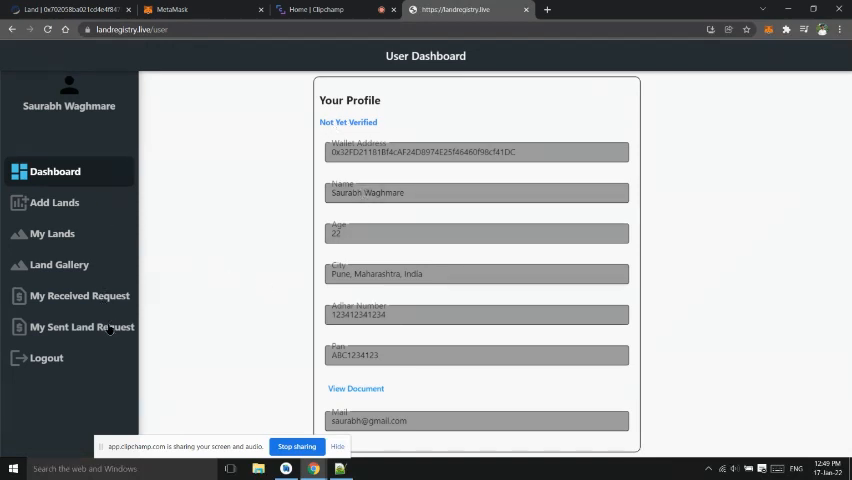
pyautogui.moveTo(184, 252)
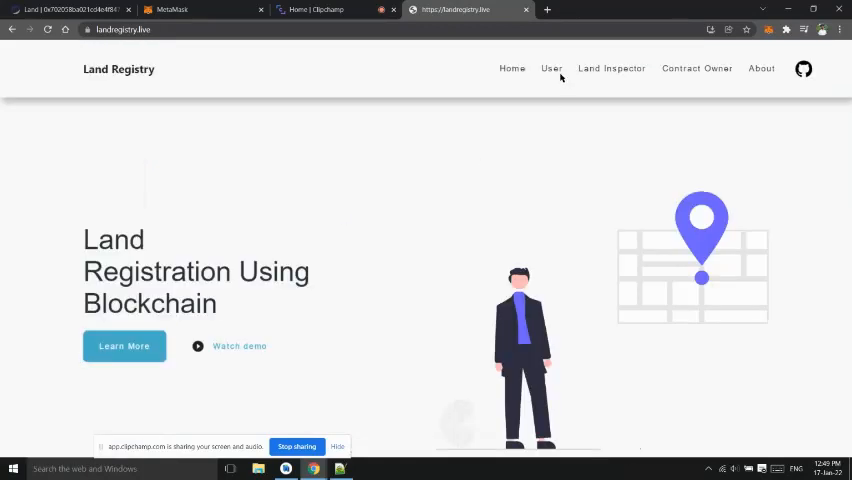
# Step: Go to User login, attach aadhaar-card.jpg and submit the second user's registration
pyautogui.click(552, 68)
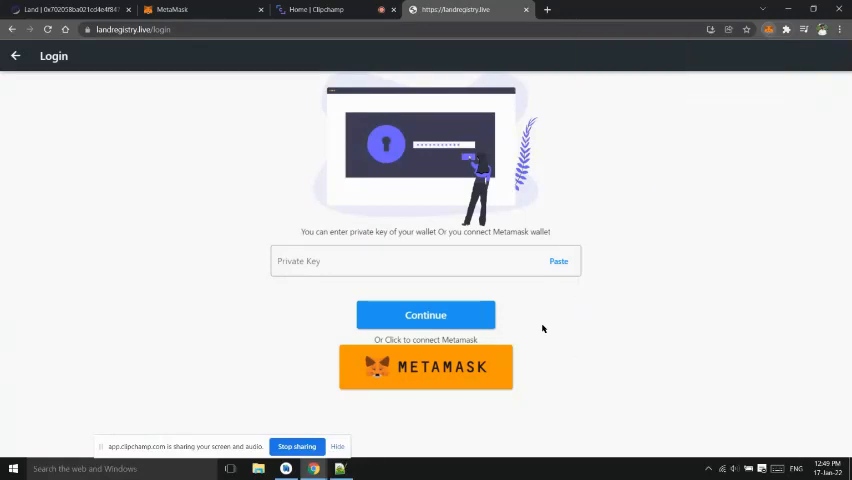
pyautogui.moveTo(518, 368)
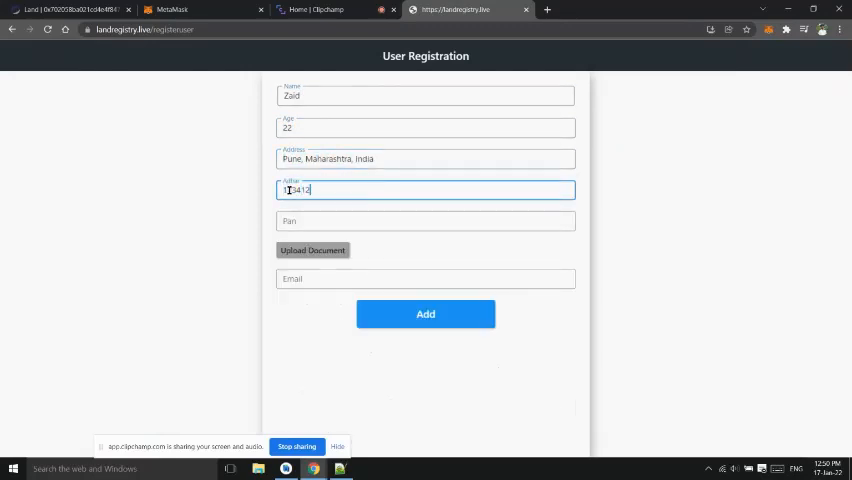
pyautogui.click(312, 250)
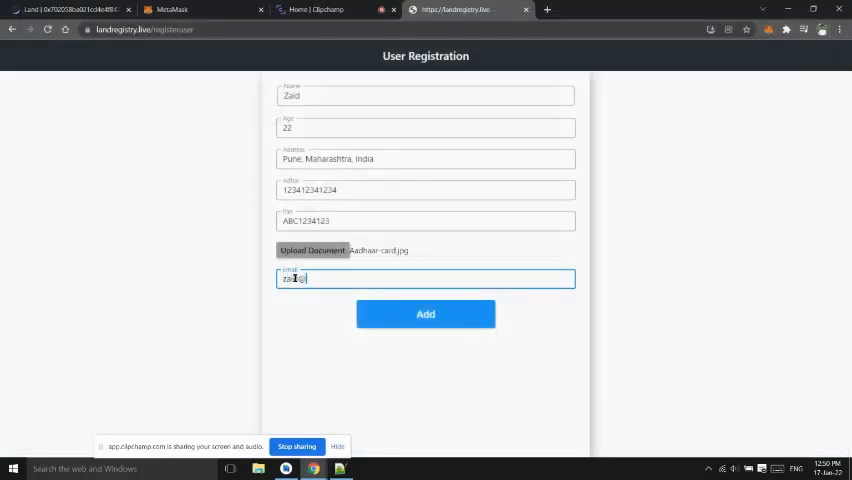
pyautogui.click(424, 314)
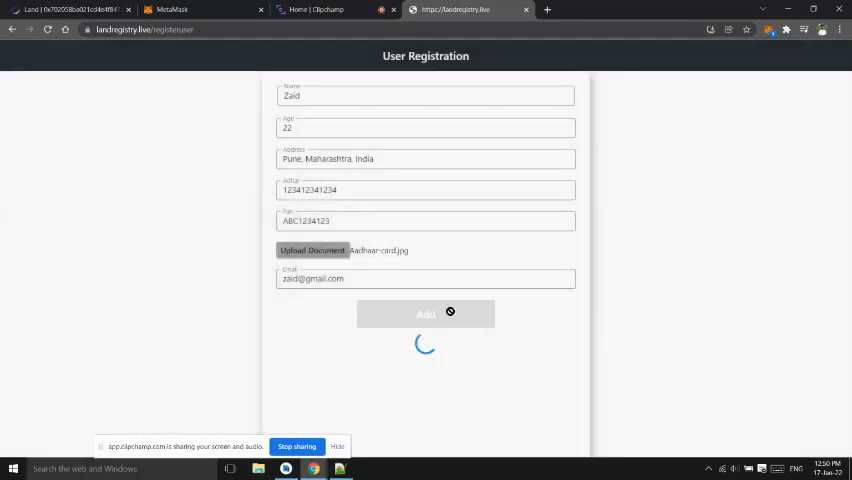
# Step: Confirm the registration transaction in MetaMask and continue back to the login page
pyautogui.click(424, 314)
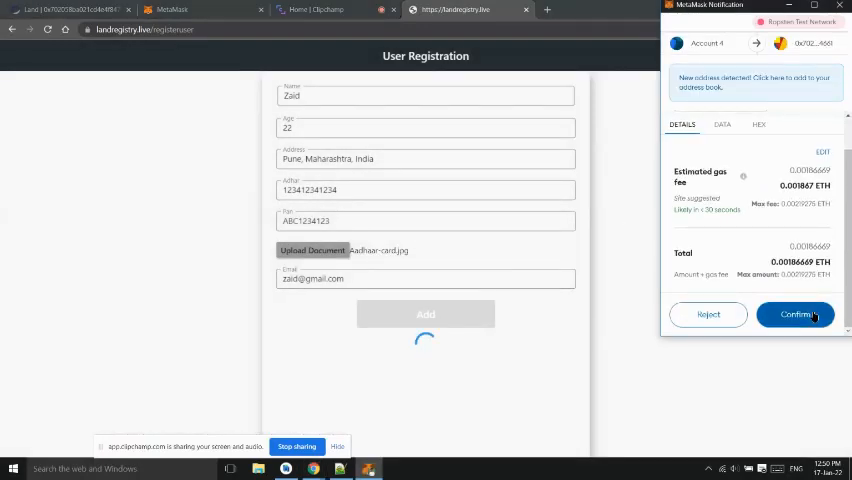
pyautogui.click(794, 314)
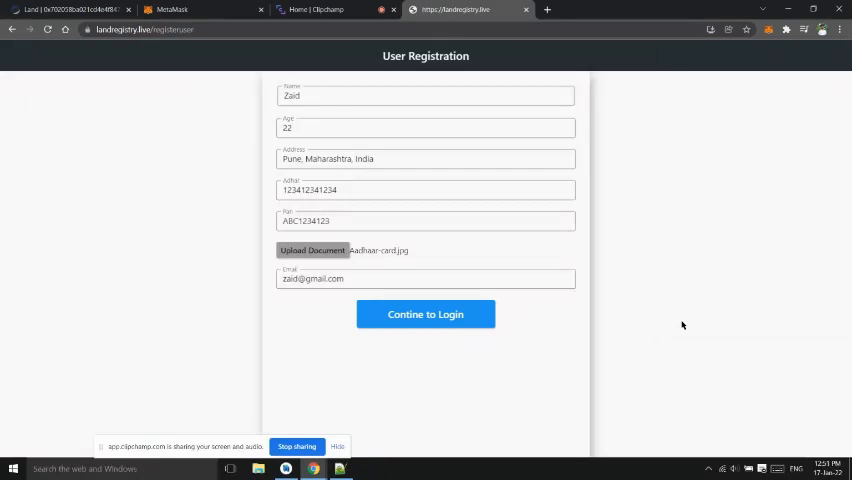
pyautogui.moveTo(548, 352)
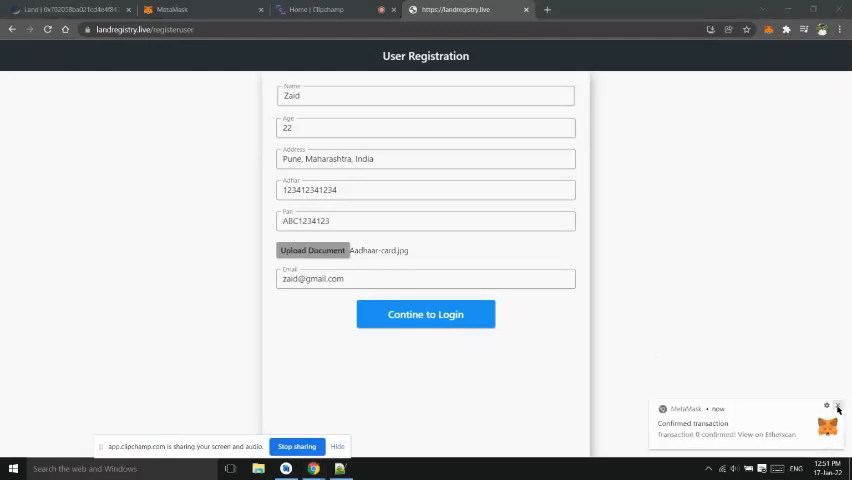
pyautogui.click(424, 314)
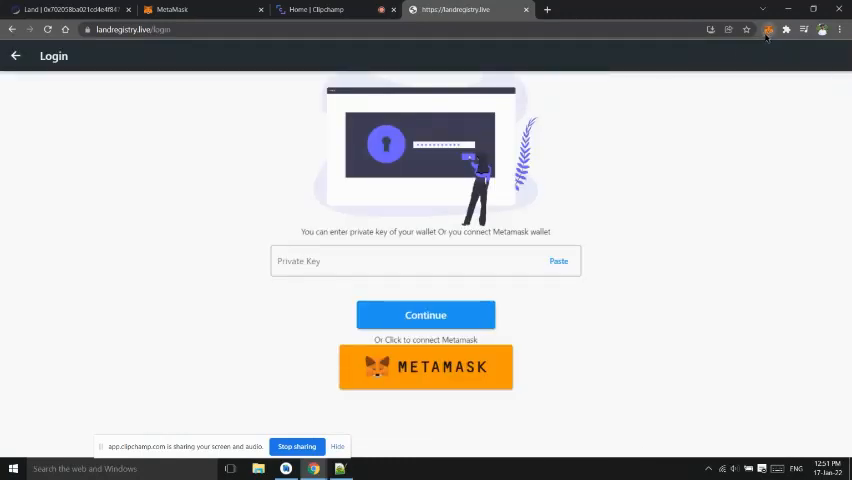
# Step: Switch MetaMask to the land inspector account and log in to the dashboard showing 2 users
pyautogui.click(756, 56)
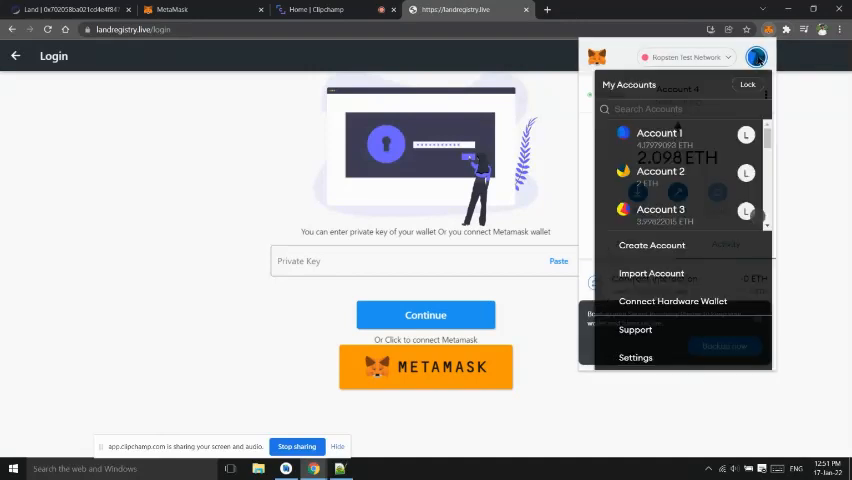
pyautogui.click(660, 172)
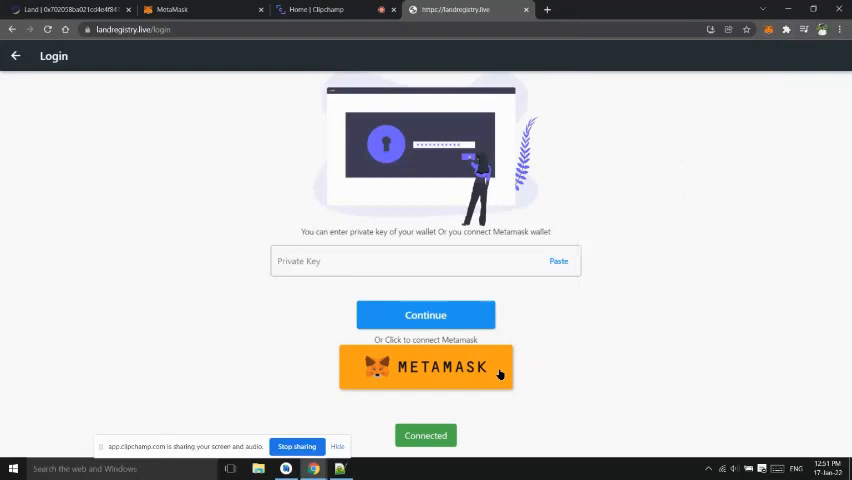
pyautogui.click(424, 368)
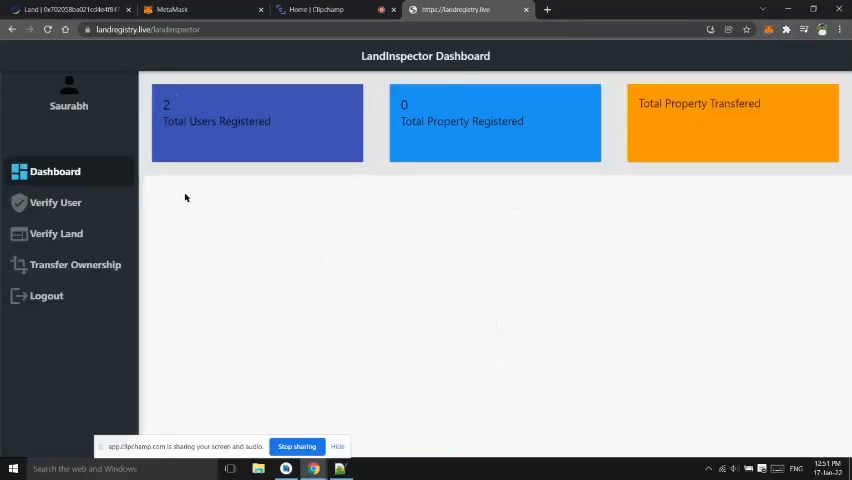
# Step: On the Verify User page, verify both registered users
pyautogui.click(56, 202)
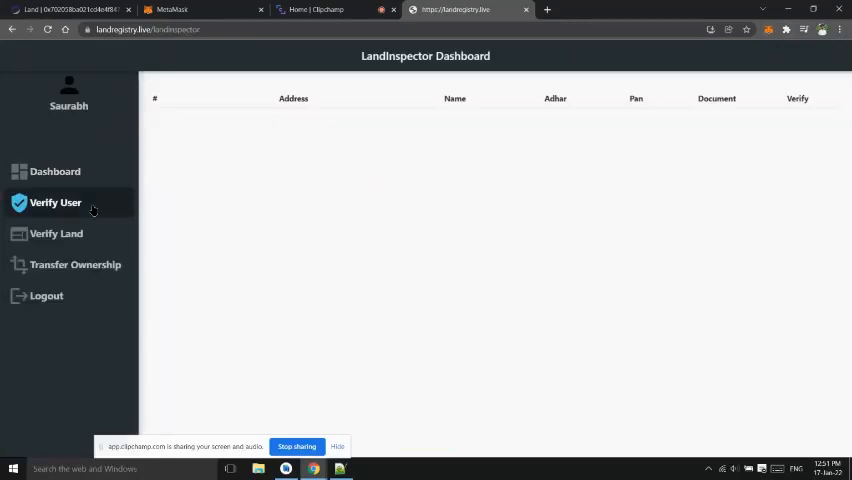
pyautogui.click(56, 204)
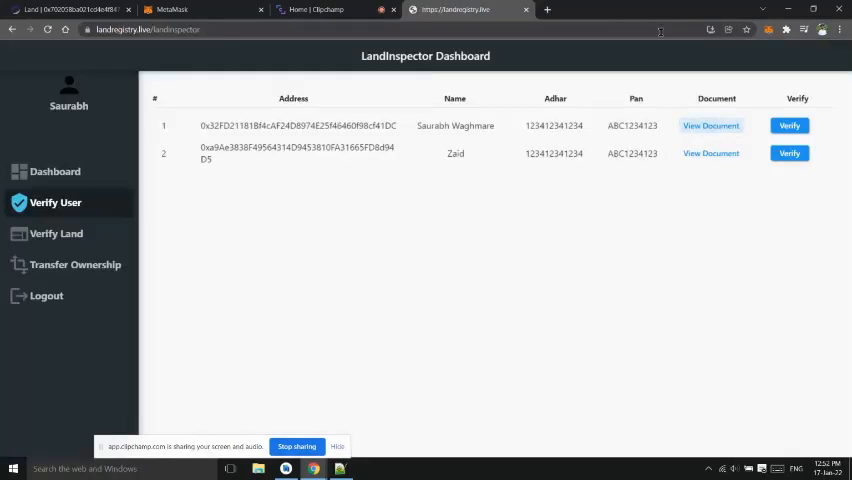
pyautogui.click(788, 126)
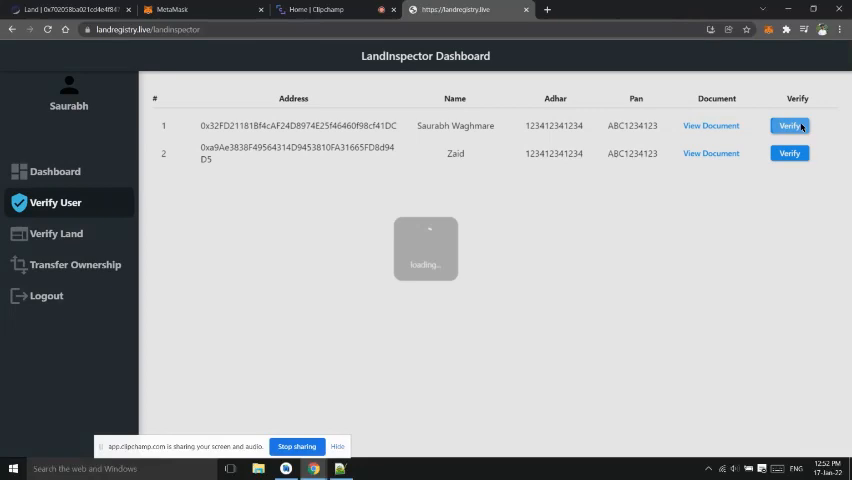
pyautogui.click(788, 126)
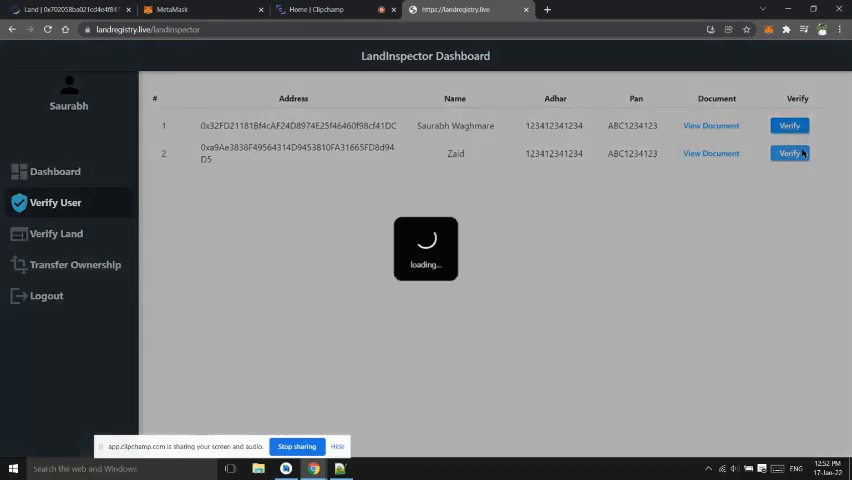
pyautogui.click(788, 152)
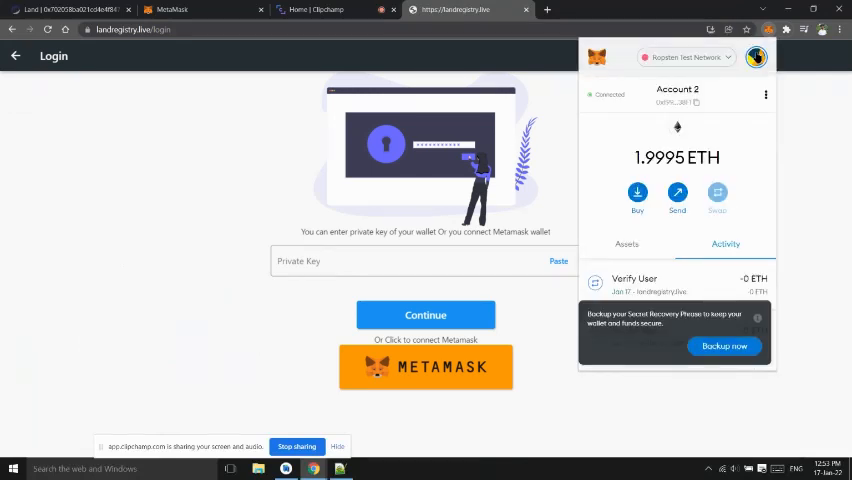
pyautogui.click(756, 56)
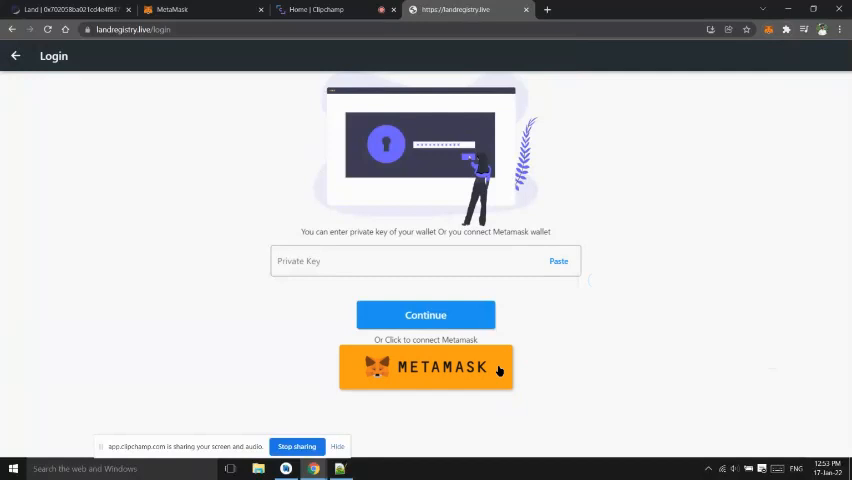
pyautogui.click(424, 368)
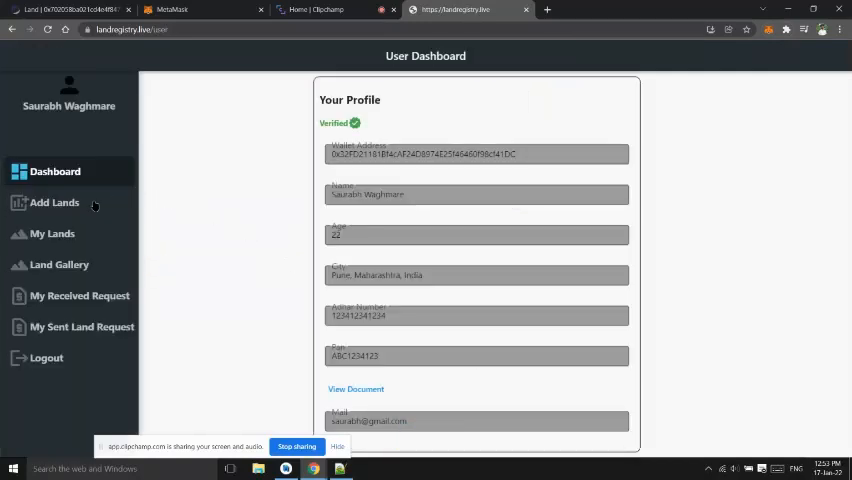
# Step: Start a new land listing with area 1000 and address Pune, Maharashtra, India
pyautogui.click(56, 202)
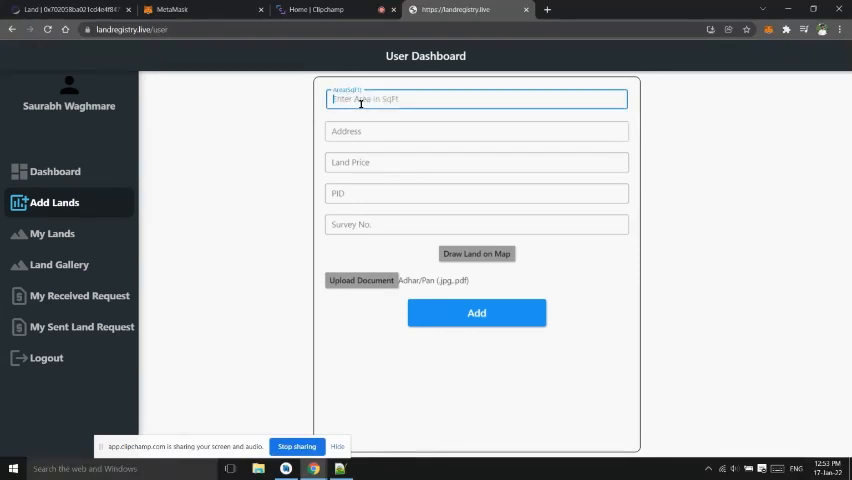
pyautogui.write('1000')
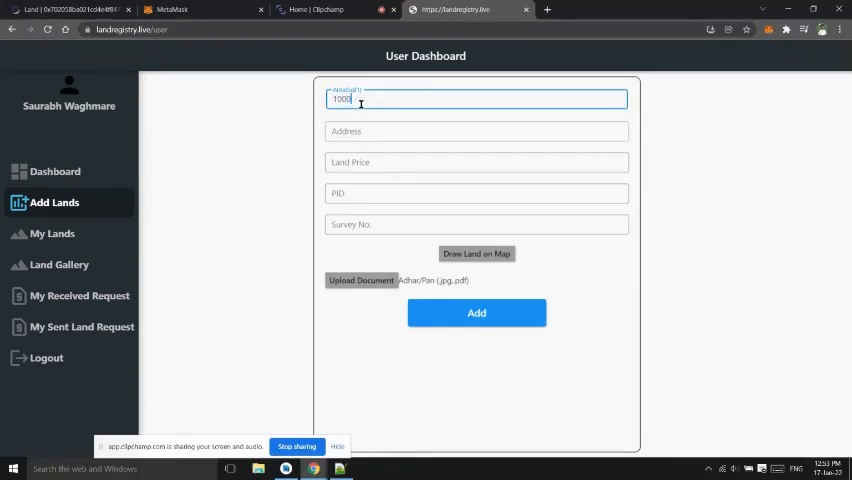
pyautogui.click(476, 132)
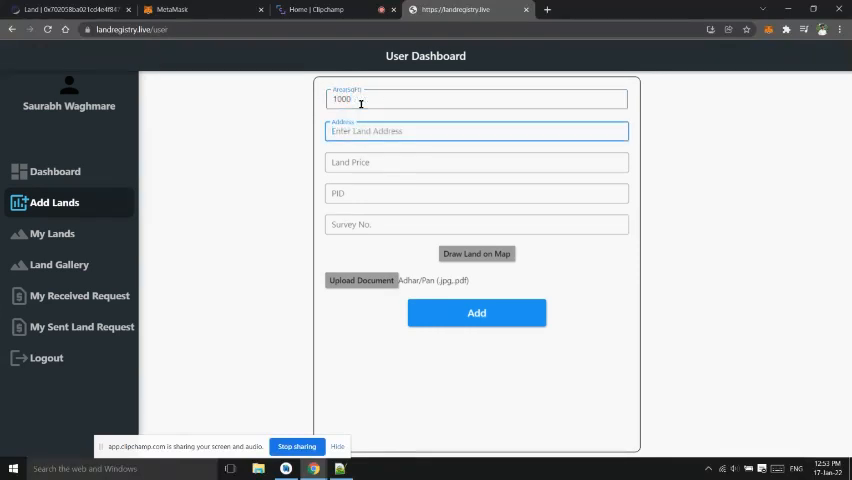
pyautogui.write('Pun')
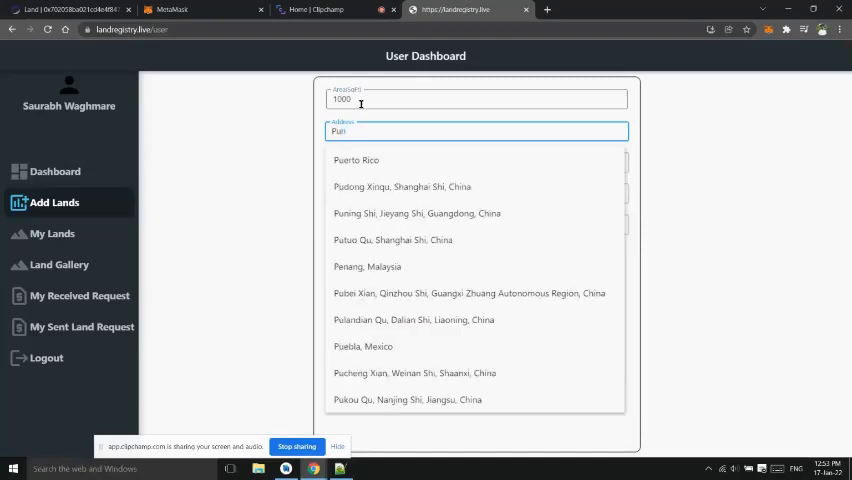
pyautogui.write('e')
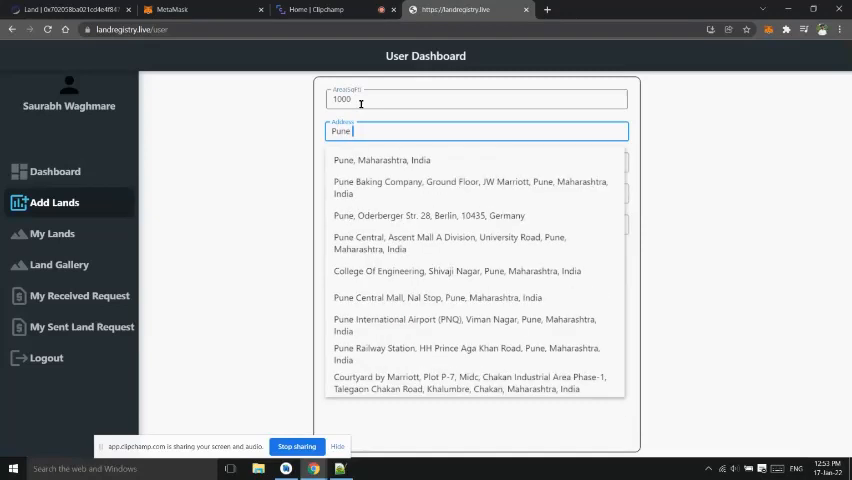
pyautogui.click(382, 160)
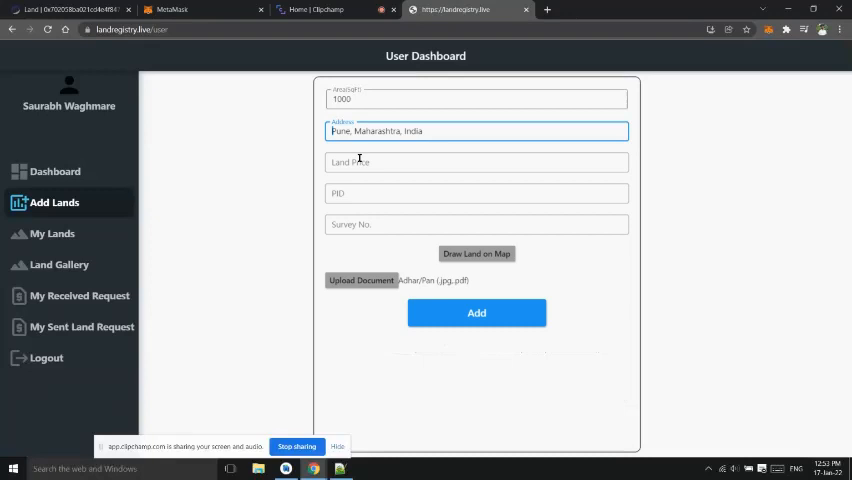
# Step: Enter the price, PID 12 and survey number 101, then proceed to drawing the land on the map
pyautogui.click(476, 162)
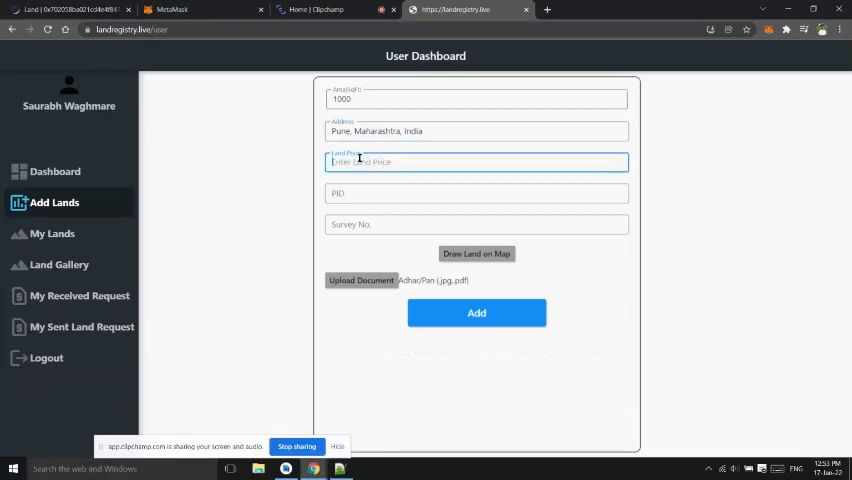
pyautogui.write('50000')
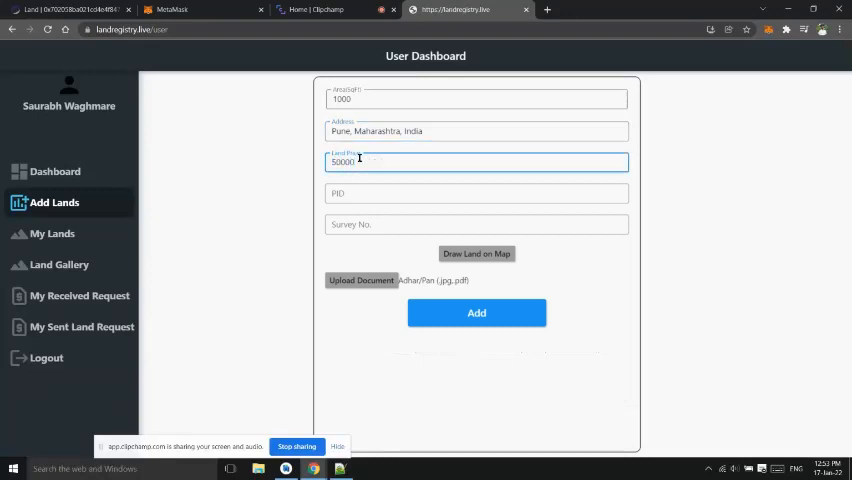
pyautogui.click(476, 192)
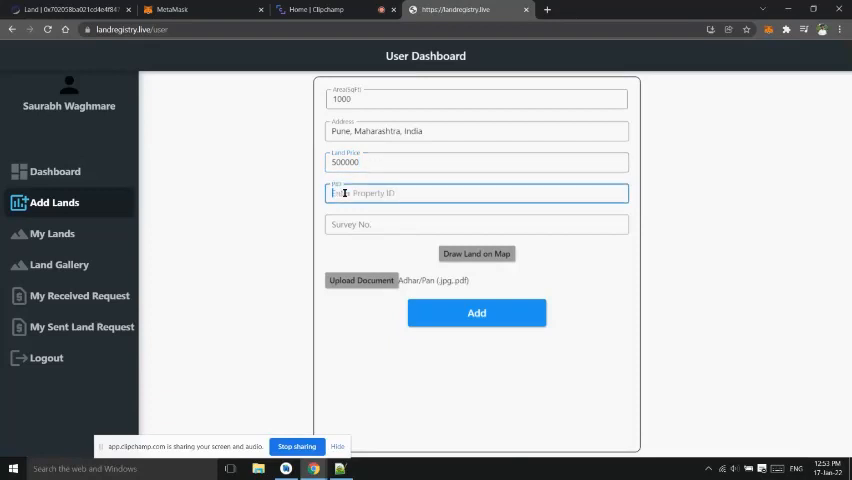
pyautogui.write('1')
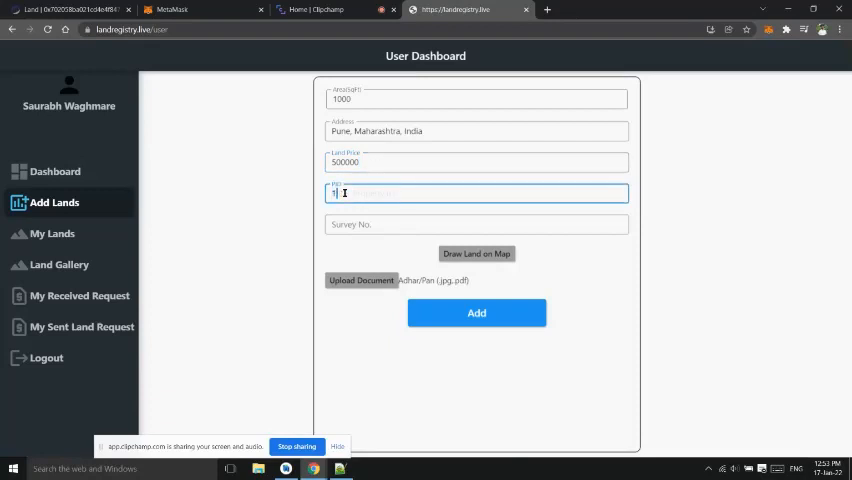
pyautogui.write('2')
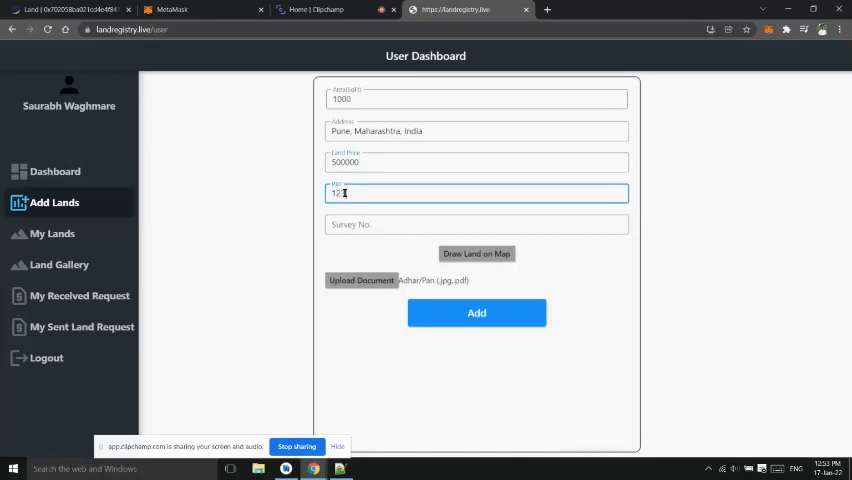
pyautogui.click(476, 224)
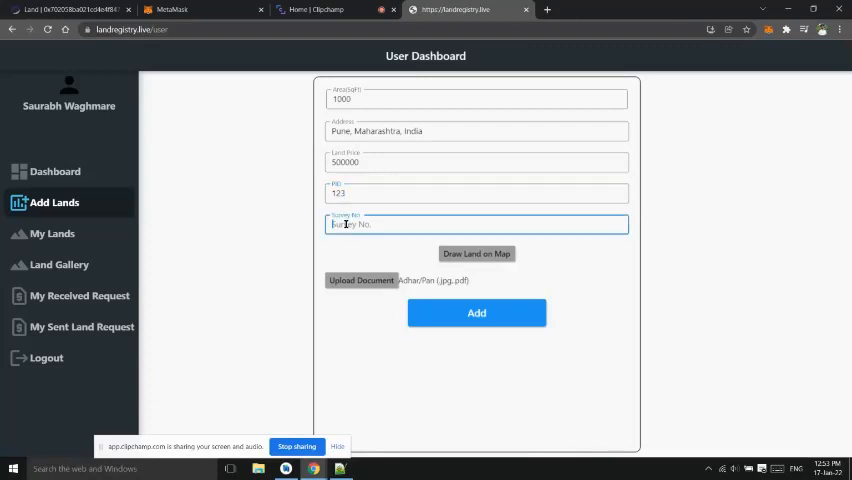
pyautogui.write('101')
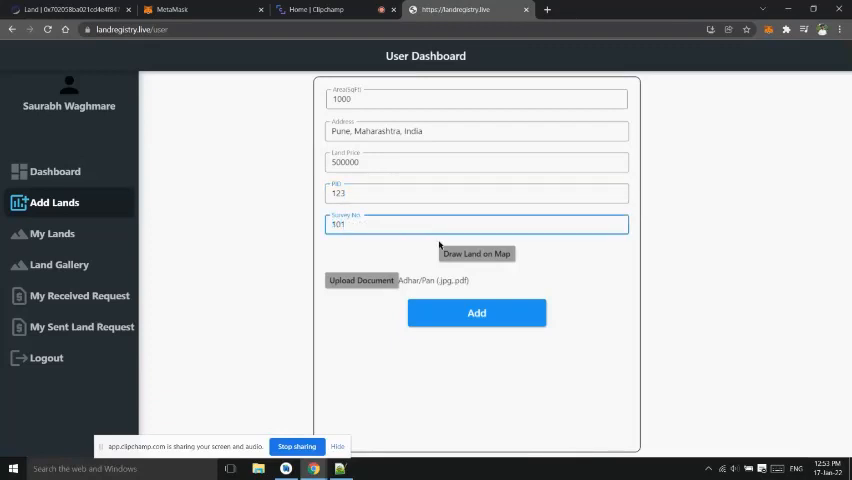
pyautogui.click(476, 252)
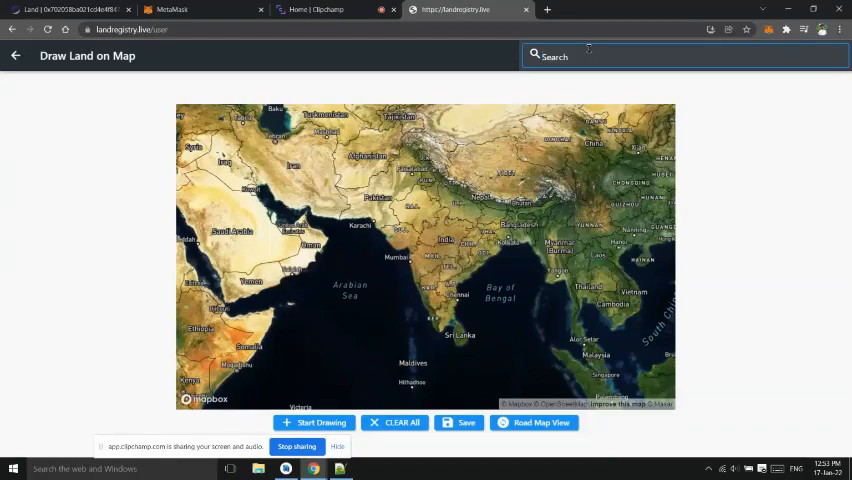
# Step: Search the map for pune and jump to a Pune Baking Company location
pyautogui.write('pune')
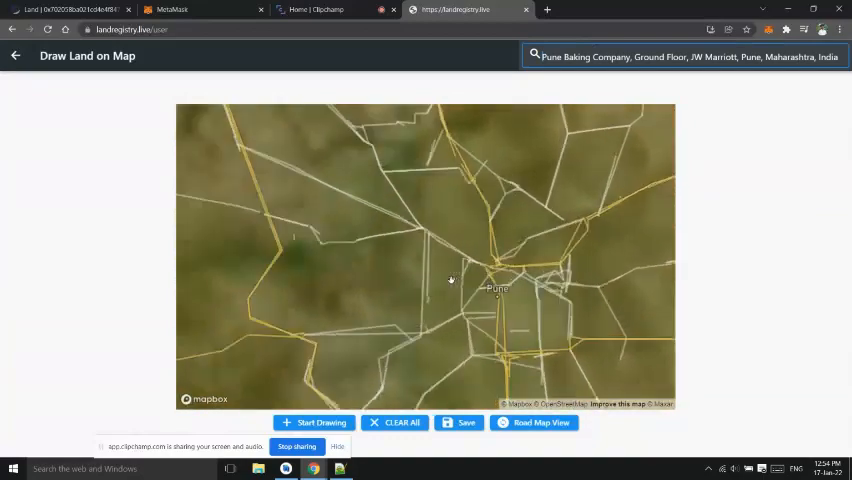
pyautogui.click(534, 422)
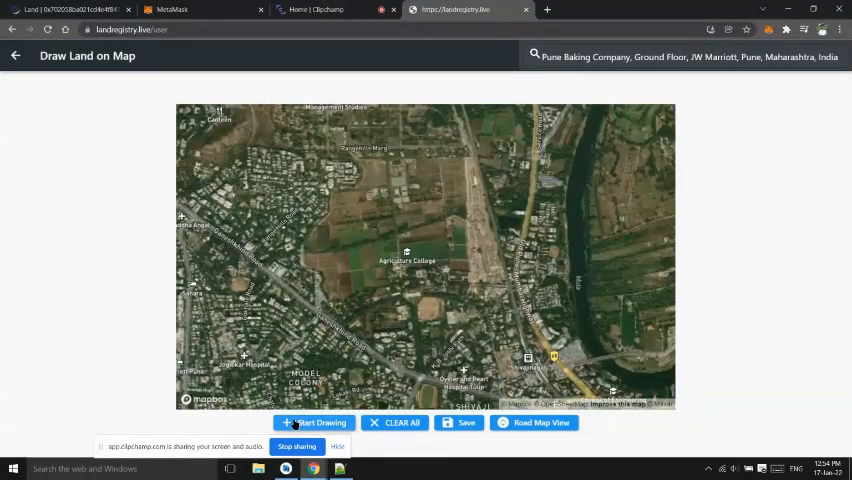
# Step: Draw the plot's boundary polygon on the Pune satellite map and save it
pyautogui.click(312, 422)
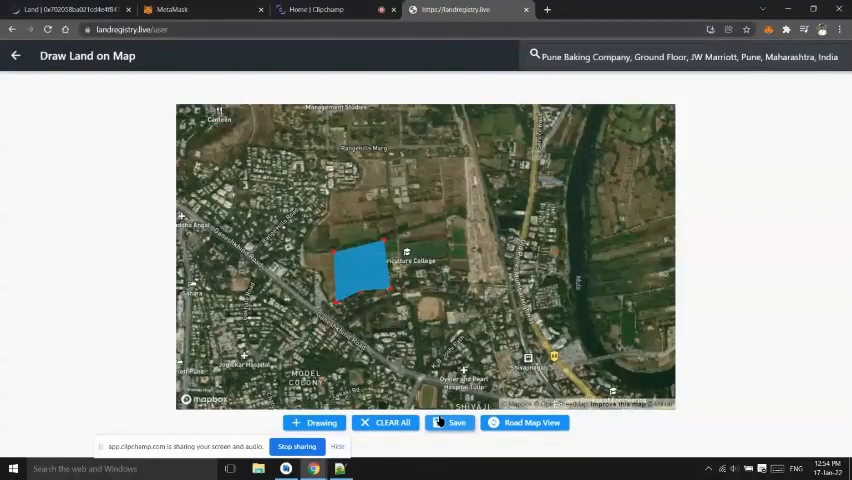
pyautogui.click(448, 422)
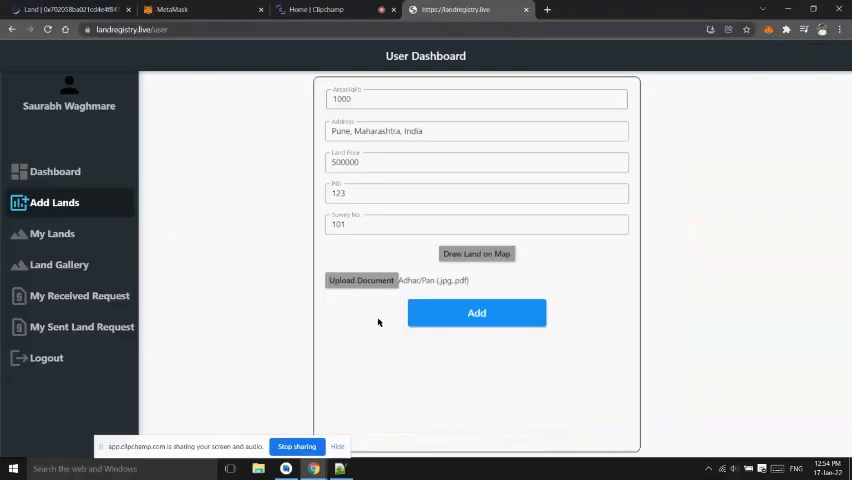
# Step: Attach the land document jpg, submit the listing, and view it under My Lands
pyautogui.click(360, 280)
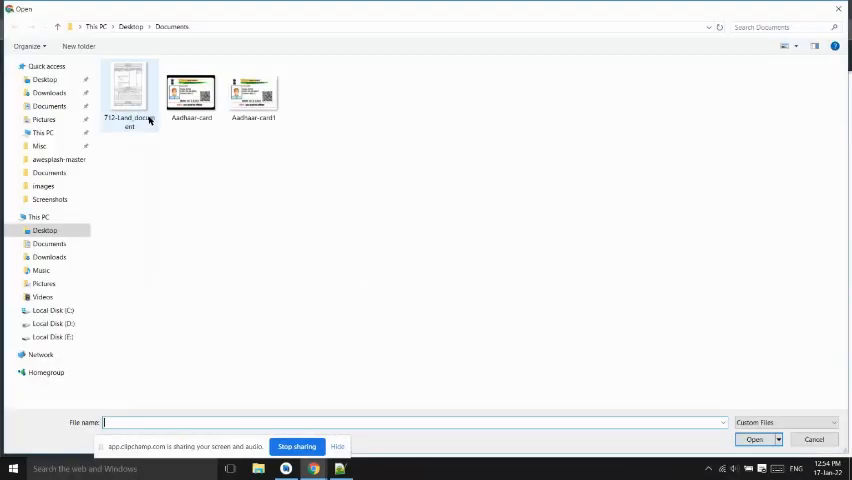
pyautogui.click(752, 440)
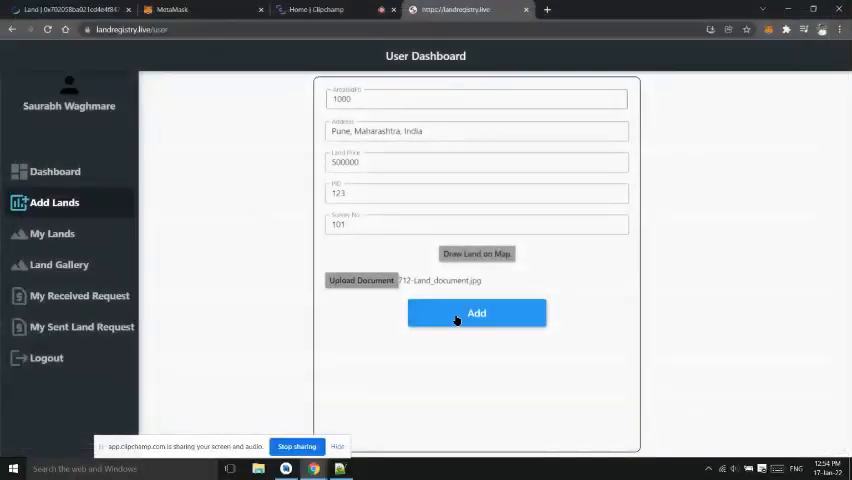
pyautogui.click(476, 312)
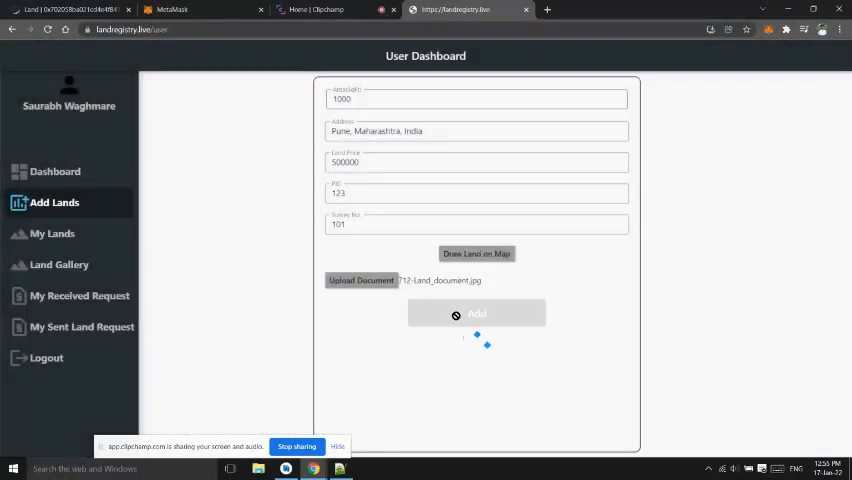
pyautogui.click(476, 312)
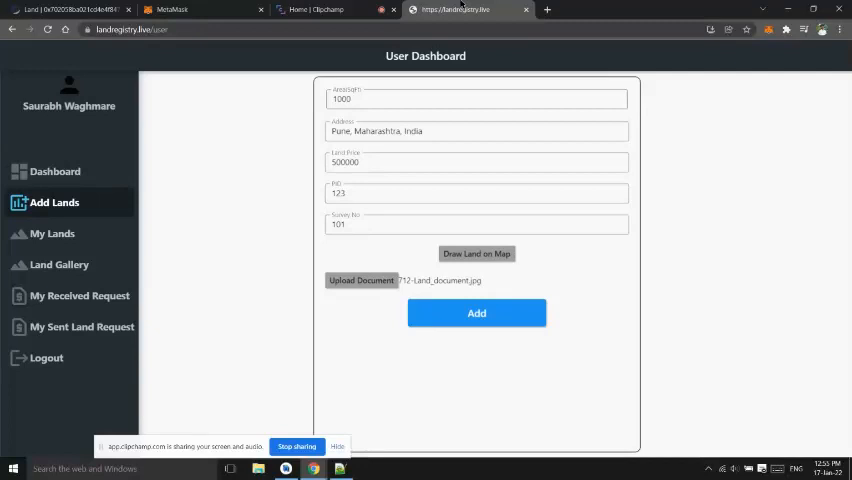
pyautogui.moveTo(260, 122)
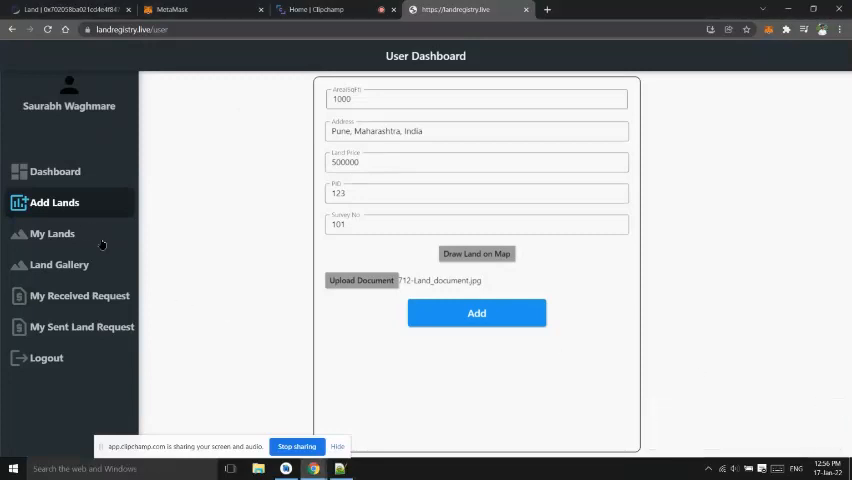
pyautogui.click(52, 232)
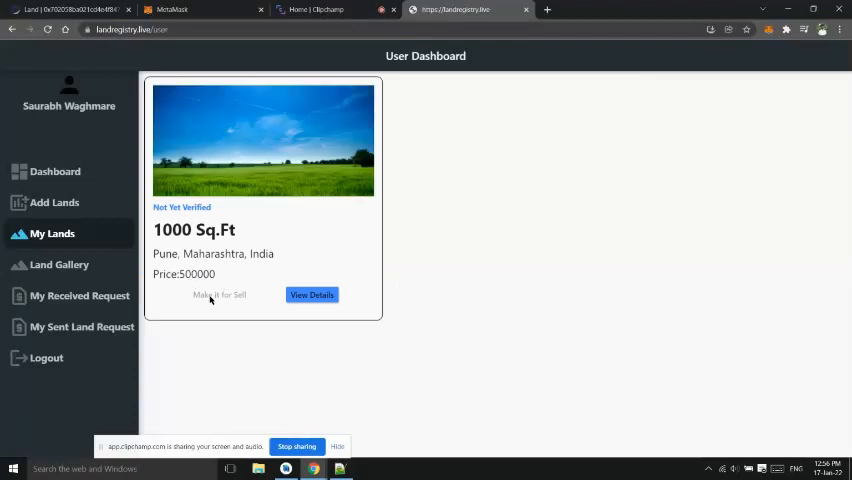
# Step: Log out of the owner's dashboard and bring up Account 2 in MetaMask
pyautogui.click(60, 264)
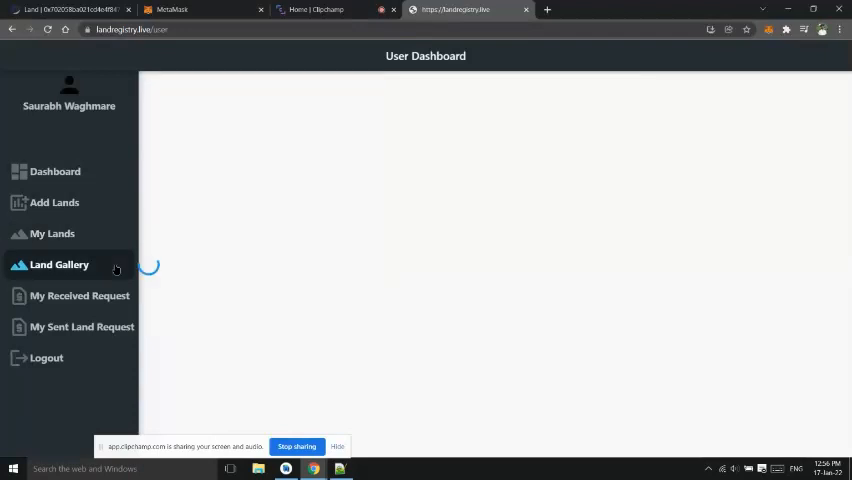
pyautogui.click(60, 264)
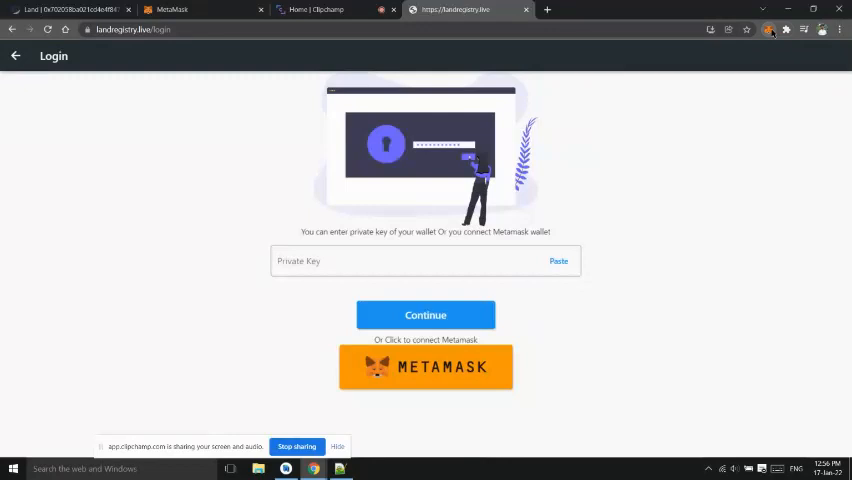
pyautogui.click(770, 30)
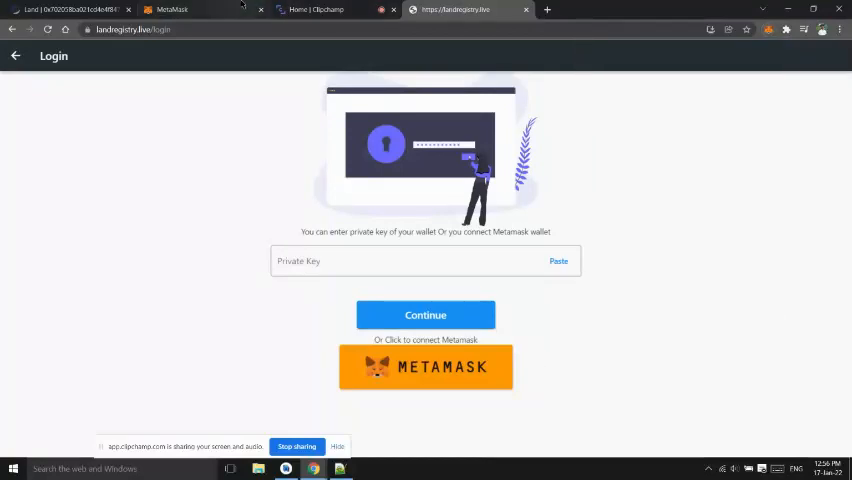
pyautogui.click(180, 10)
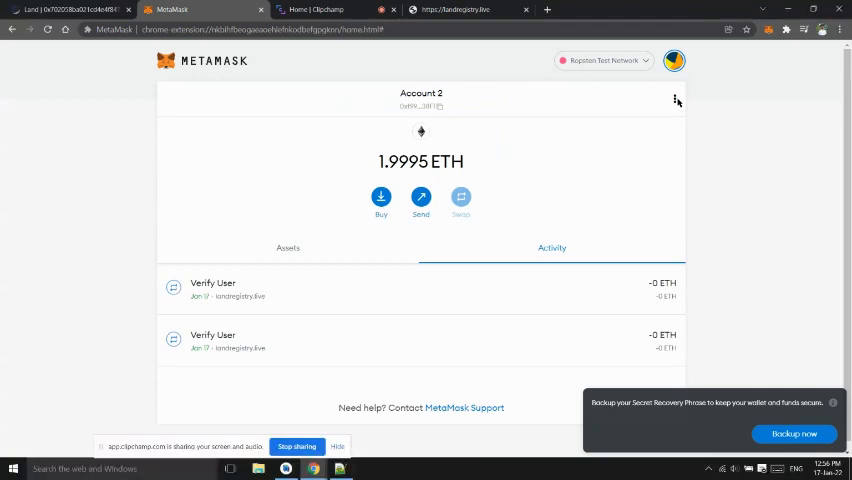
# Step: Sign in as land inspector with the private key and verify the Pune, Maharashtra land record
pyautogui.click(460, 8)
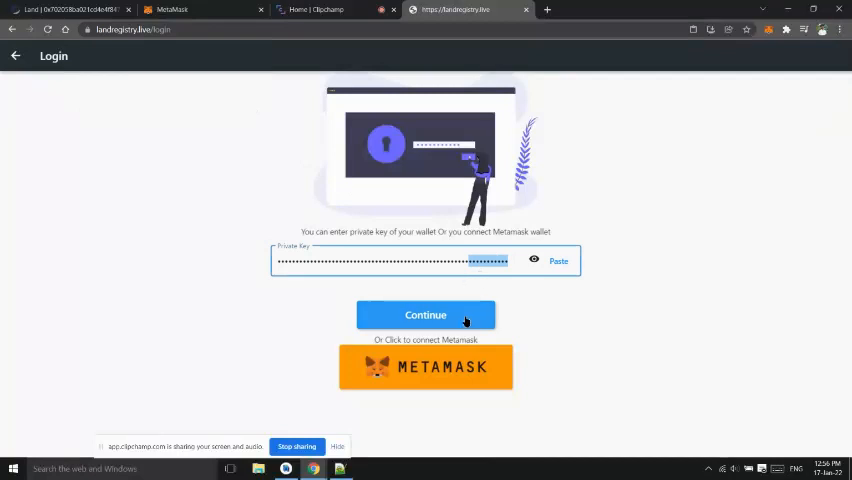
pyautogui.click(424, 316)
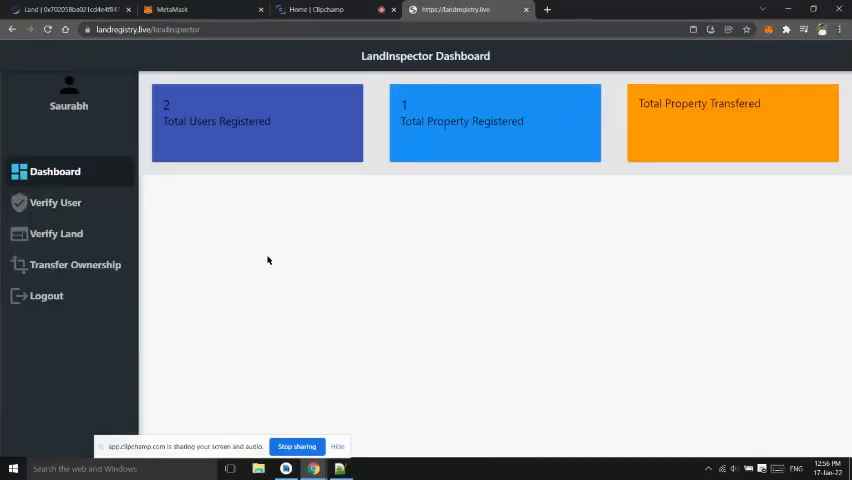
pyautogui.click(56, 232)
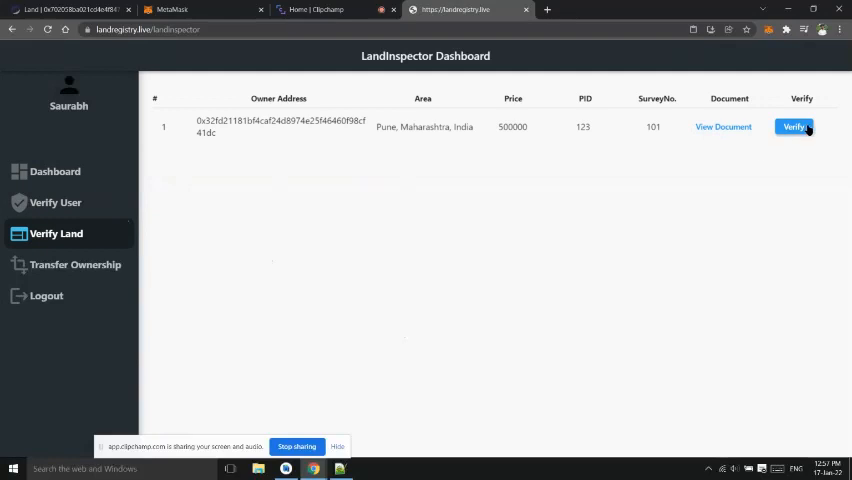
pyautogui.click(792, 128)
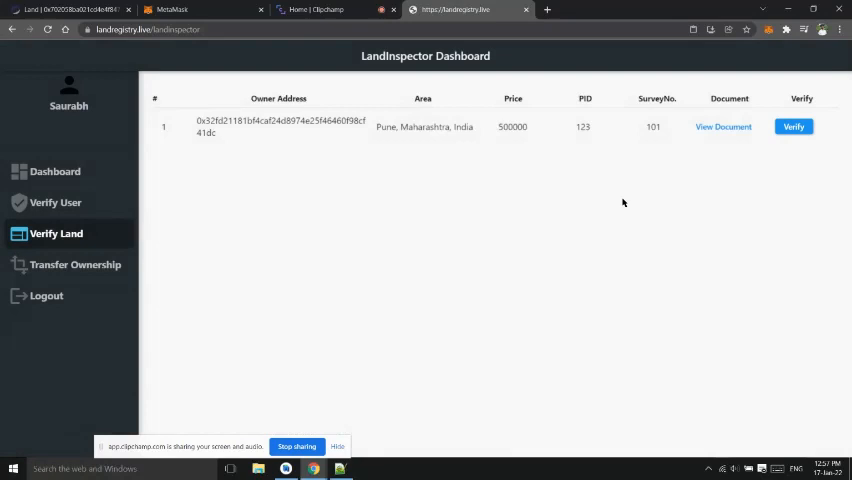
pyautogui.moveTo(204, 204)
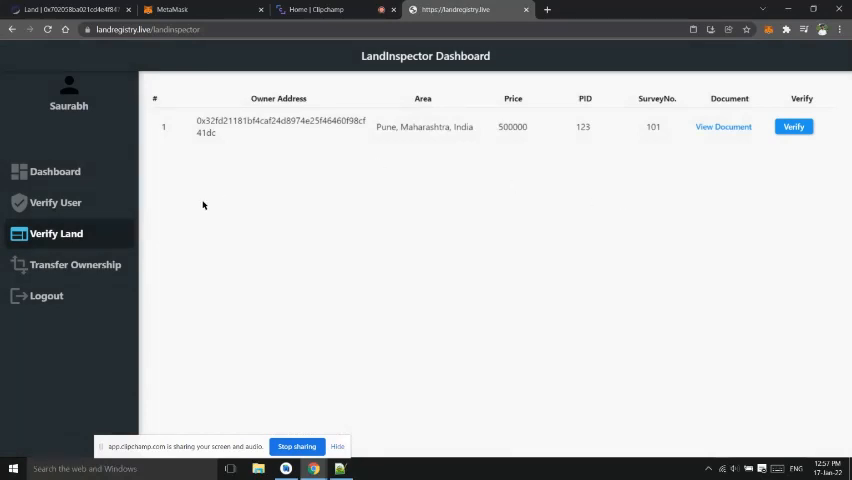
pyautogui.click(792, 126)
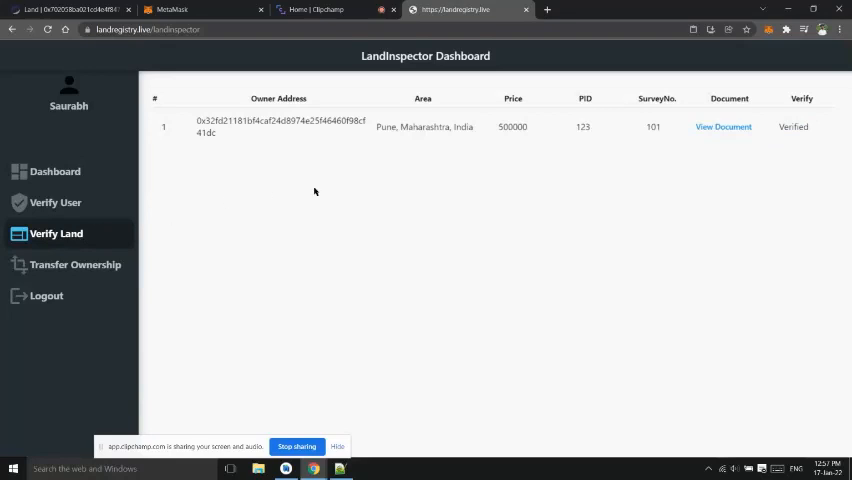
pyautogui.moveTo(72, 296)
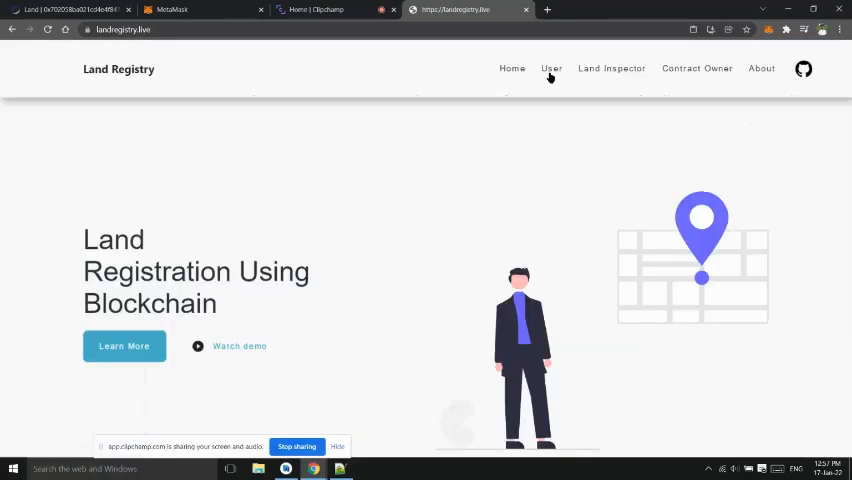
# Step: Return to the user login and sign back in as the owner through MetaMask
pyautogui.click(552, 68)
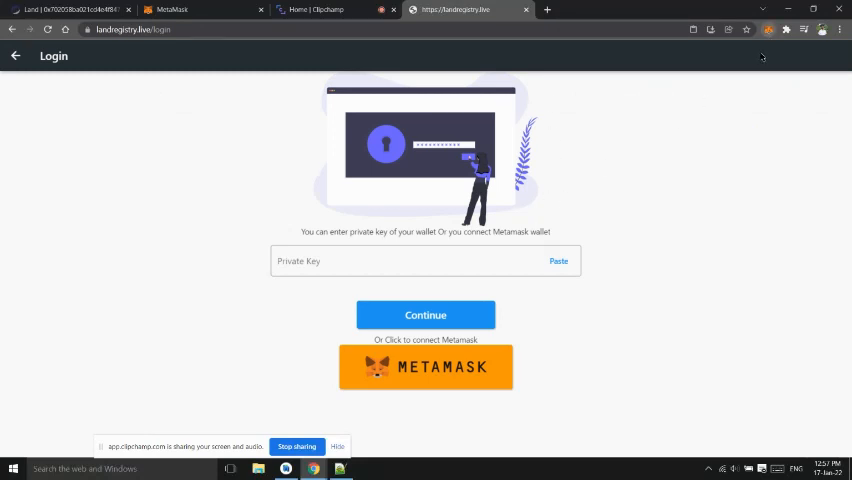
pyautogui.click(756, 56)
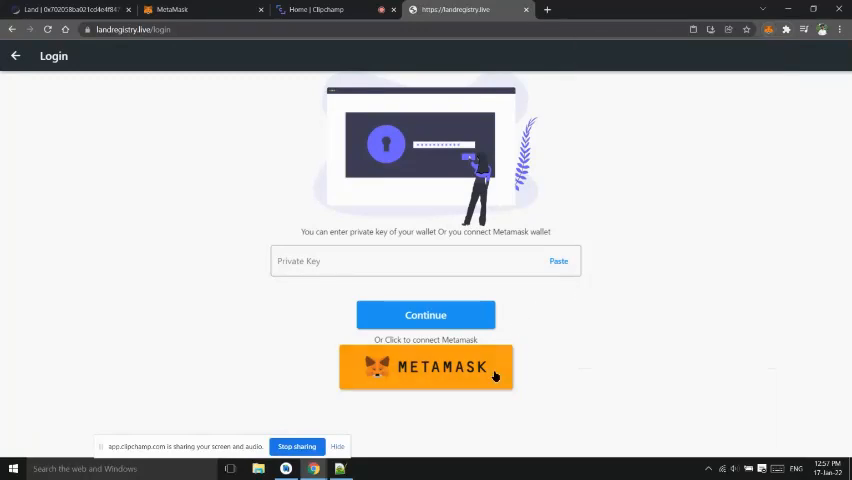
pyautogui.click(424, 368)
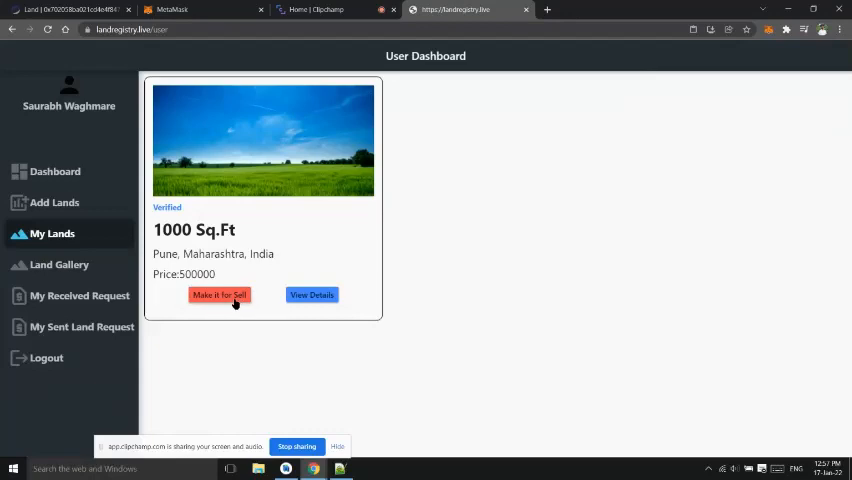
# Step: Mark the verified 1000 sq ft Pune plot for sale and approve the transaction in MetaMask
pyautogui.click(220, 294)
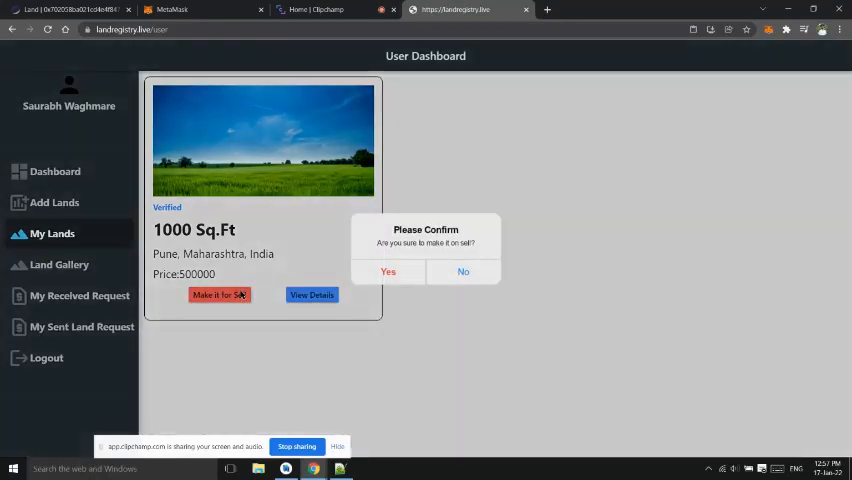
pyautogui.click(388, 272)
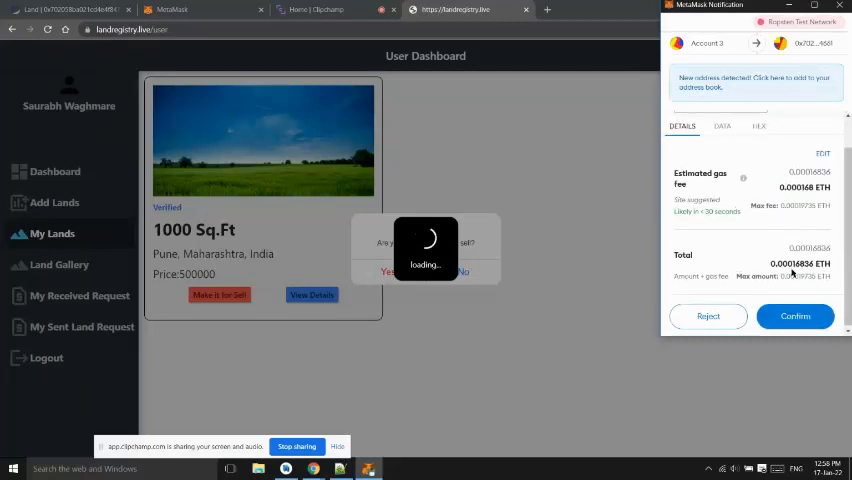
pyautogui.click(796, 316)
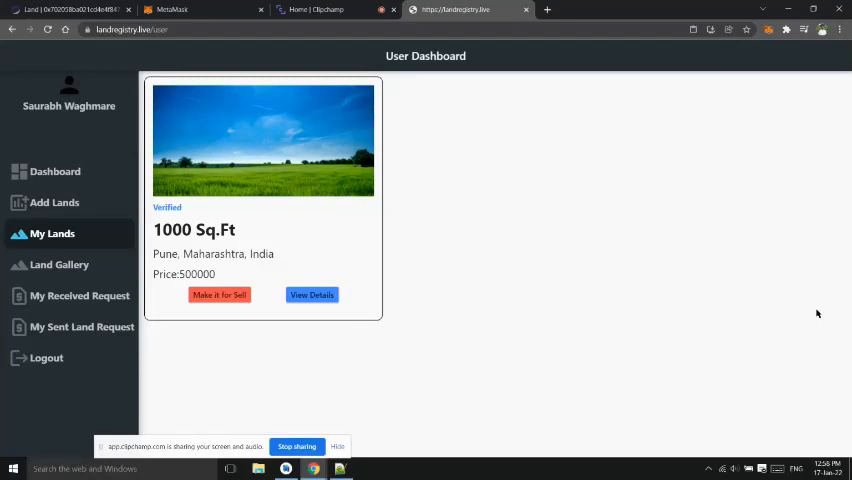
pyautogui.moveTo(306, 264)
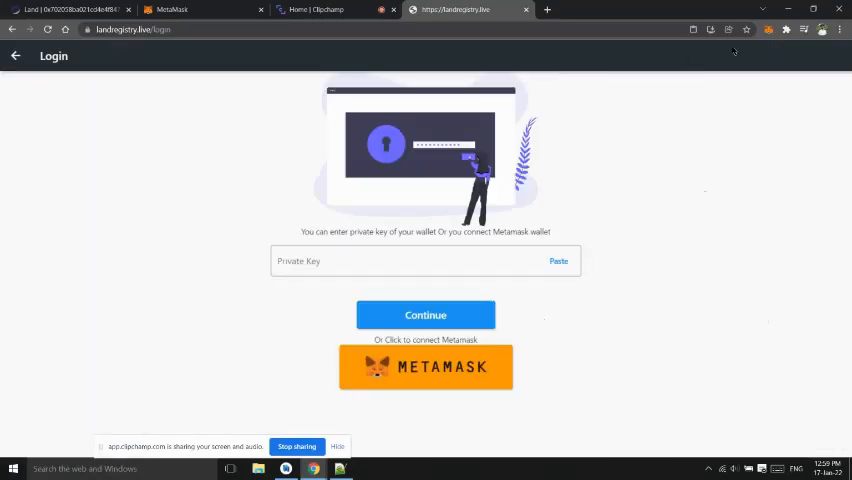
pyautogui.moveTo(736, 88)
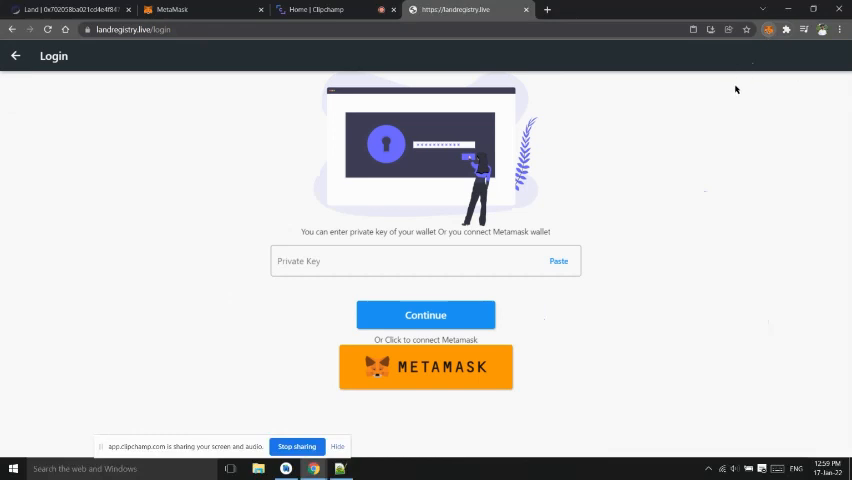
# Step: Switch MetaMask to Account 3, sign in as Zaid and view the Land Gallery listing the Pune plot
pyautogui.click(768, 28)
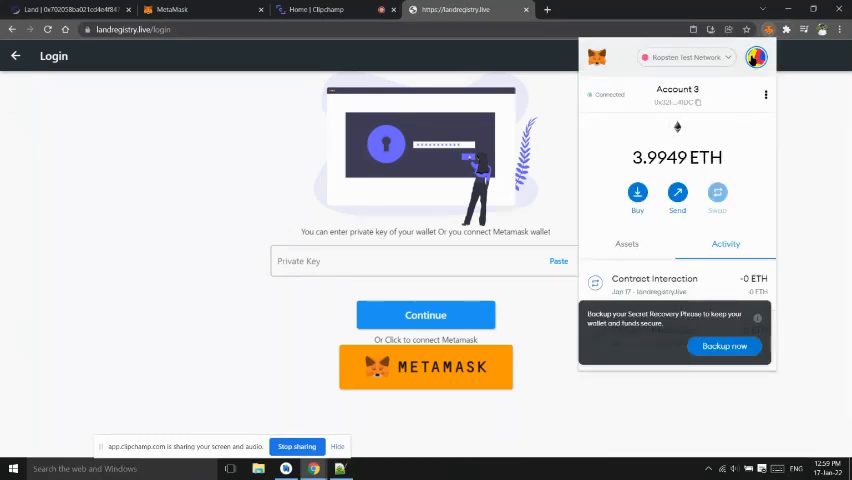
pyautogui.click(676, 192)
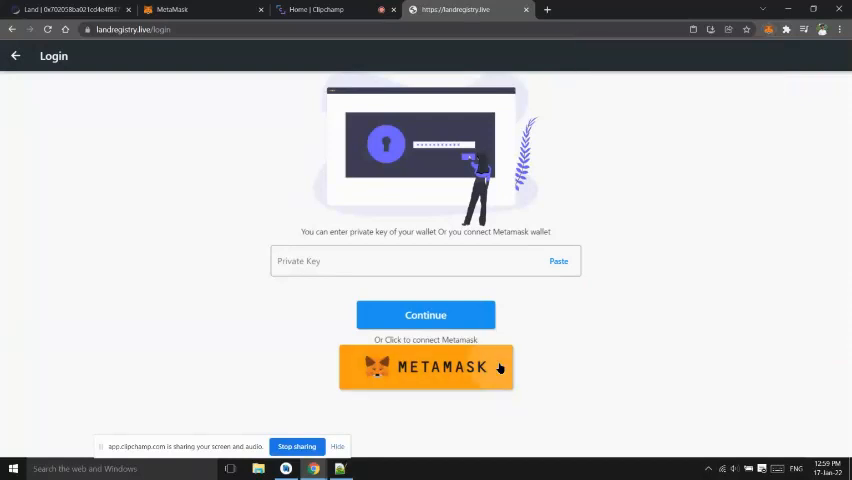
pyautogui.click(424, 368)
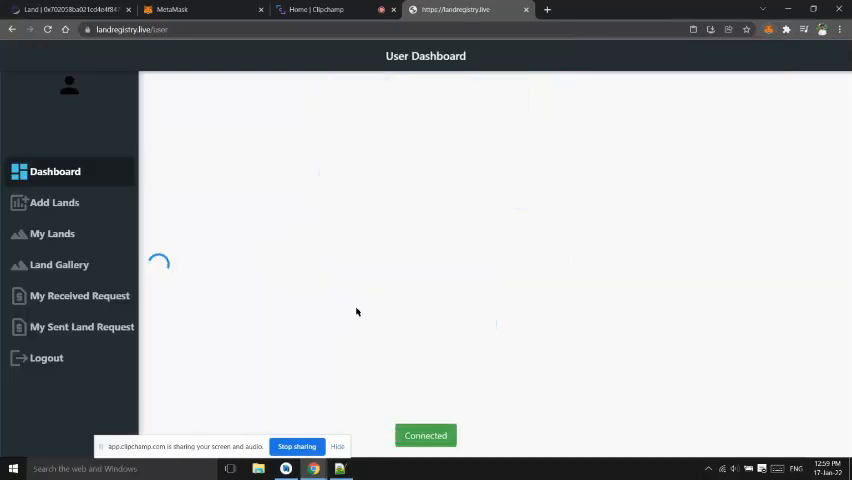
pyautogui.click(58, 264)
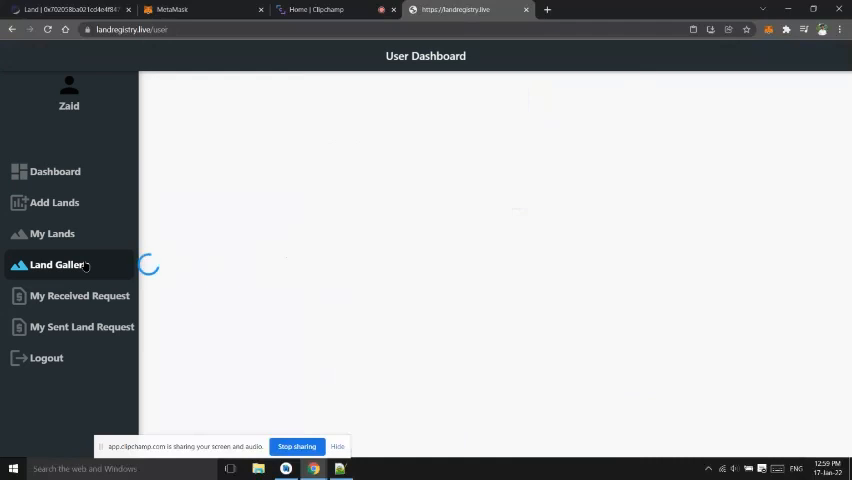
pyautogui.click(58, 264)
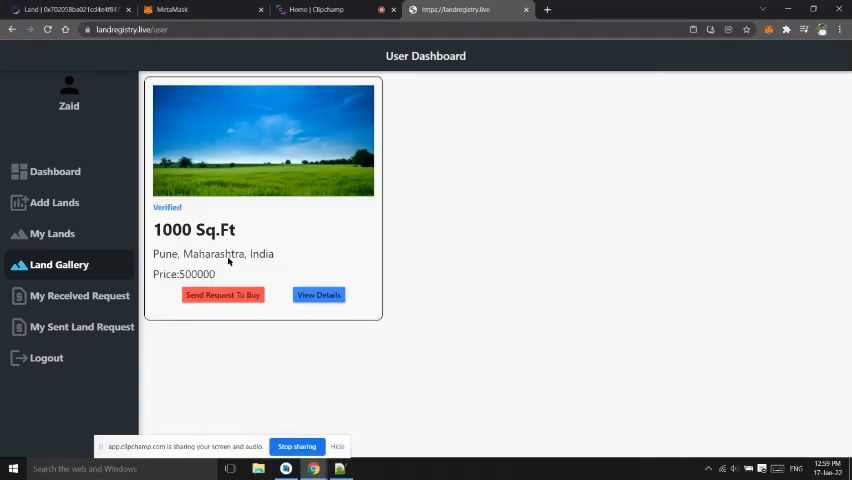
# Step: View the 1000 sq ft plot's details with its map boundary, then return to the Land Gallery
pyautogui.click(318, 294)
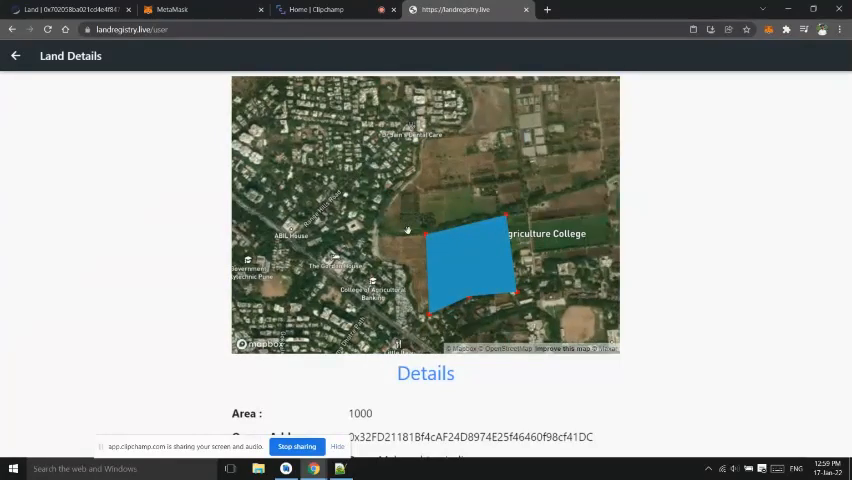
pyautogui.moveTo(380, 344)
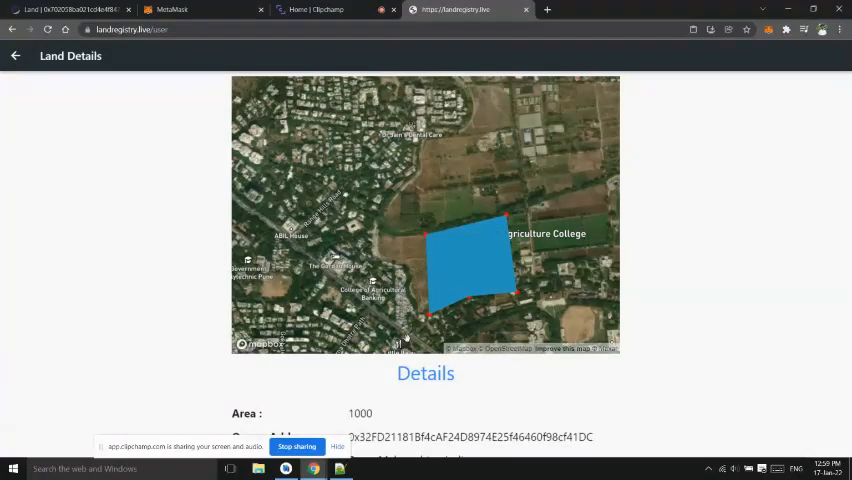
pyautogui.moveTo(398, 398)
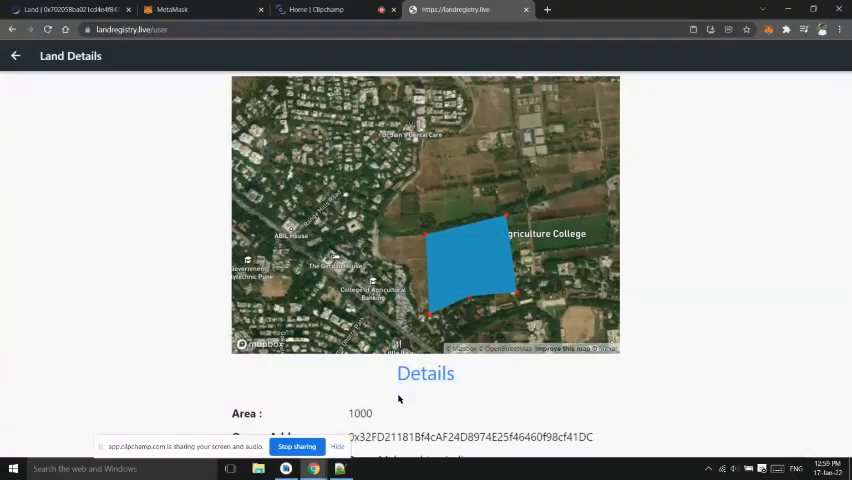
pyautogui.scroll(-3)
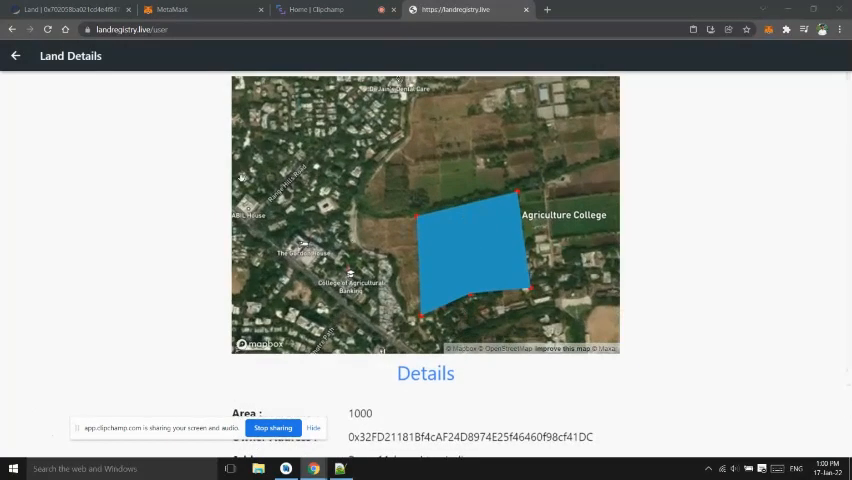
pyautogui.moveTo(82, 128)
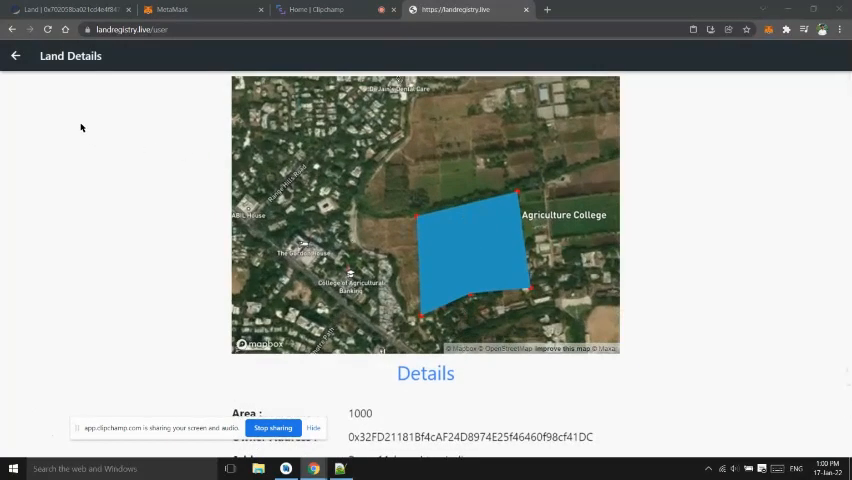
pyautogui.moveTo(16, 56)
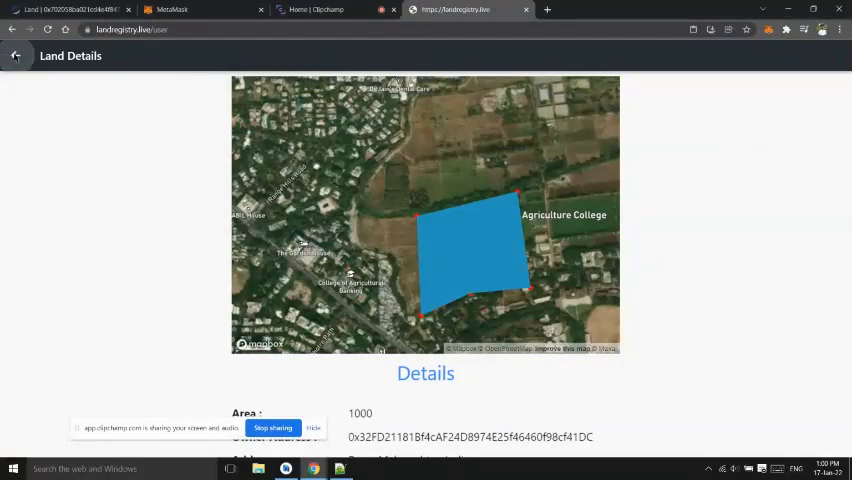
pyautogui.click(16, 56)
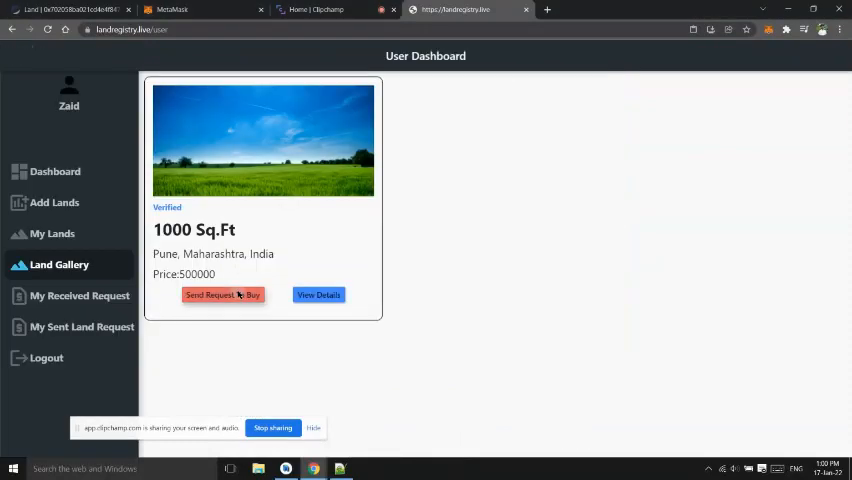
# Step: Send a buy request for the 1000 Sq.Ft Pune land and confirm it in MetaMask
pyautogui.click(222, 294)
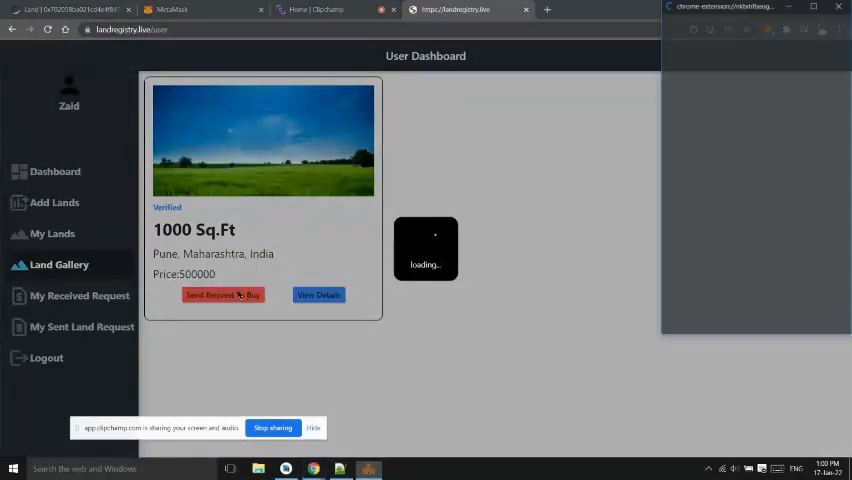
pyautogui.click(208, 294)
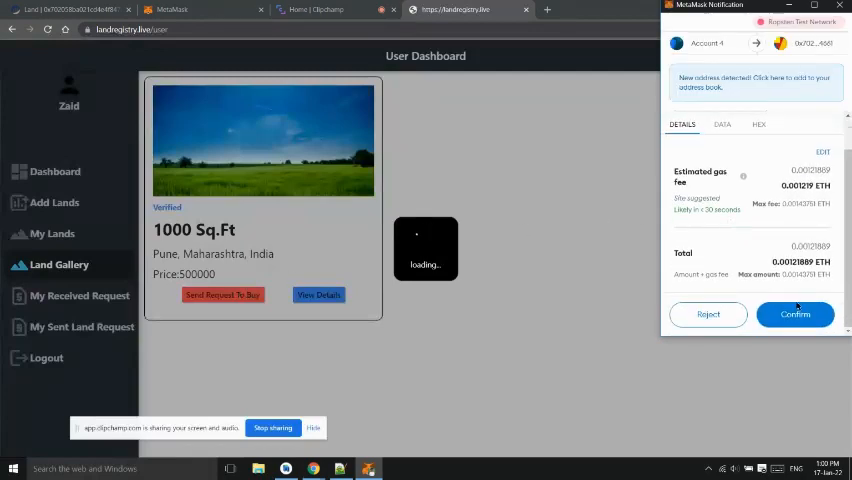
pyautogui.click(794, 314)
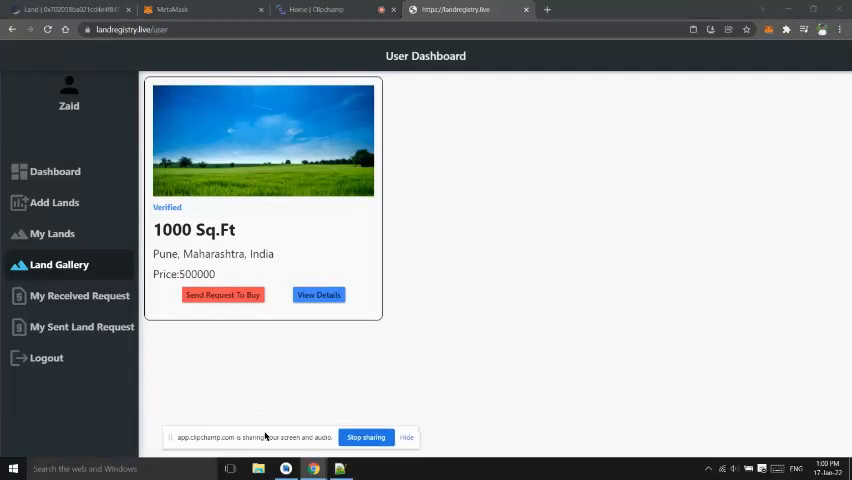
pyautogui.moveTo(100, 328)
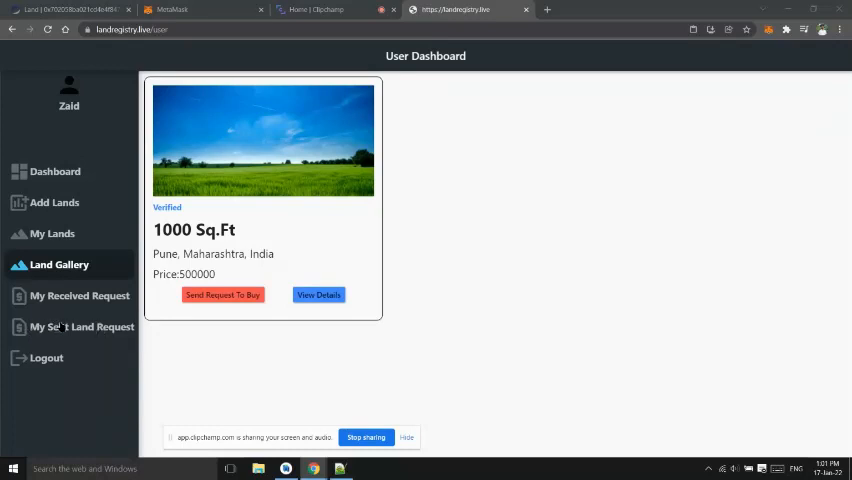
pyautogui.moveTo(66, 328)
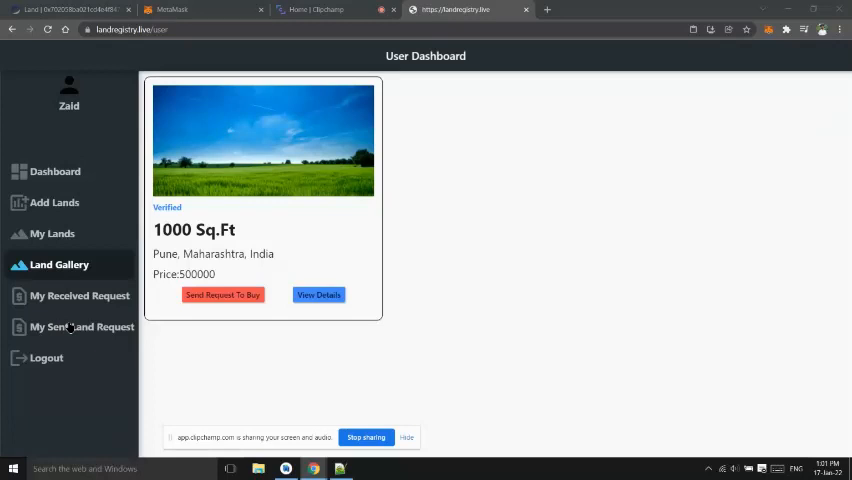
# Step: View the buyer's sent land requests, listing land 1 pending at 500000
pyautogui.click(82, 328)
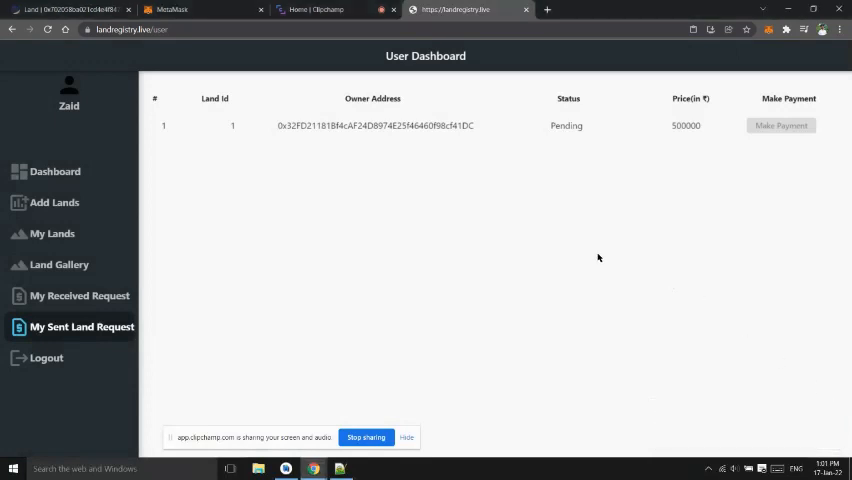
pyautogui.moveTo(60, 360)
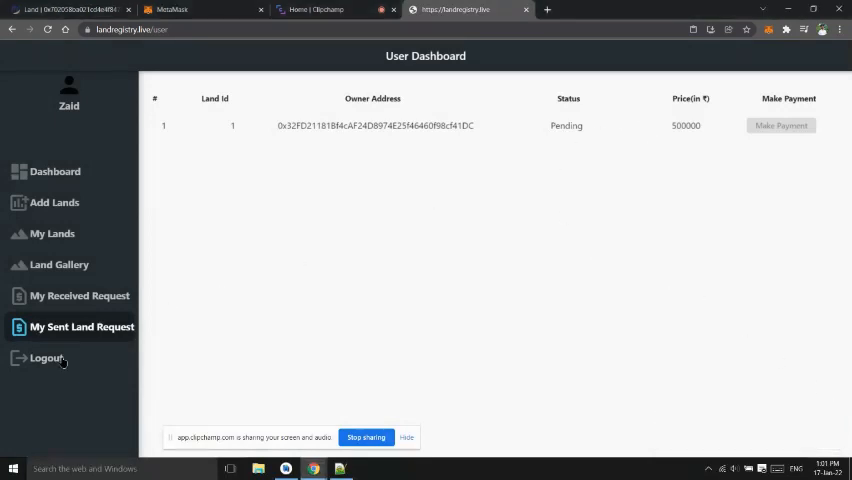
pyautogui.click(48, 358)
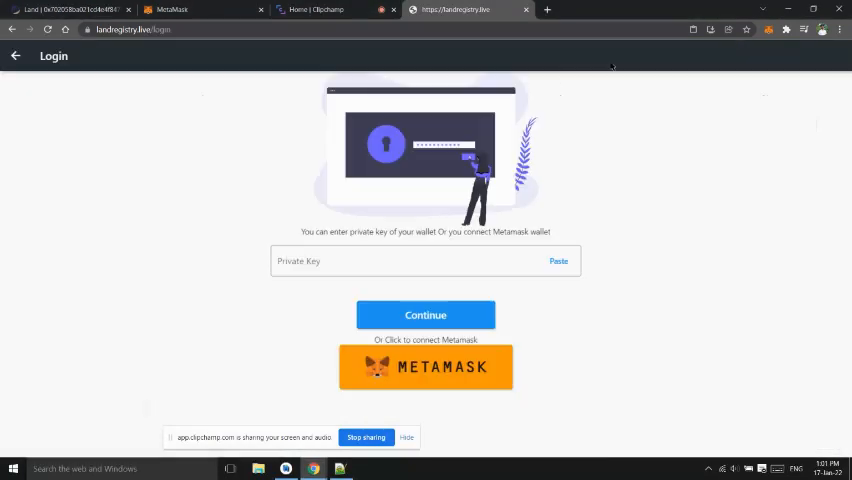
pyautogui.moveTo(754, 54)
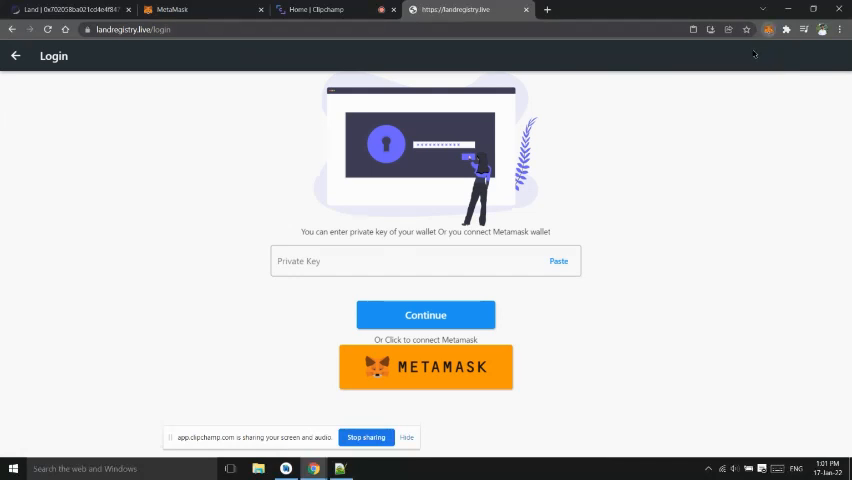
pyautogui.click(756, 56)
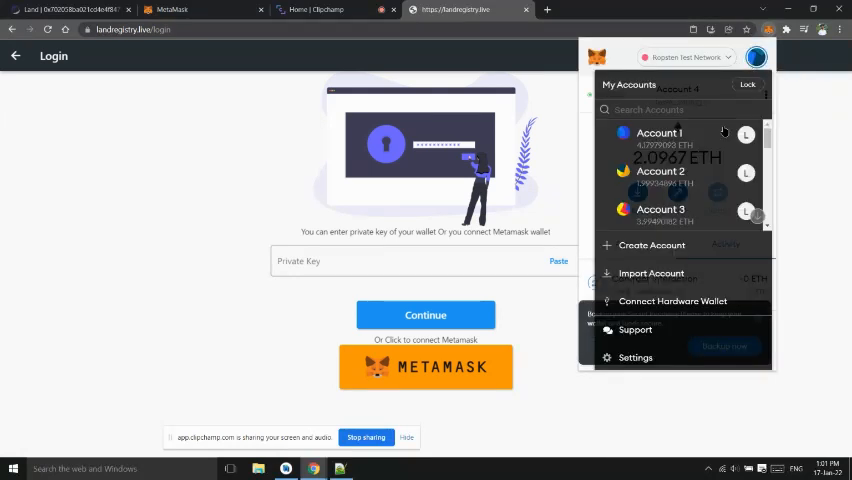
pyautogui.click(660, 208)
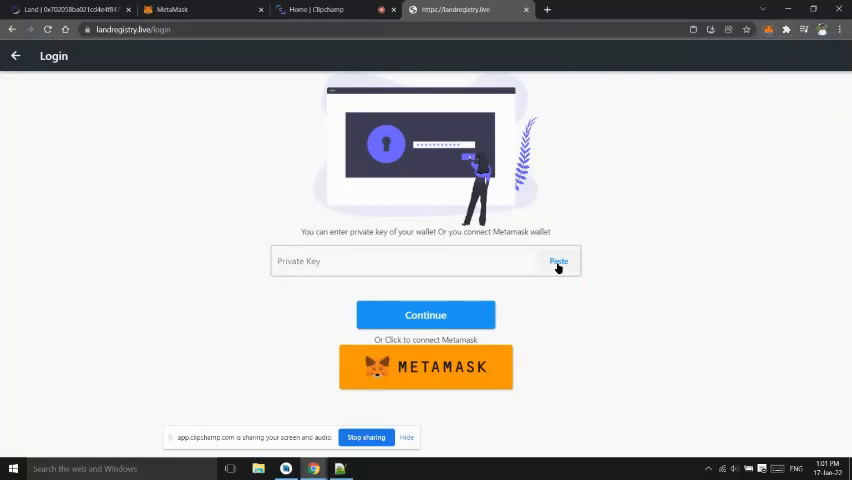
pyautogui.moveTo(520, 288)
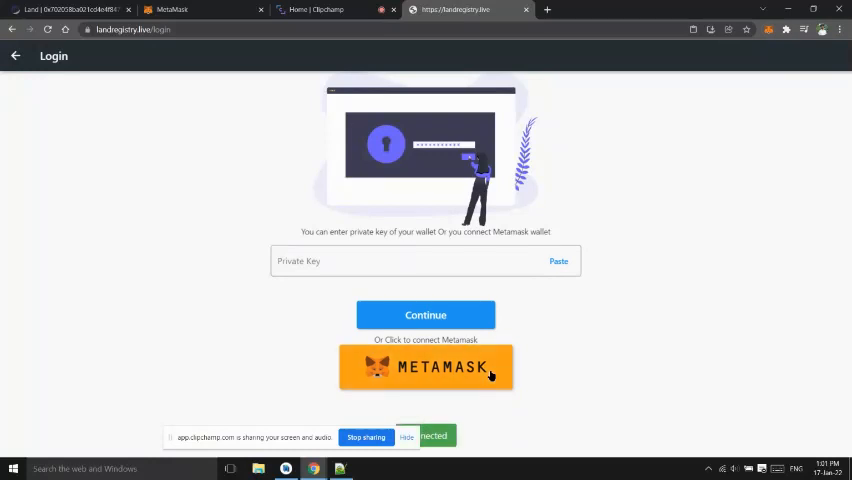
pyautogui.click(424, 368)
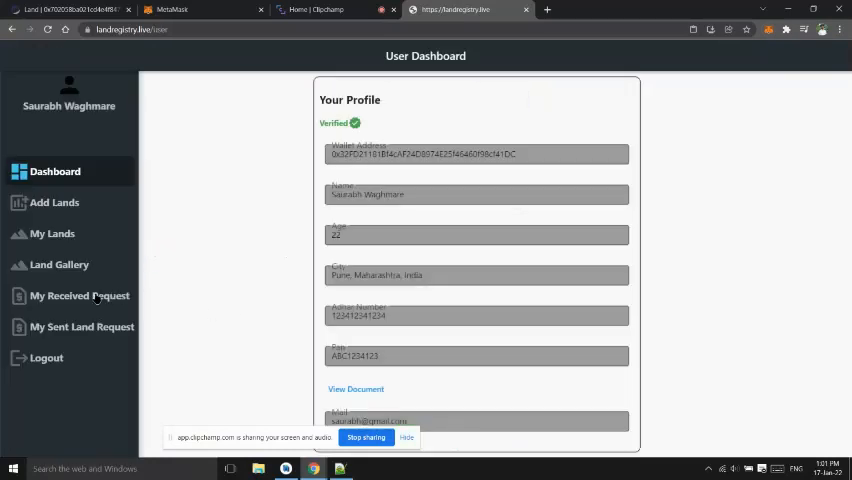
# Step: Accept Zaid's pending buy request for land 1 from the received requests list
pyautogui.click(80, 296)
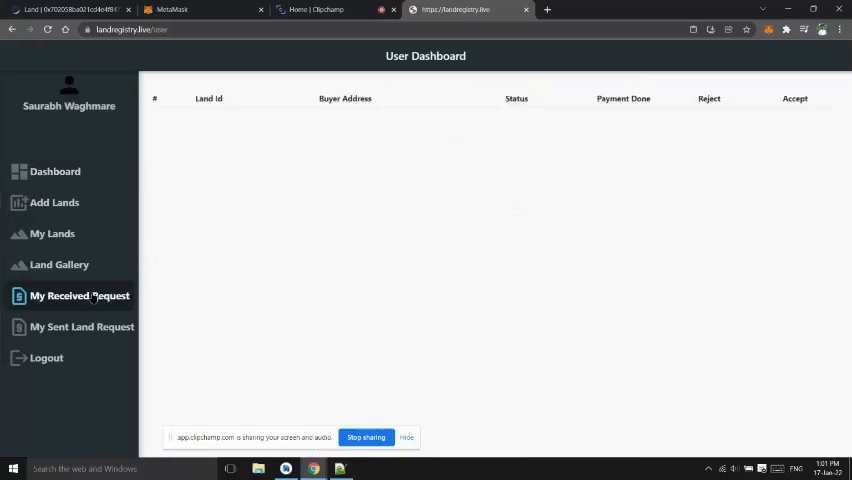
pyautogui.click(78, 296)
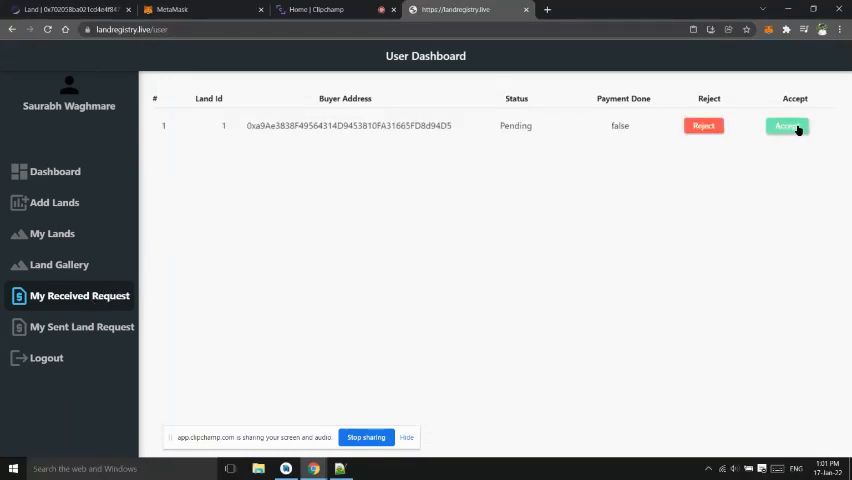
pyautogui.click(788, 126)
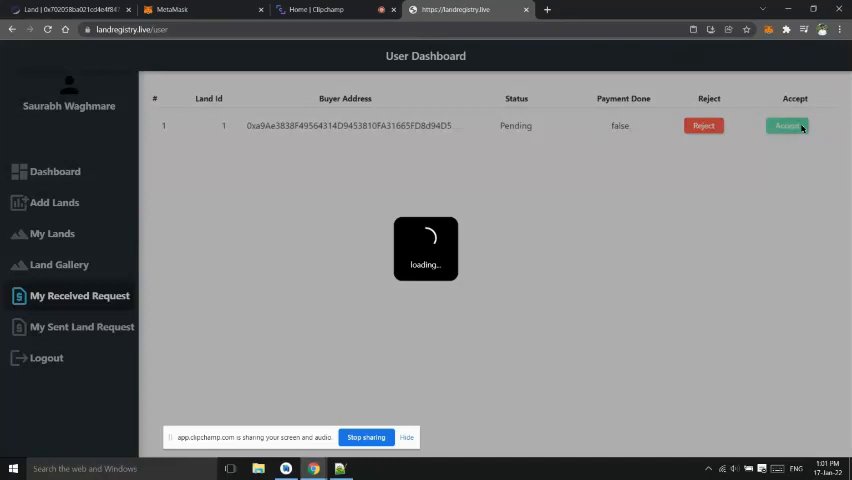
pyautogui.click(788, 126)
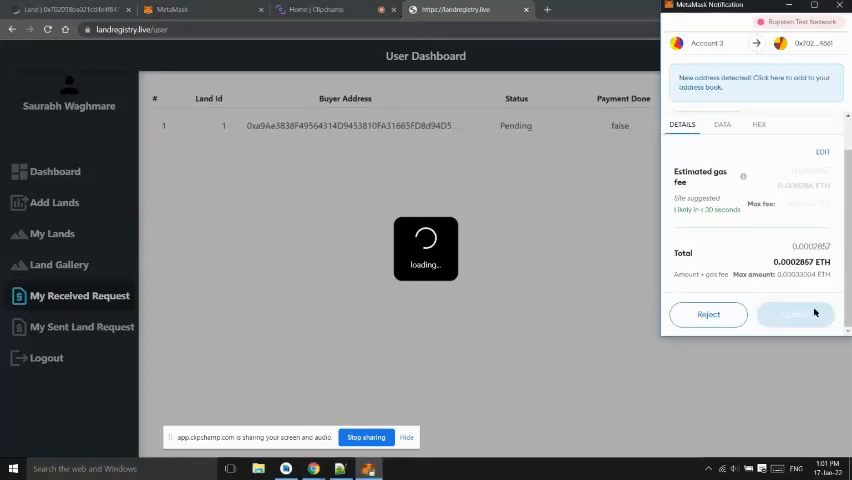
# Step: Confirm the acceptance in MetaMask so the request for land 1 shows Accepted
pyautogui.click(796, 314)
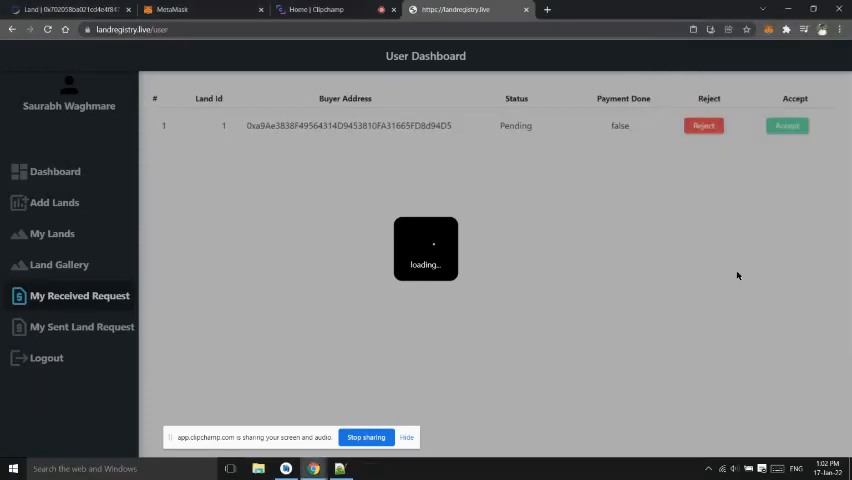
pyautogui.click(316, 10)
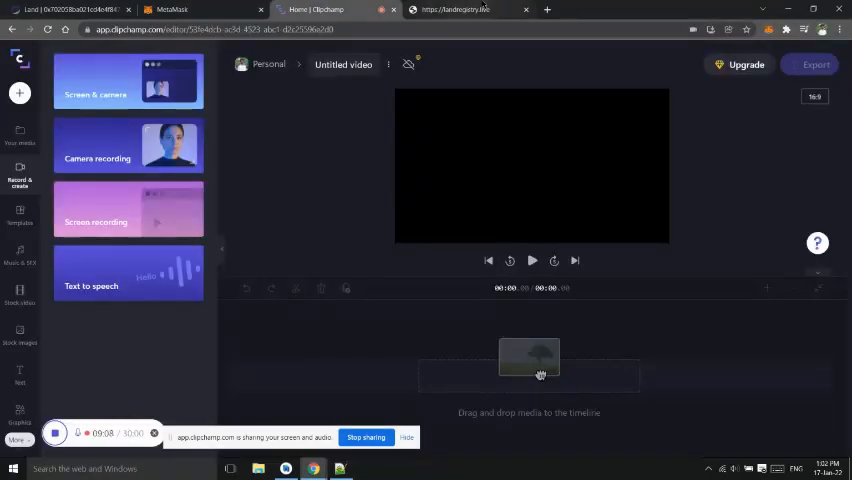
pyautogui.click(468, 8)
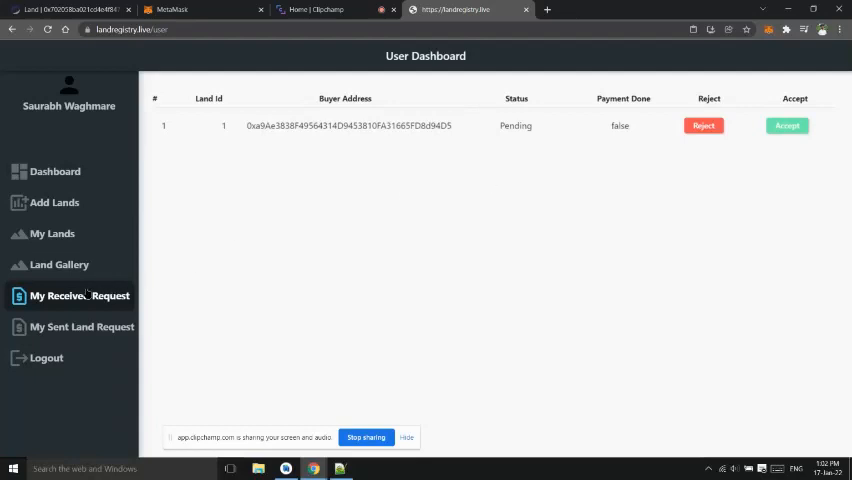
pyautogui.moveTo(206, 256)
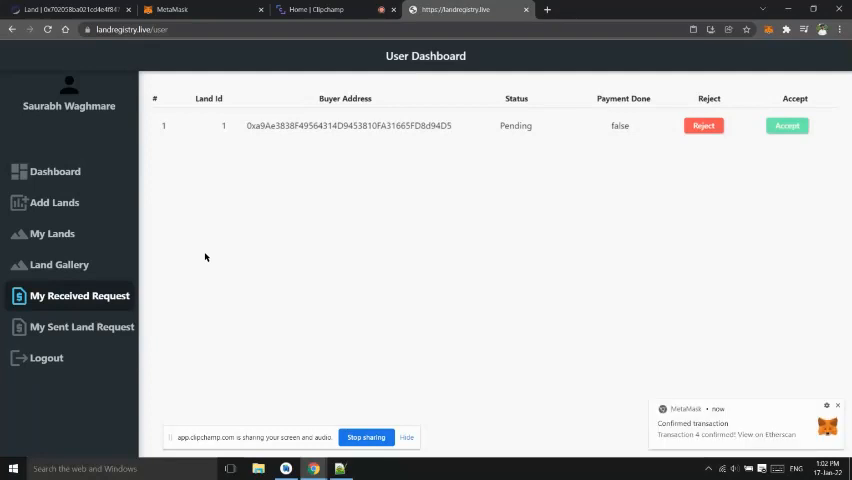
pyautogui.click(786, 126)
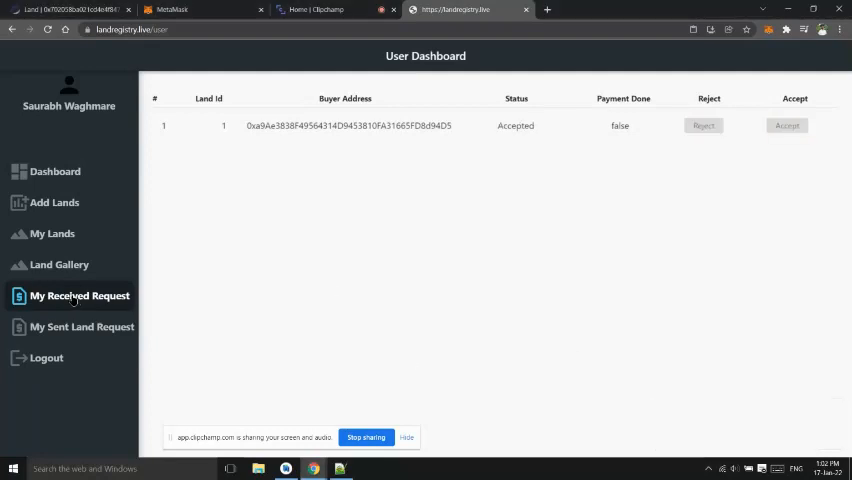
pyautogui.moveTo(64, 358)
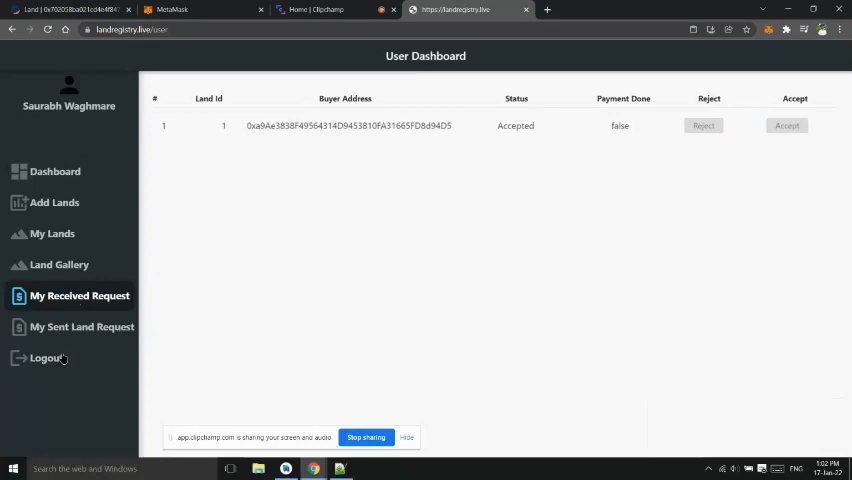
# Step: Log out, sign back in as Zaid and view his sent requests, land 1 now Accepted
pyautogui.click(48, 358)
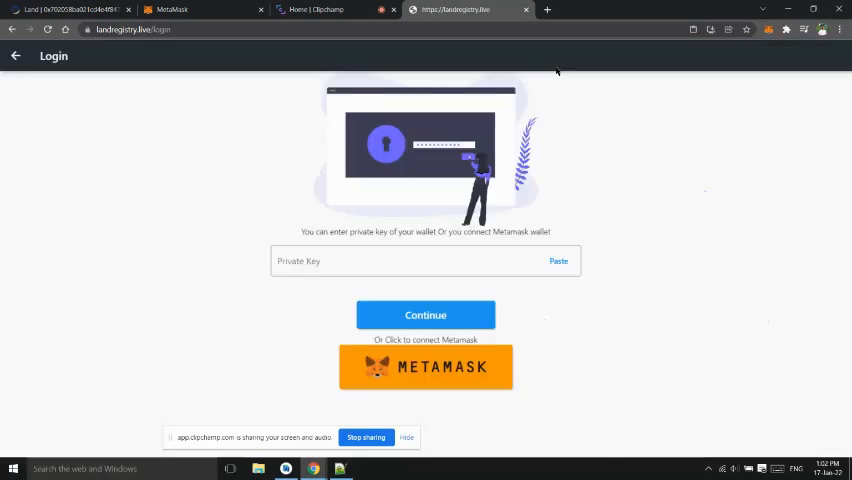
pyautogui.moveTo(736, 76)
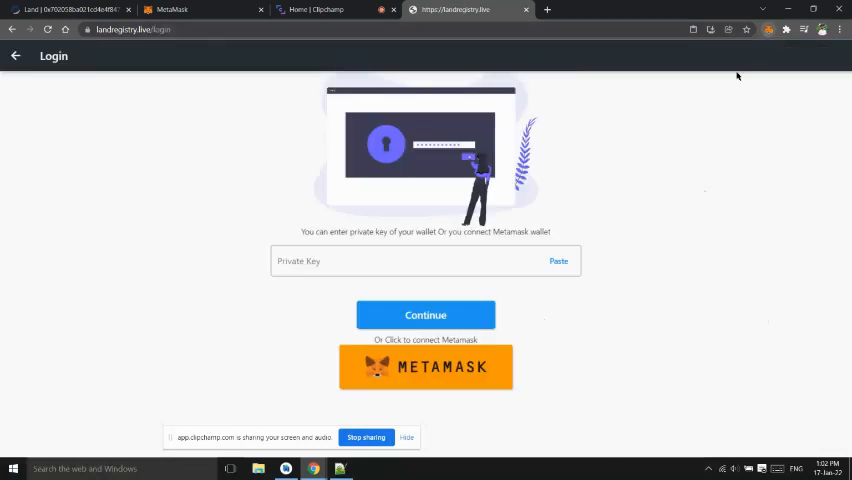
pyautogui.click(756, 56)
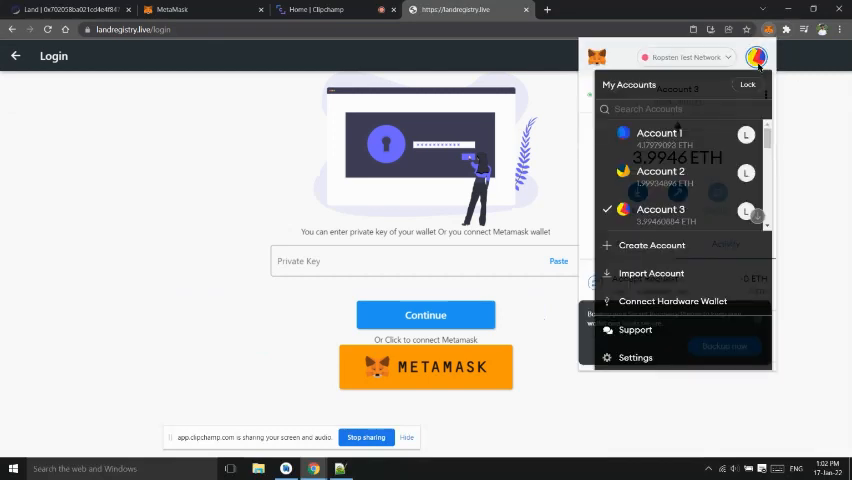
pyautogui.scroll(-3)
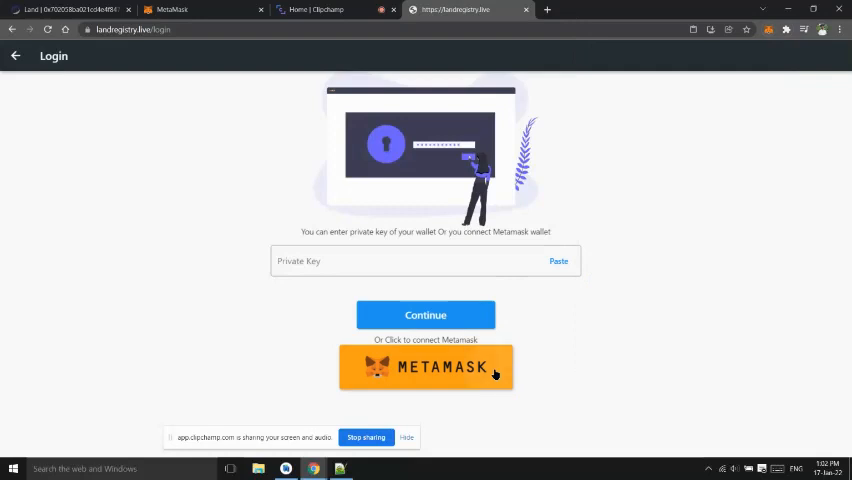
pyautogui.click(424, 368)
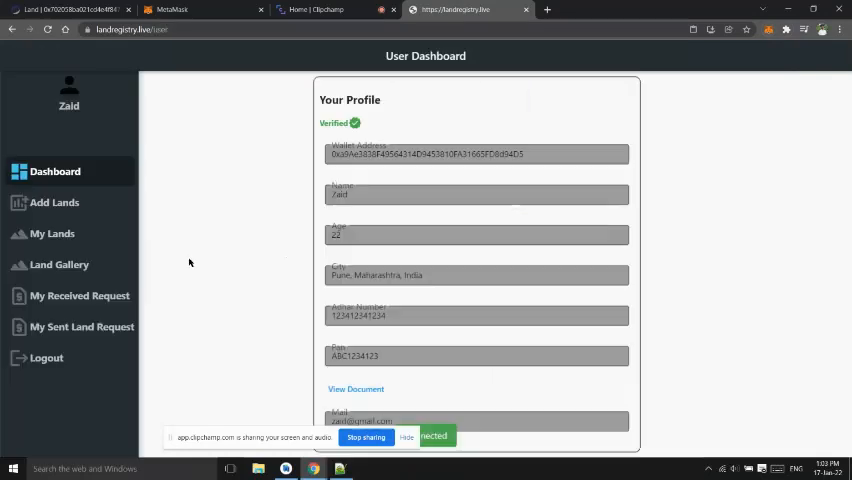
pyautogui.click(80, 326)
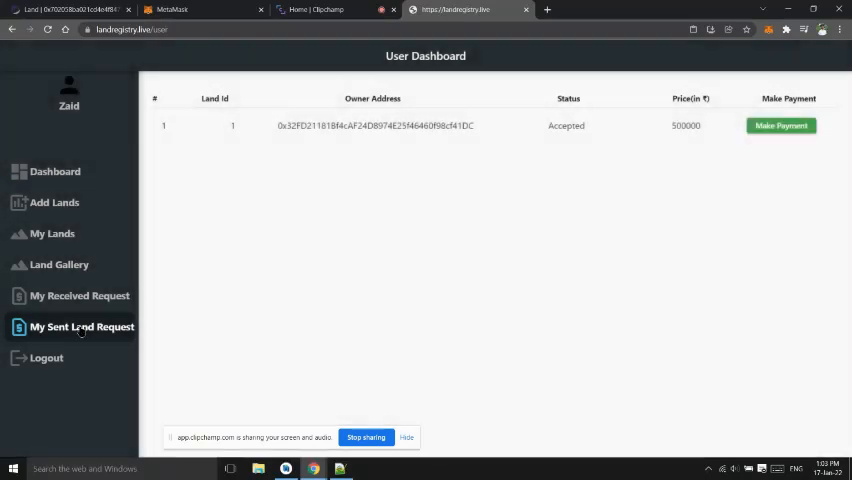
pyautogui.moveTo(686, 160)
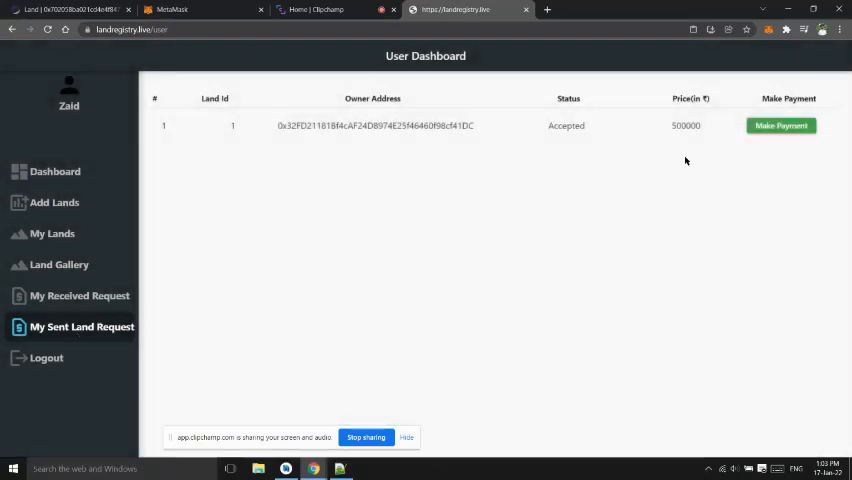
# Step: Pay 500000 (about 1.519 ETH) for the accepted land 1 request and confirm in MetaMask
pyautogui.click(780, 126)
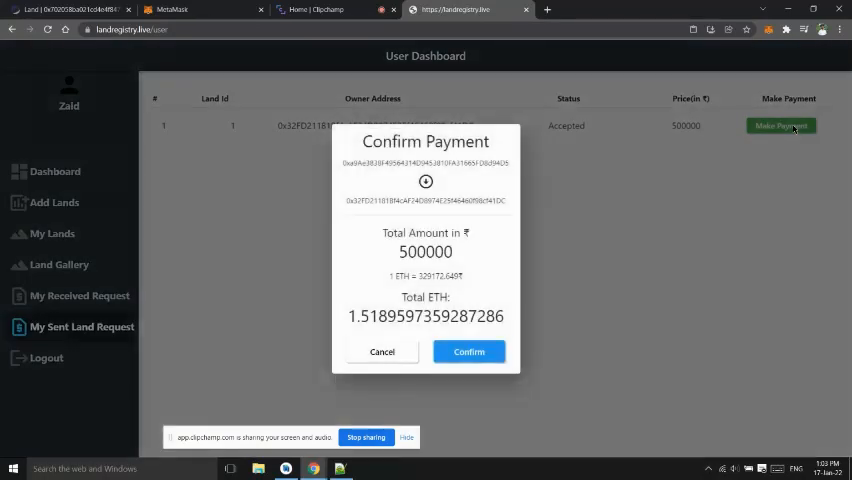
pyautogui.moveTo(540, 224)
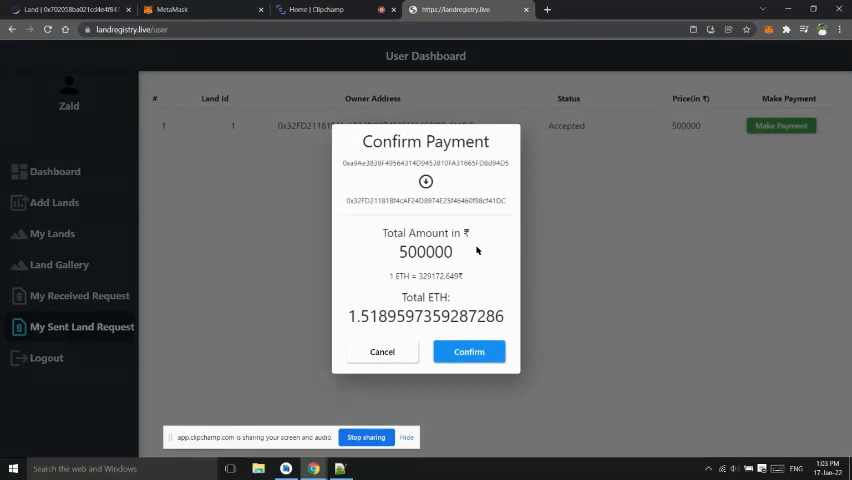
pyautogui.moveTo(420, 270)
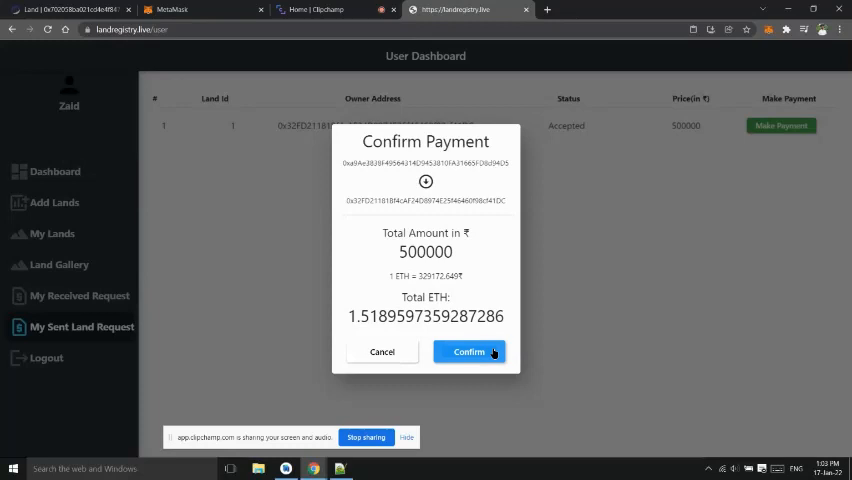
pyautogui.click(468, 352)
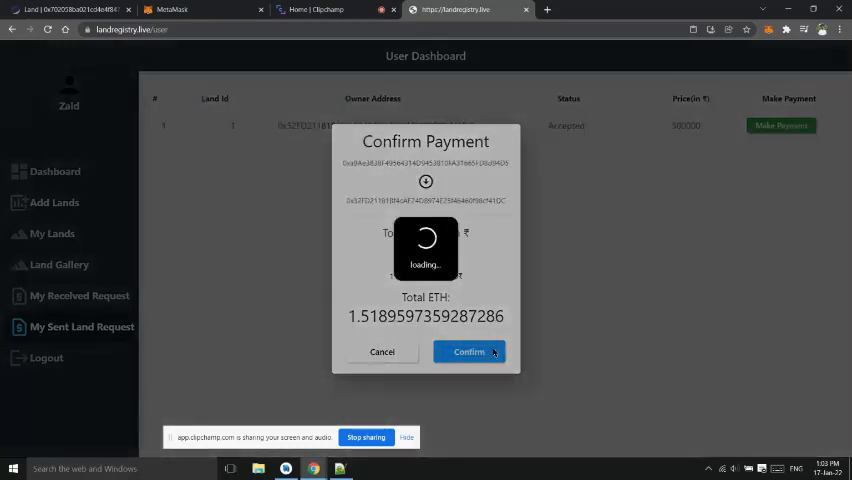
pyautogui.click(468, 352)
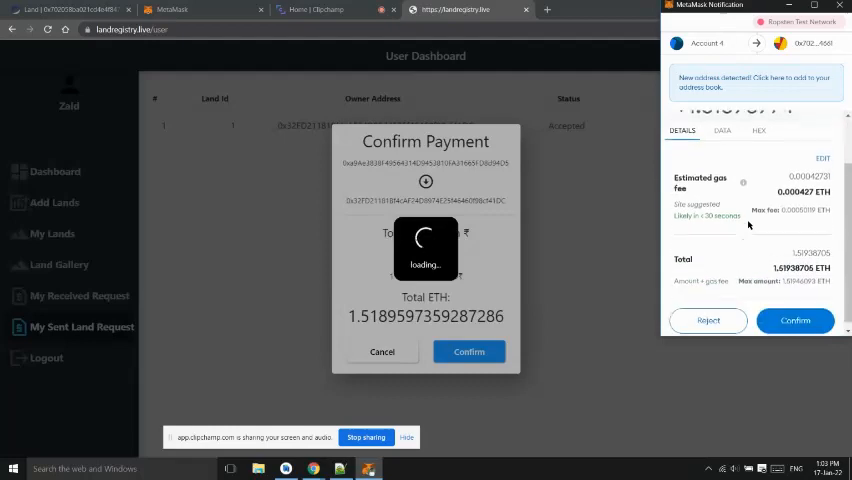
pyautogui.click(794, 320)
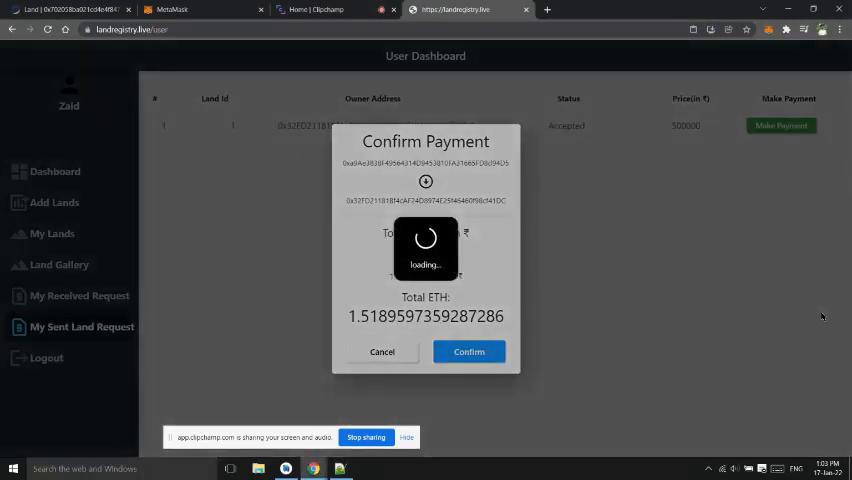
pyautogui.click(468, 352)
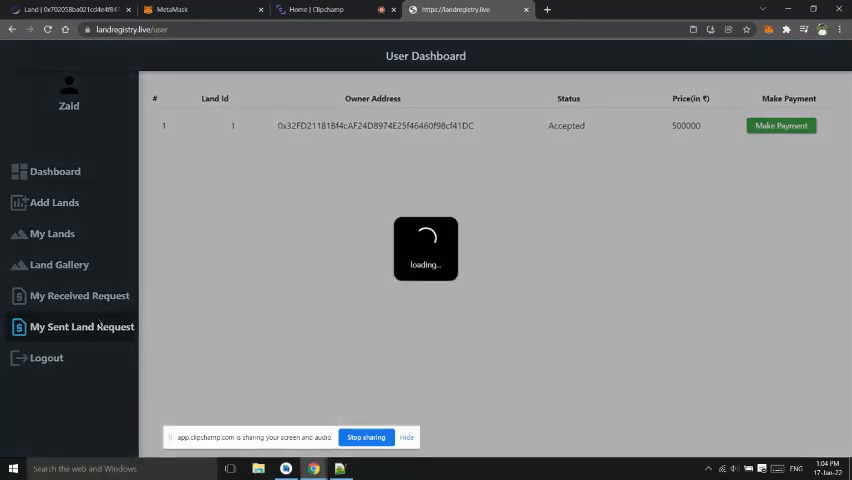
# Step: Check land 1's sent request now reads Payment Done with no payment option
pyautogui.click(780, 126)
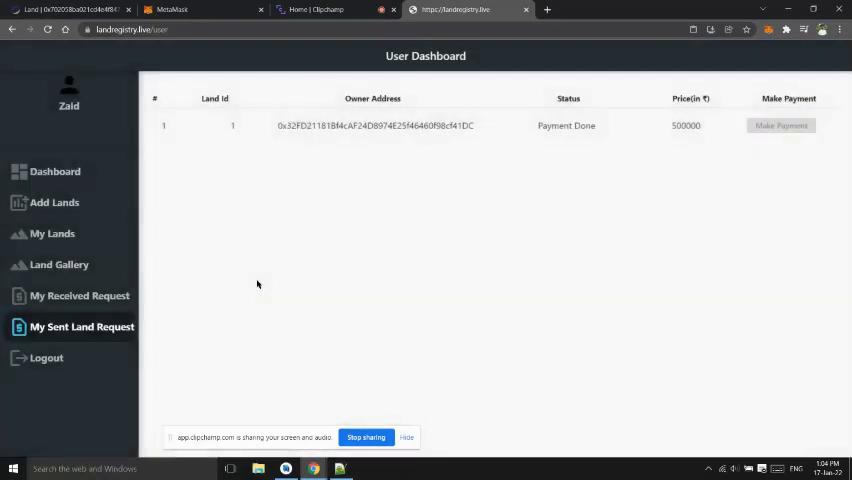
pyautogui.moveTo(476, 212)
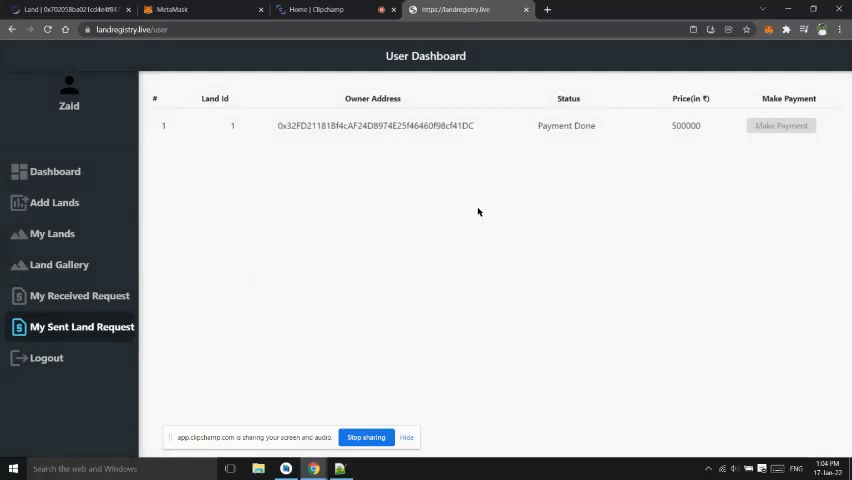
pyautogui.moveTo(72, 358)
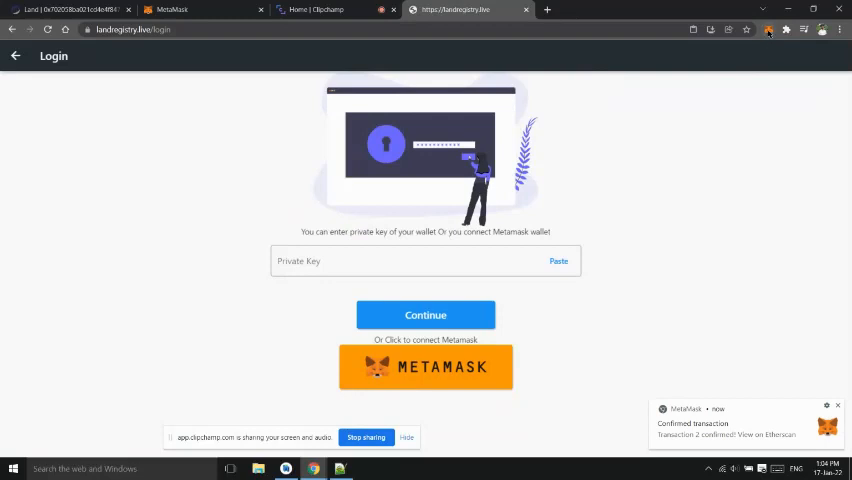
# Step: Sign in as the land inspector and view the Transfer Ownership list with land 1
pyautogui.click(768, 28)
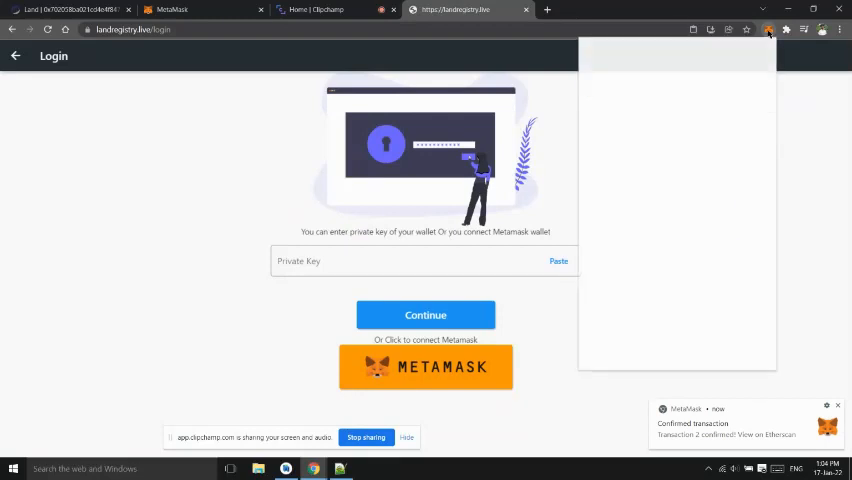
pyautogui.click(770, 28)
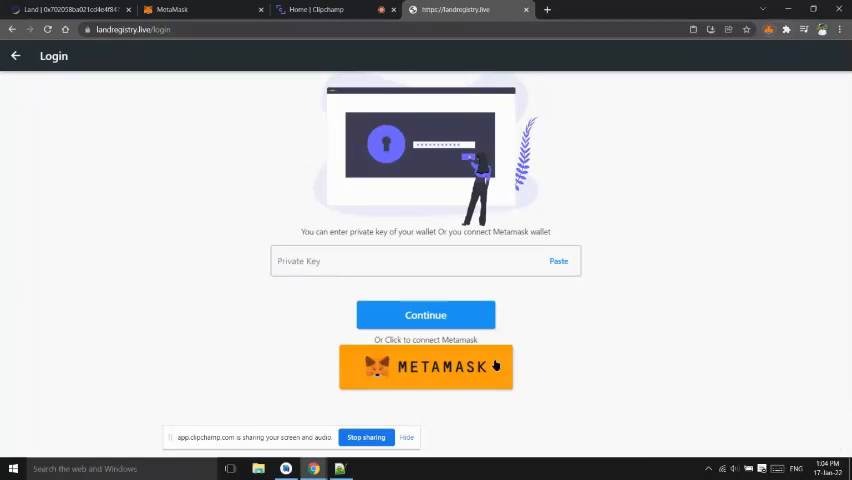
pyautogui.click(424, 368)
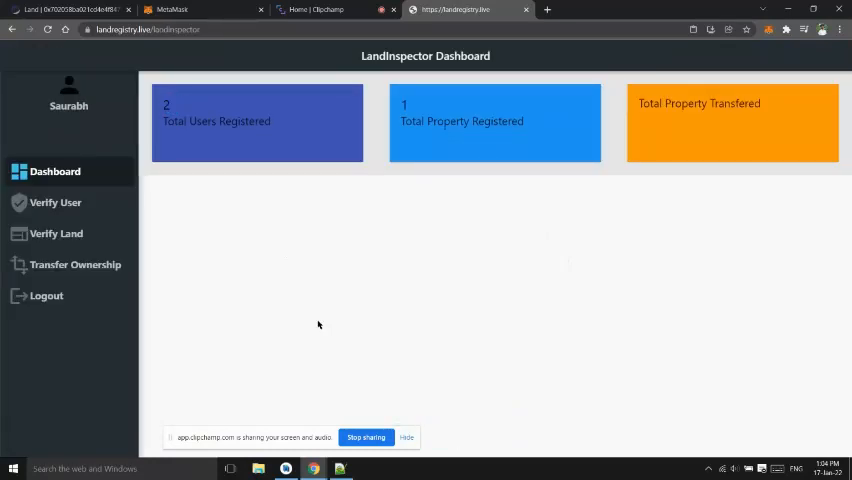
pyautogui.click(76, 264)
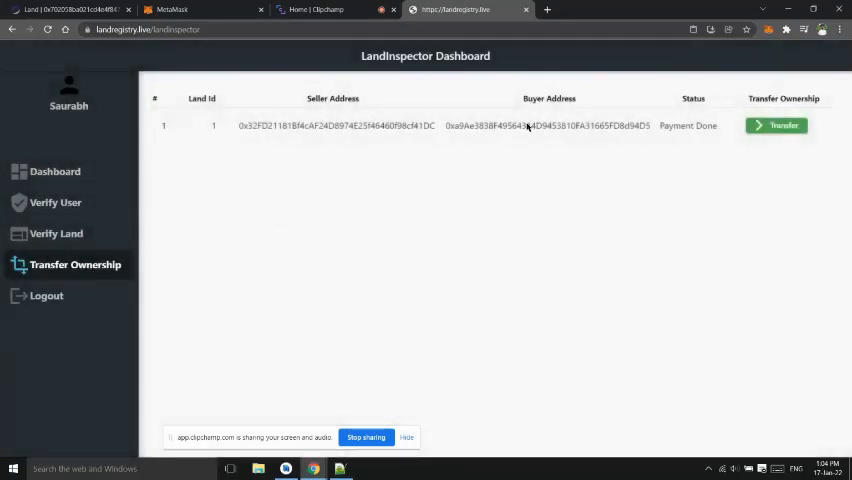
pyautogui.moveTo(660, 172)
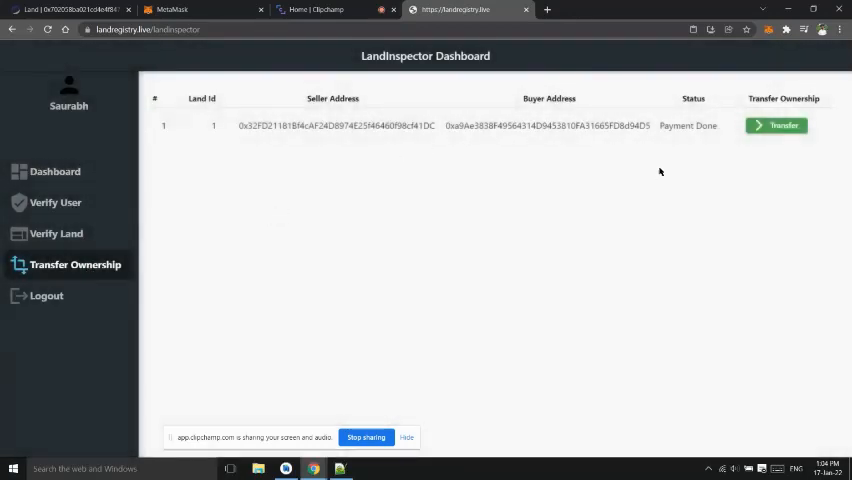
# Step: Begin the transfer of land 1 and allow the site to use the camera
pyautogui.click(778, 126)
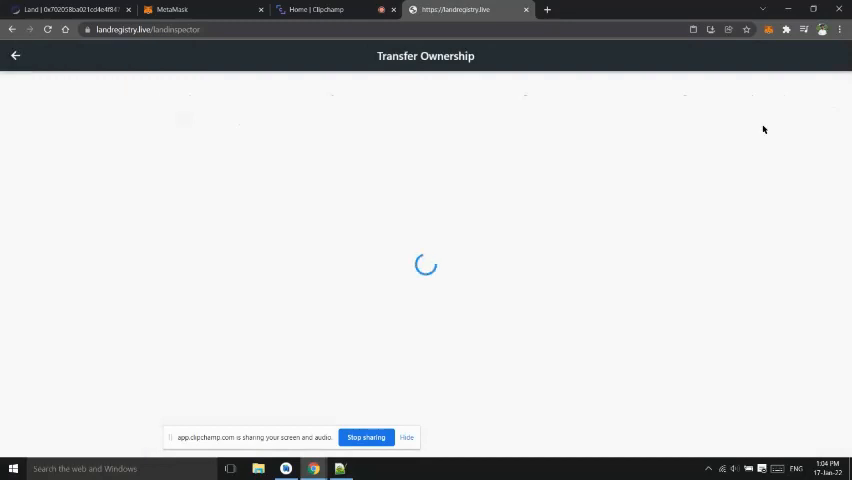
pyautogui.moveTo(592, 180)
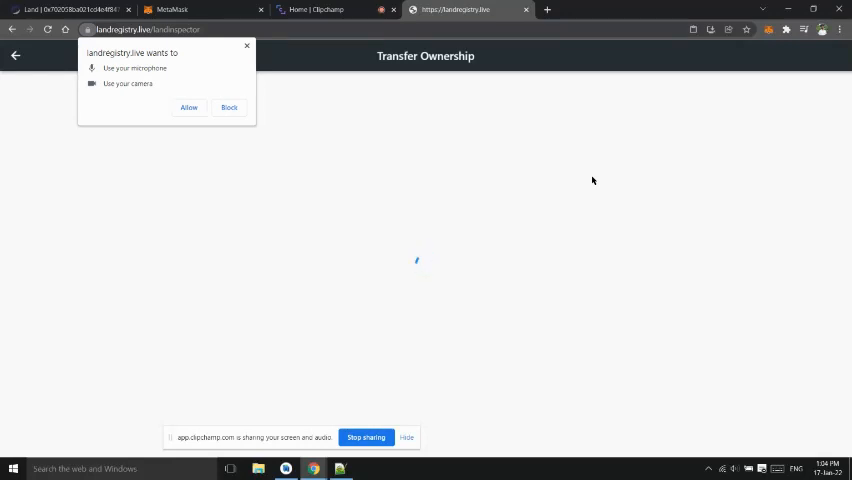
pyautogui.click(188, 108)
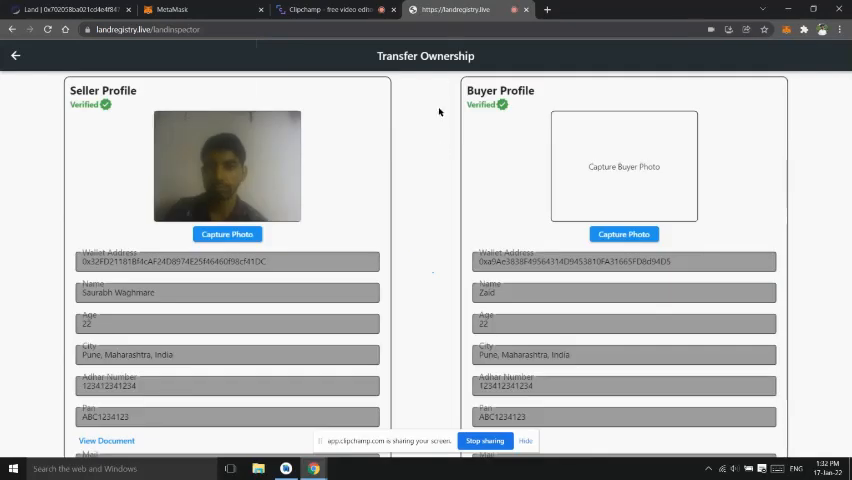
pyautogui.moveTo(428, 180)
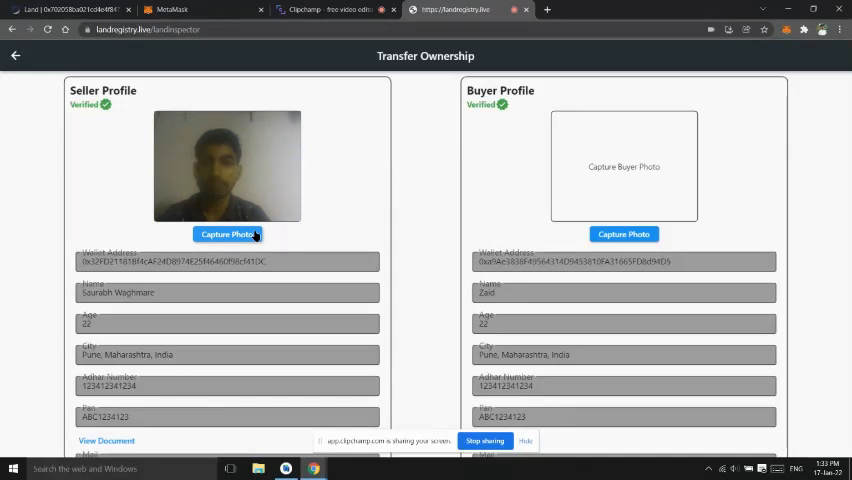
# Step: Capture the seller's and the buyer's photos for the transfer
pyautogui.click(228, 234)
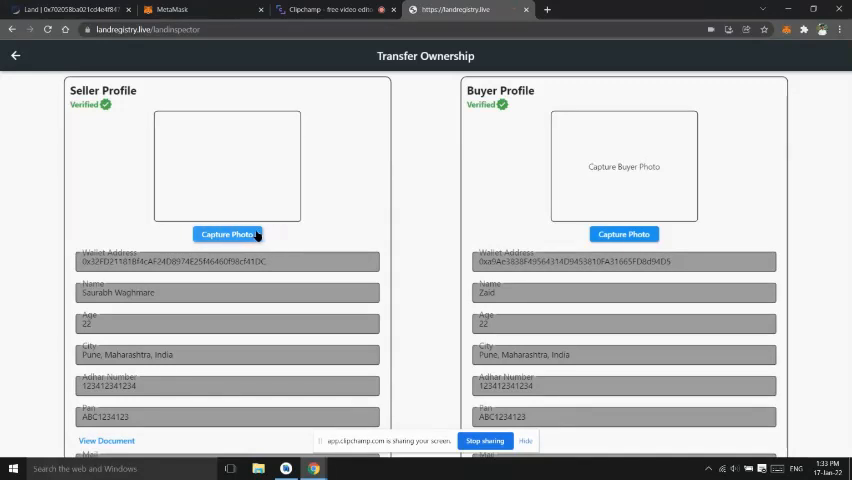
pyautogui.click(228, 234)
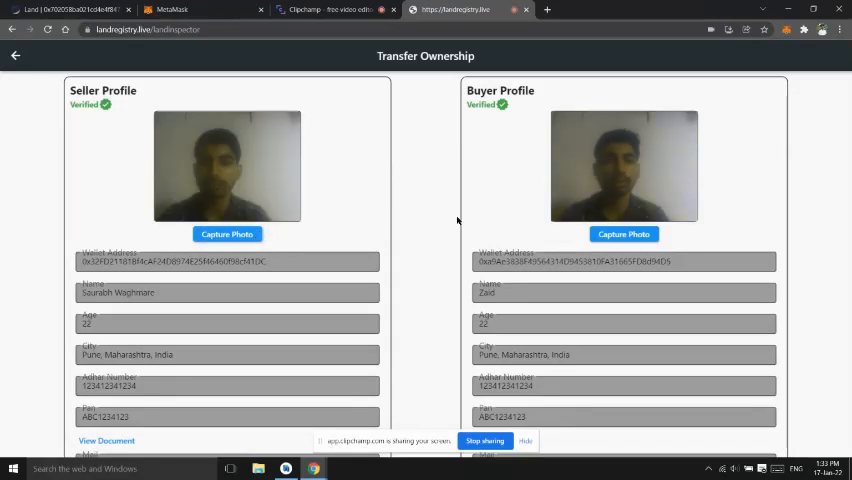
pyautogui.click(624, 234)
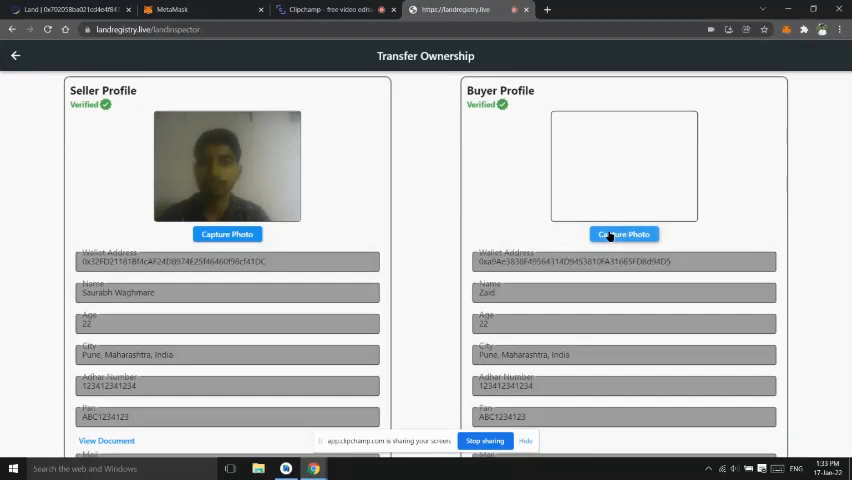
pyautogui.click(624, 234)
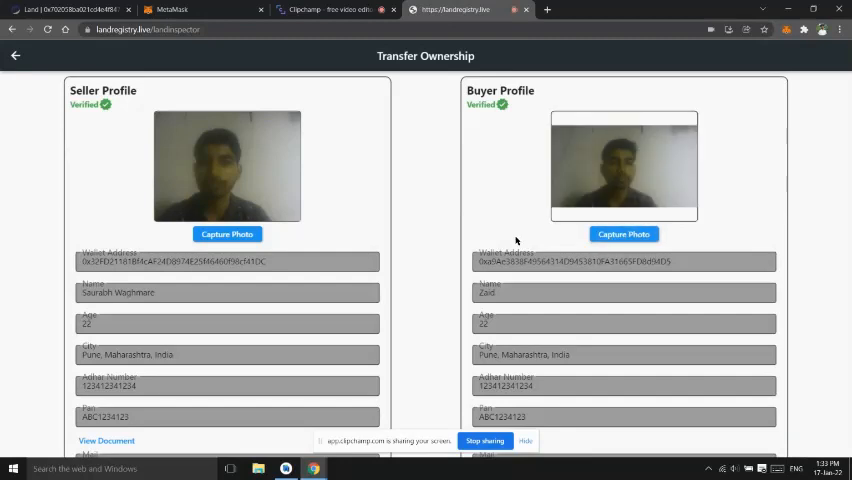
# Step: Enter witness name Shubham, age 22 and address Pune, Maharashtra
pyautogui.scroll(-3)
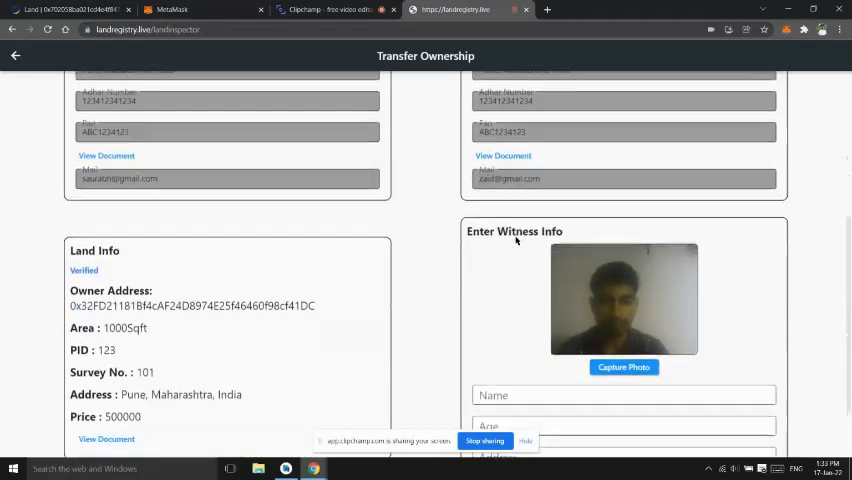
pyautogui.scroll(-3)
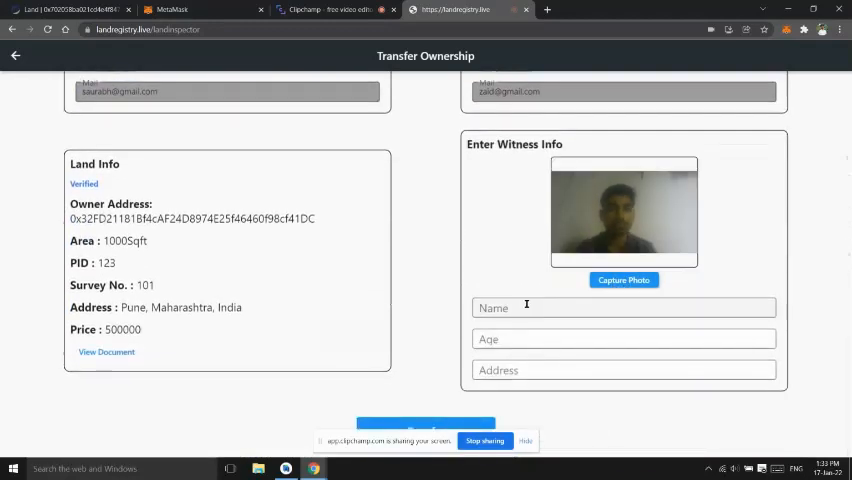
pyautogui.write('Shu')
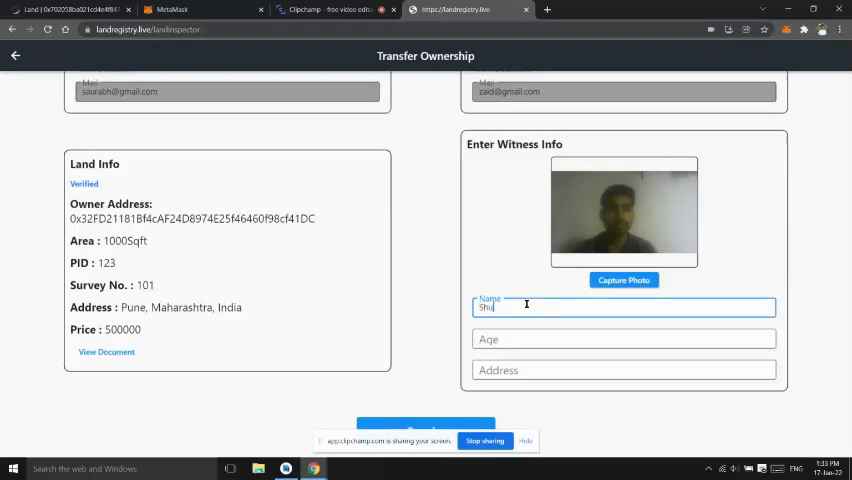
pyautogui.write('bham')
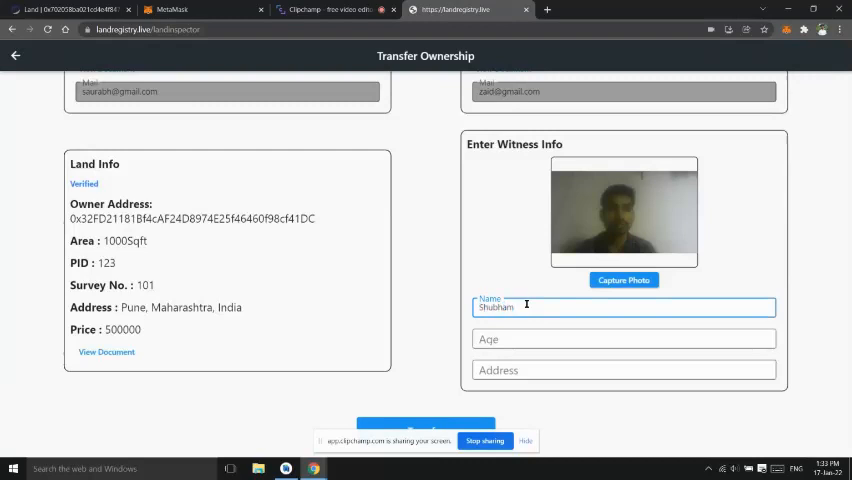
pyautogui.write('22')
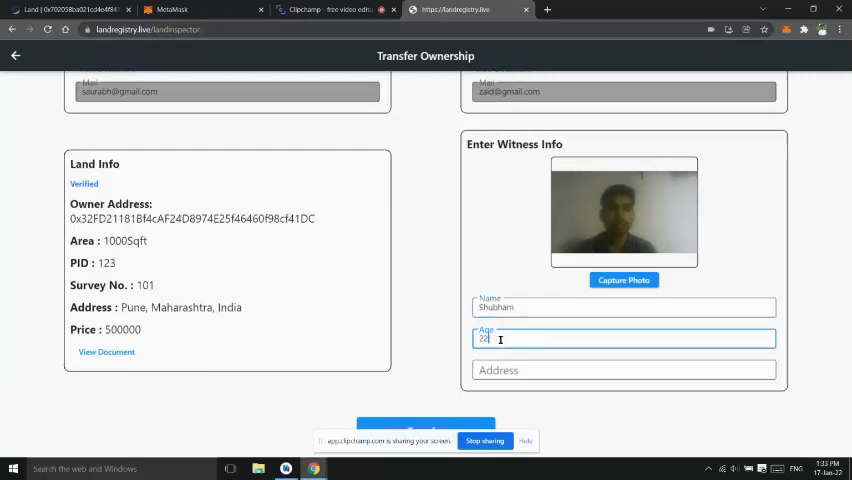
pyautogui.click(624, 368)
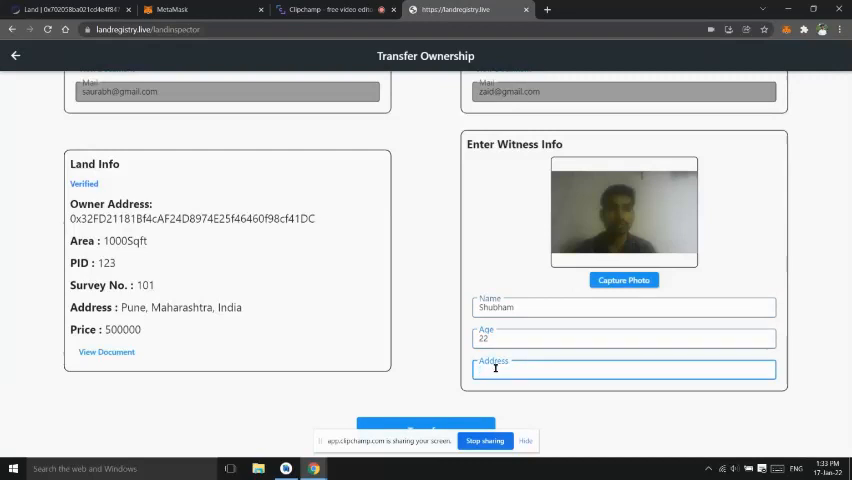
pyautogui.write('Pune,Maharashtra')
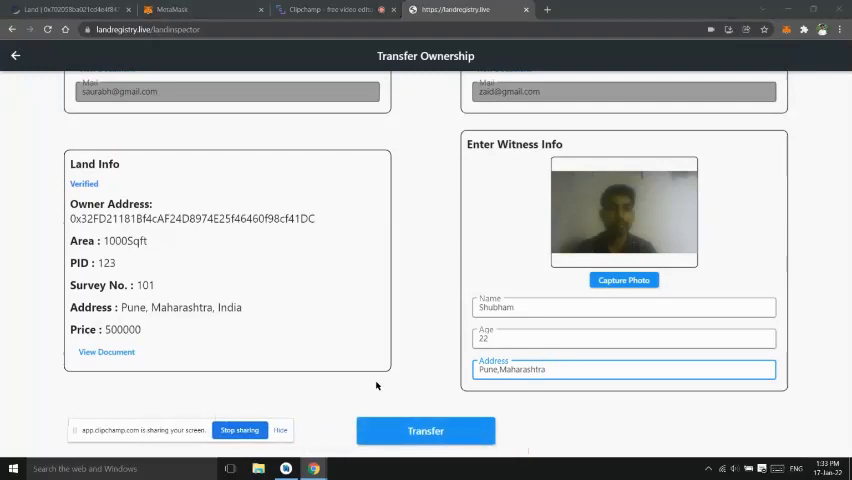
# Step: Transfer Land 1 to the buyer with MetaMask approval, then view the generated sale deed document
pyautogui.click(424, 432)
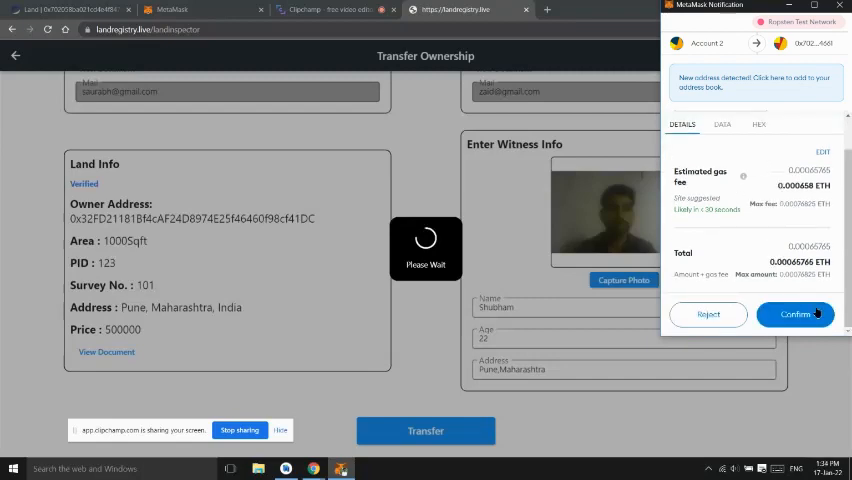
pyautogui.click(796, 314)
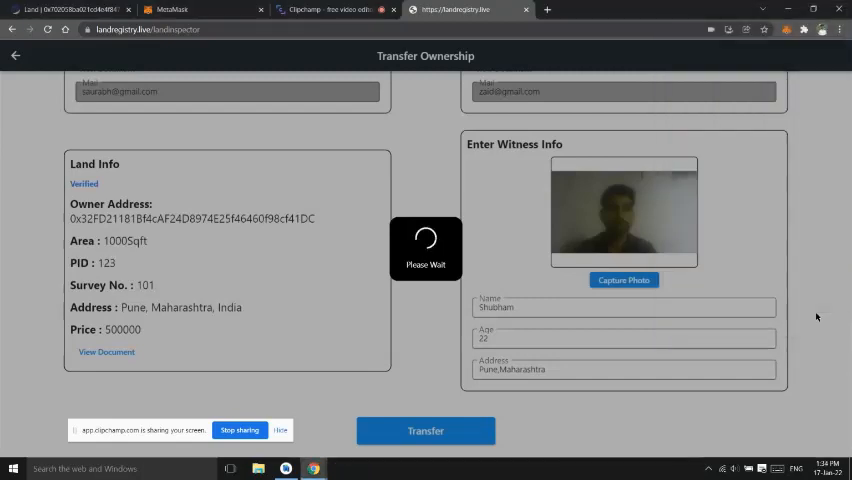
pyautogui.click(424, 430)
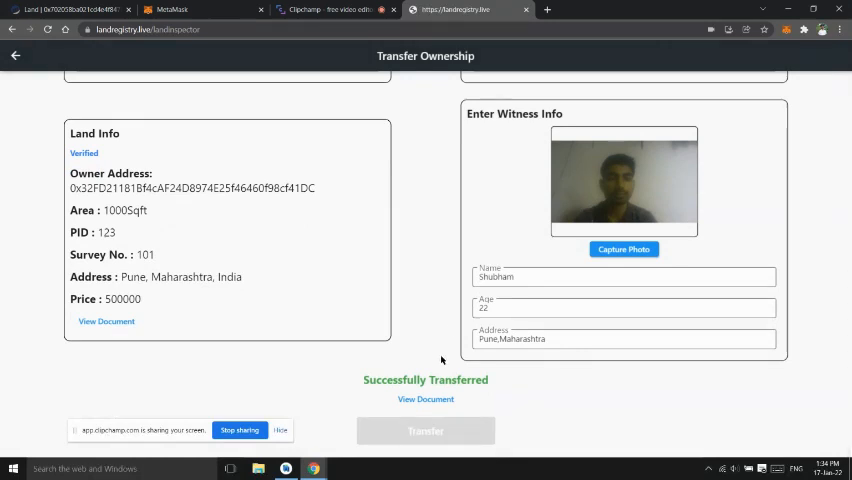
pyautogui.click(424, 400)
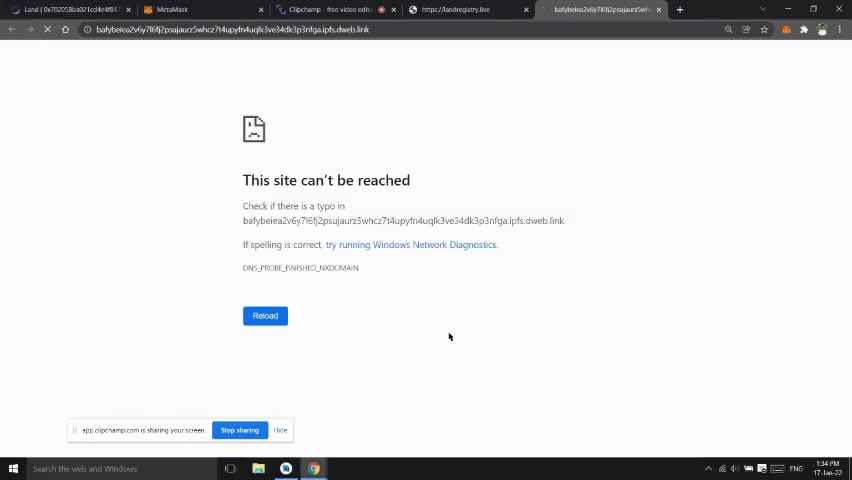
# Step: Reload the sale deed PDF and review both pages with seller, buyer and witness photos, then return to the dApp
pyautogui.click(264, 316)
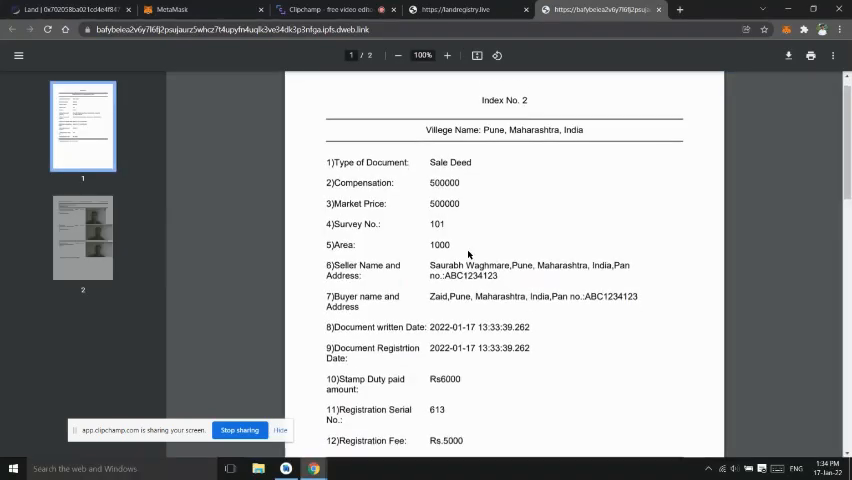
pyautogui.scroll(-3)
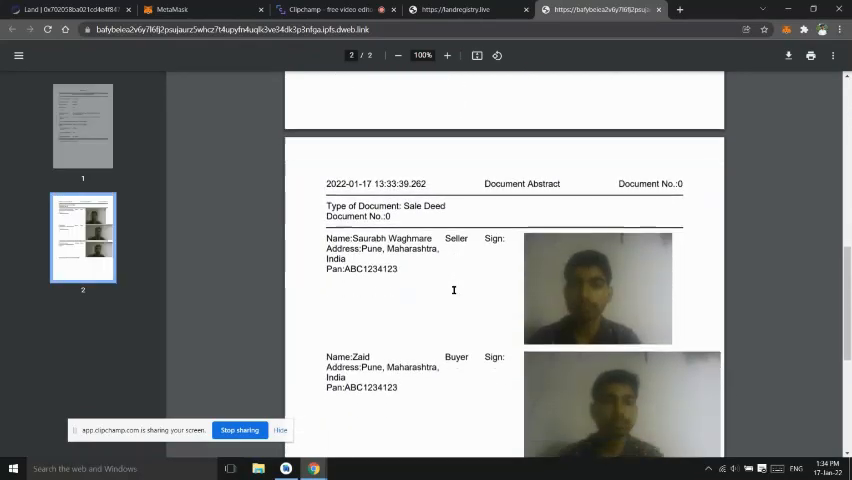
pyautogui.scroll(-3)
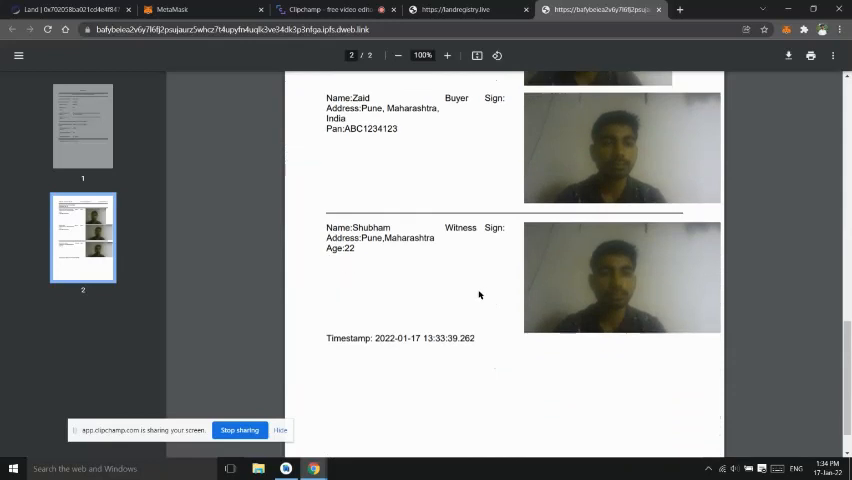
pyautogui.scroll(-3)
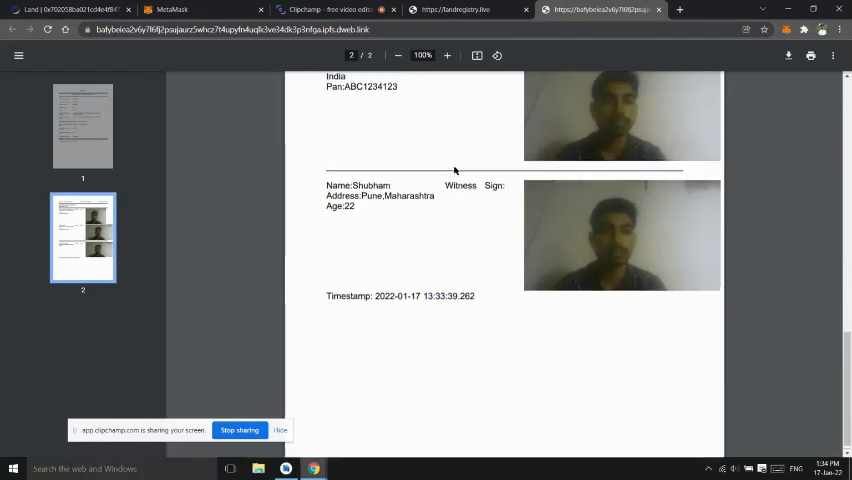
pyautogui.scroll(3)
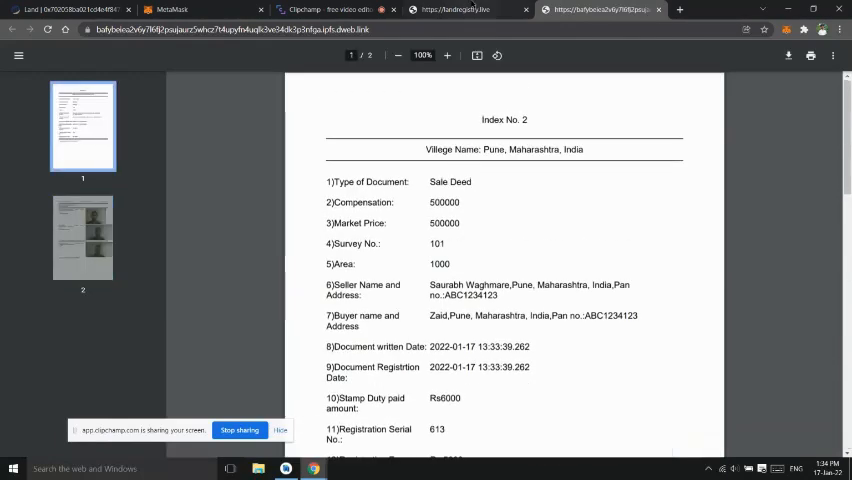
pyautogui.click(460, 8)
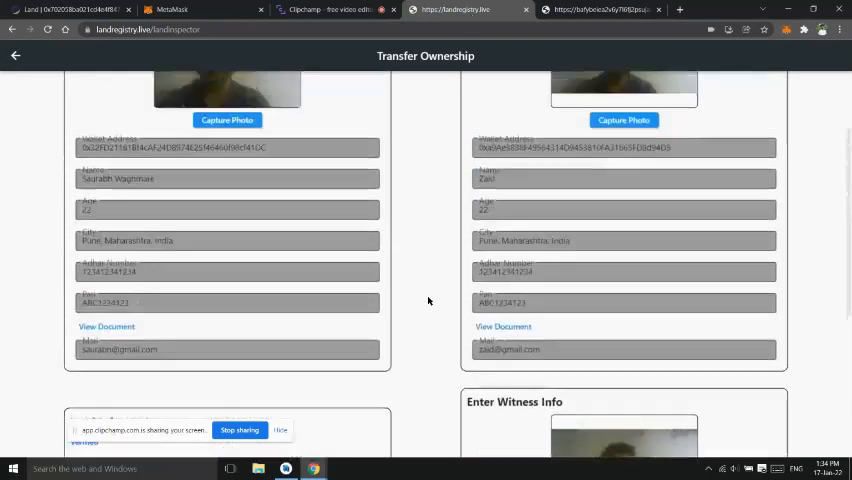
# Step: Leave the transfer page for the home page and go to the User login
pyautogui.scroll(3)
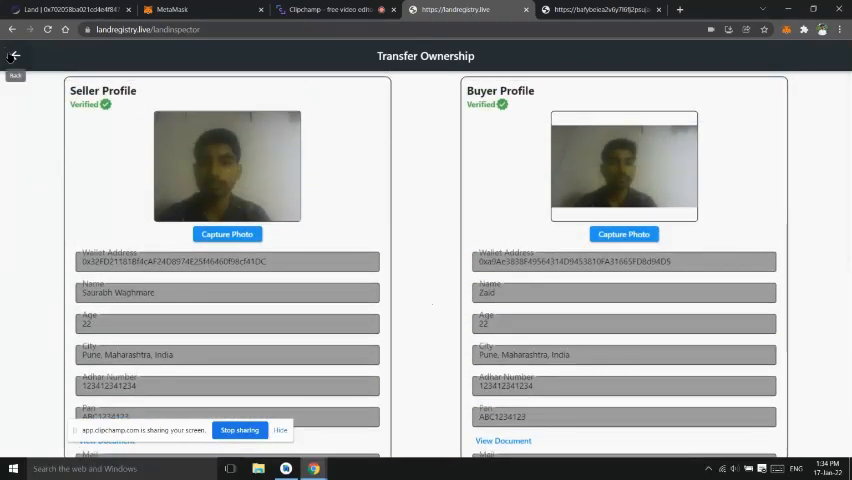
pyautogui.click(12, 56)
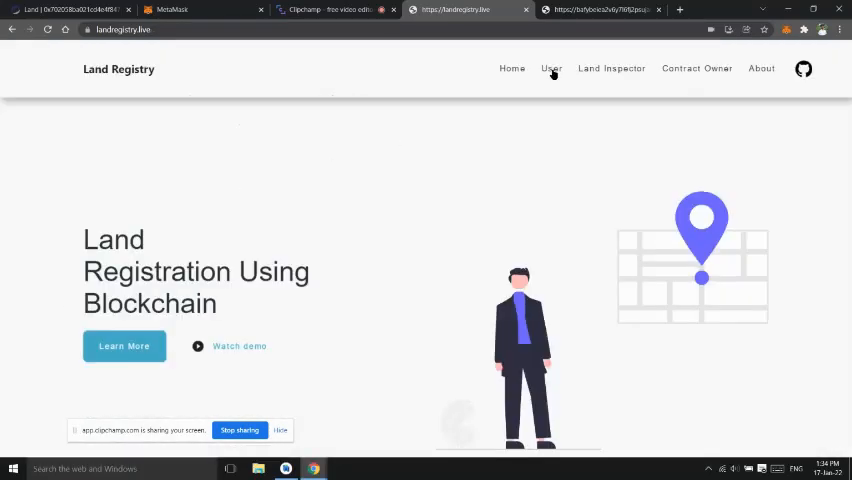
pyautogui.click(552, 68)
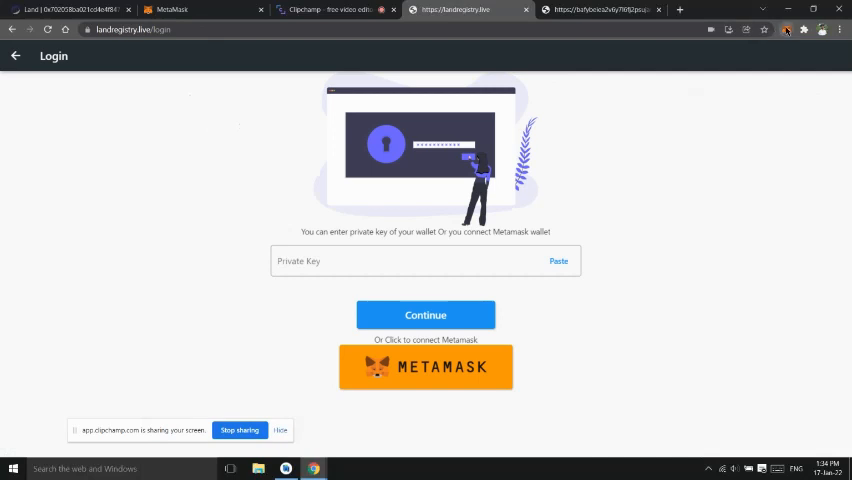
pyautogui.moveTo(784, 62)
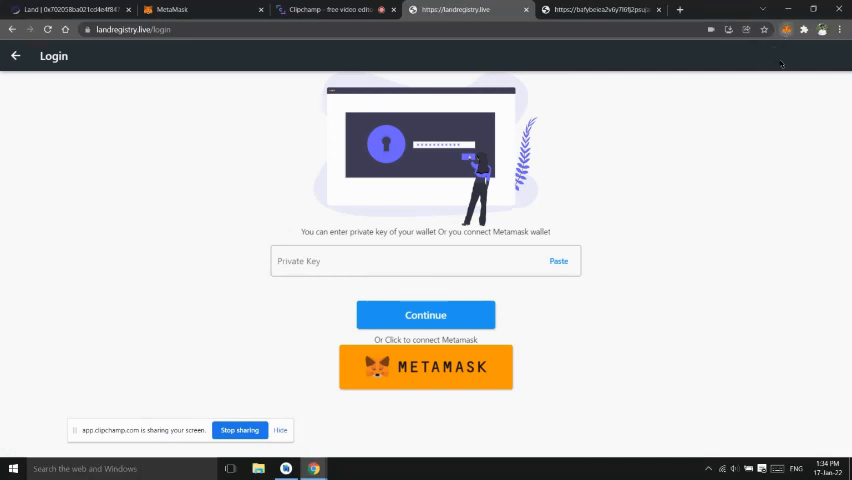
# Step: Log in as buyer Zaid through MetaMask and reach his User Dashboard
pyautogui.click(772, 56)
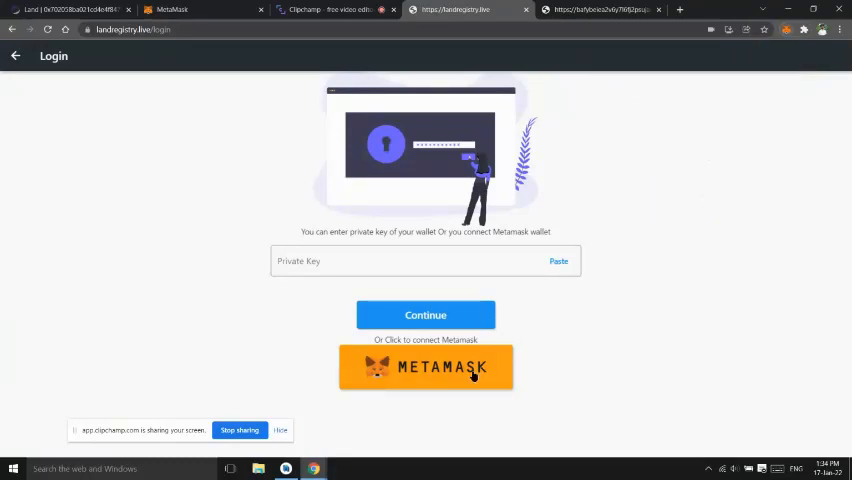
pyautogui.click(424, 368)
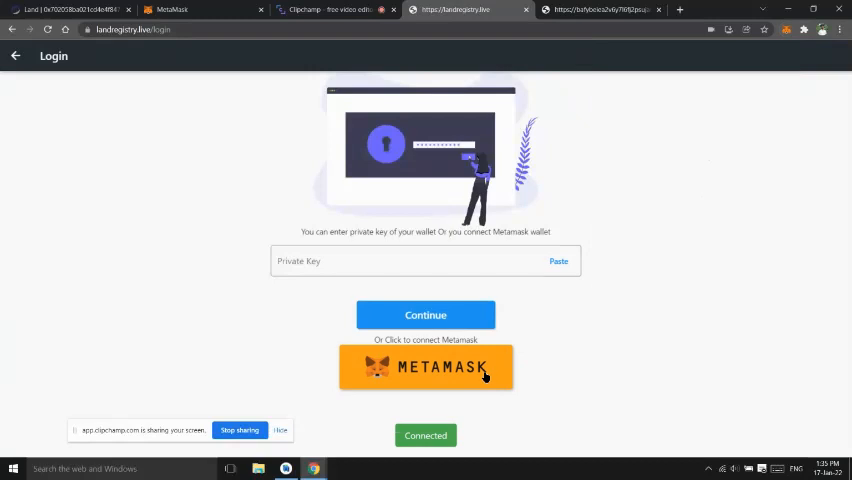
pyautogui.click(424, 368)
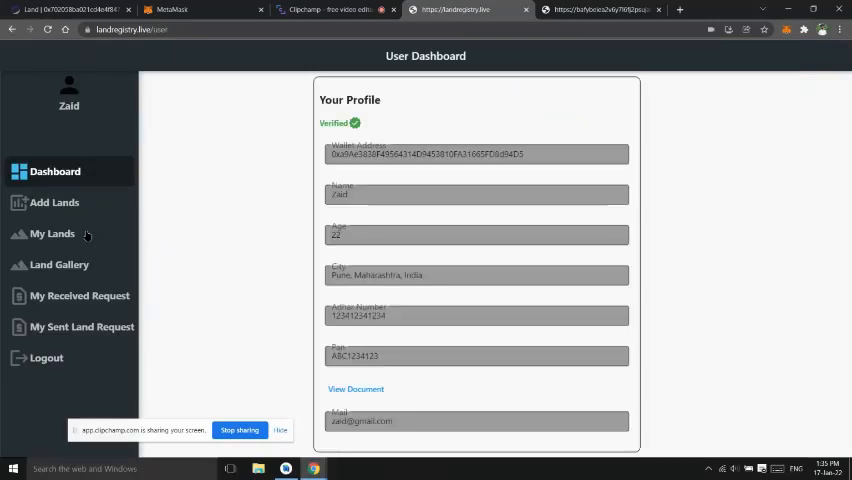
# Step: Show Zaid's My Lands, now listing the verified 1000 Sq.Ft Pune plot priced 500000
pyautogui.click(52, 232)
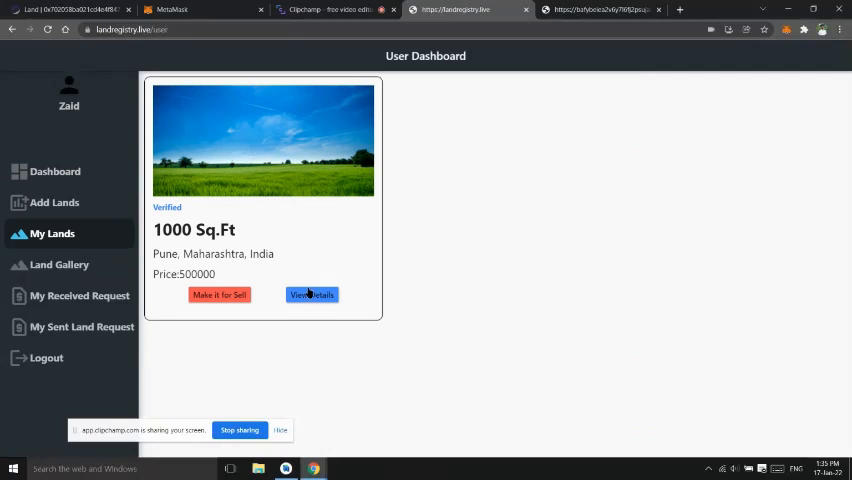
pyautogui.moveTo(260, 158)
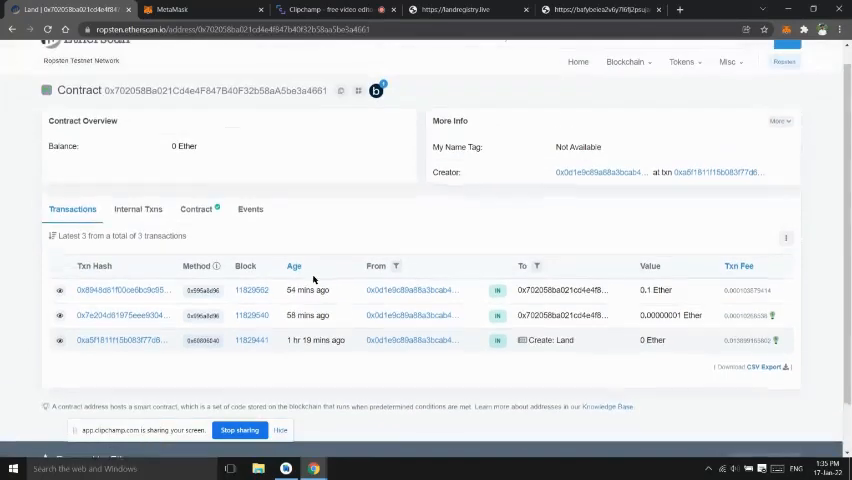
pyautogui.moveTo(48, 28)
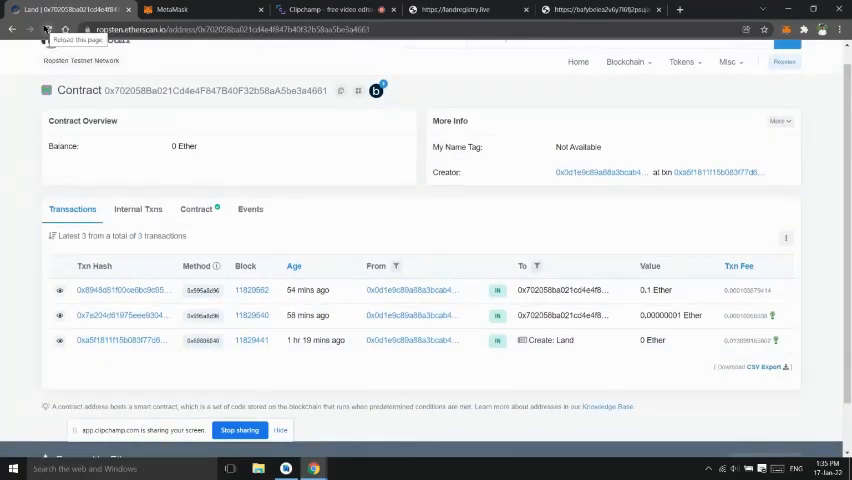
# Step: Reload the Ropsten Etherscan contract page to list its 15 transactions including Transfer Ownership and Payment
pyautogui.click(48, 28)
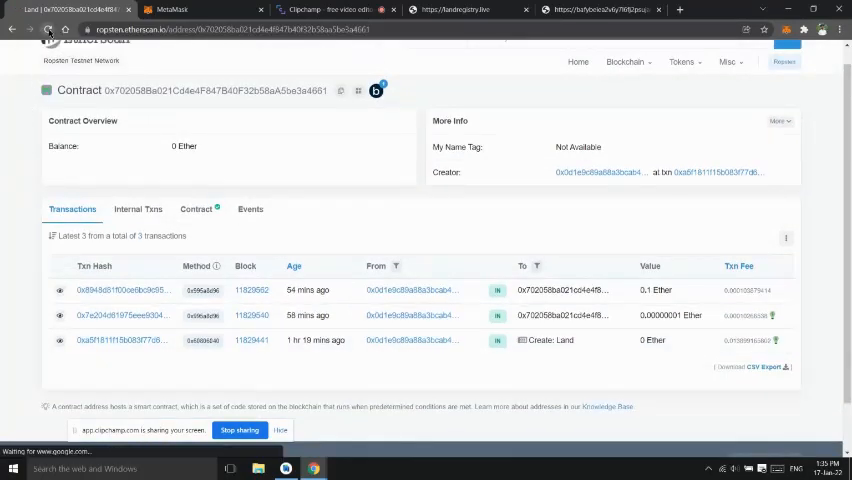
pyautogui.click(48, 28)
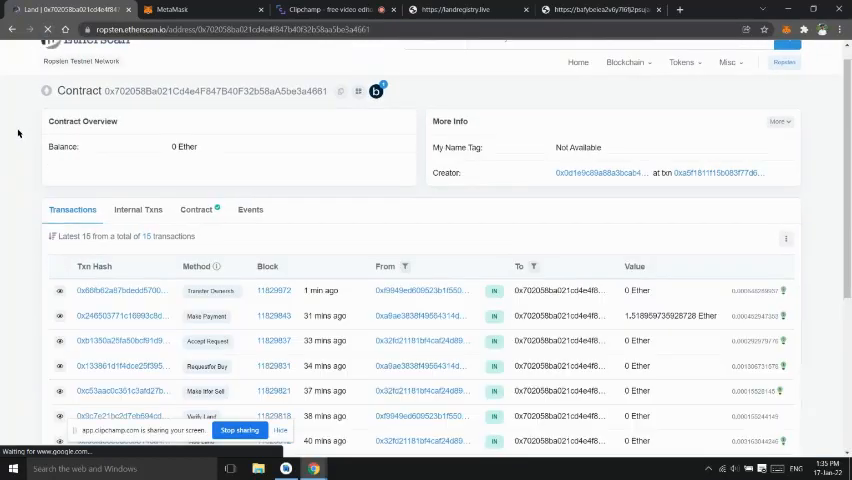